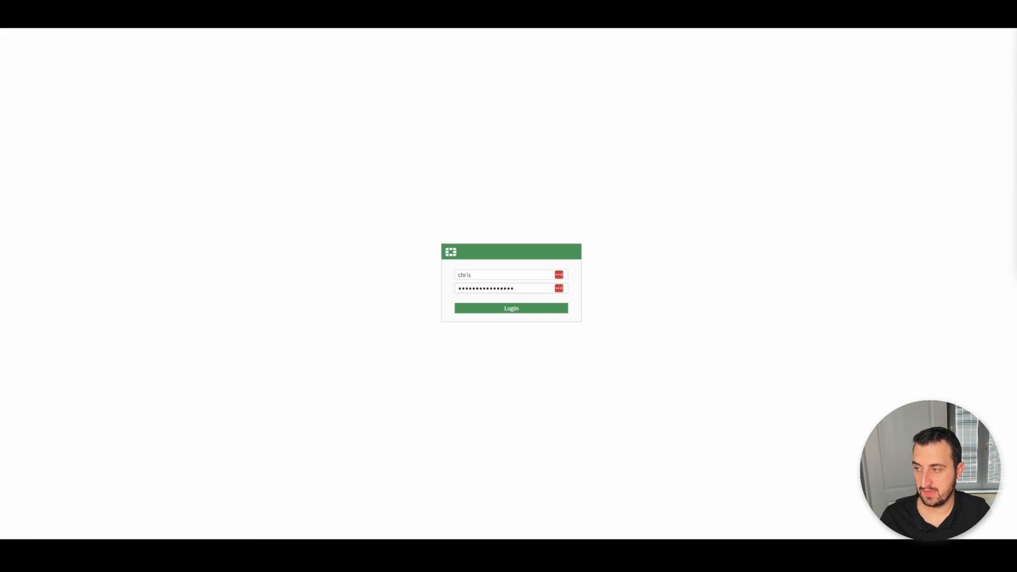
mouse_move(975, 224)
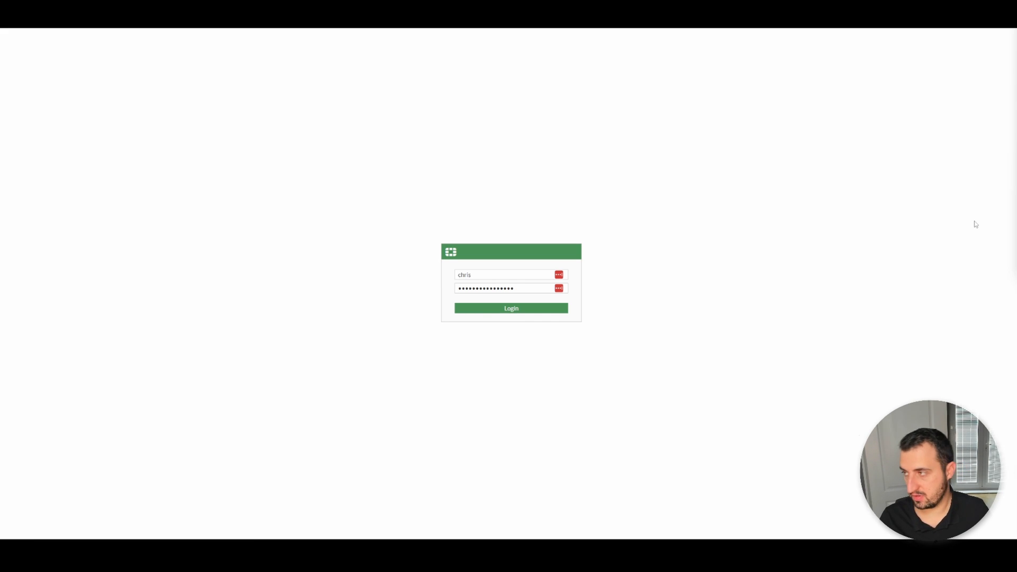
mouse_move(842, 266)
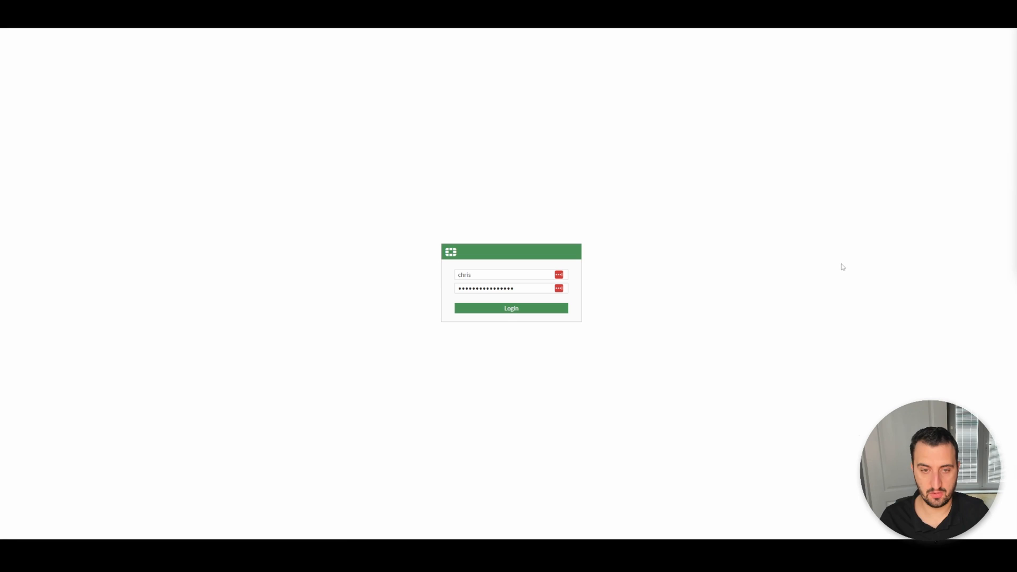
Sign in to the FortiGate GUI with the saved credentials
click(510, 308)
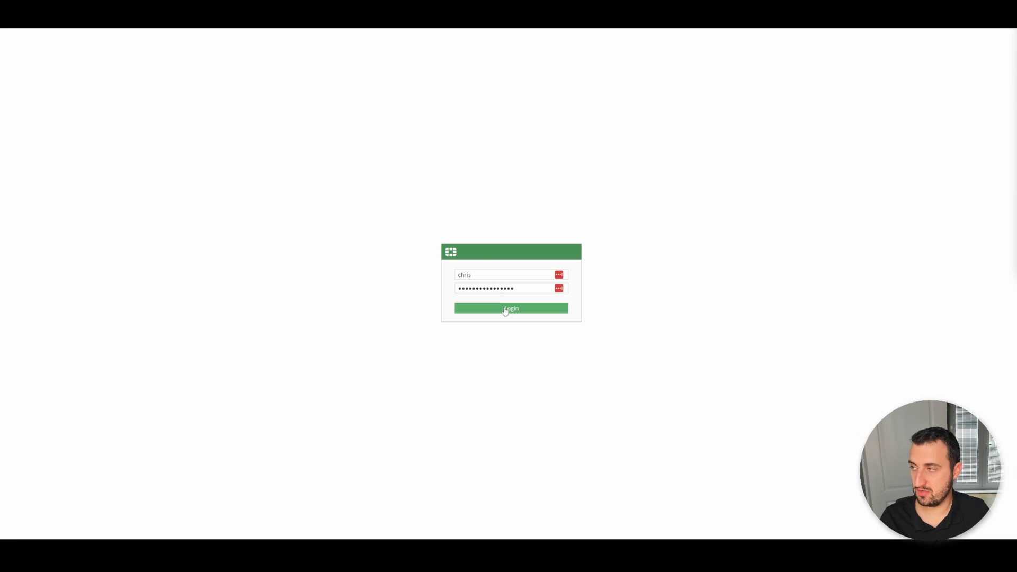
click(510, 308)
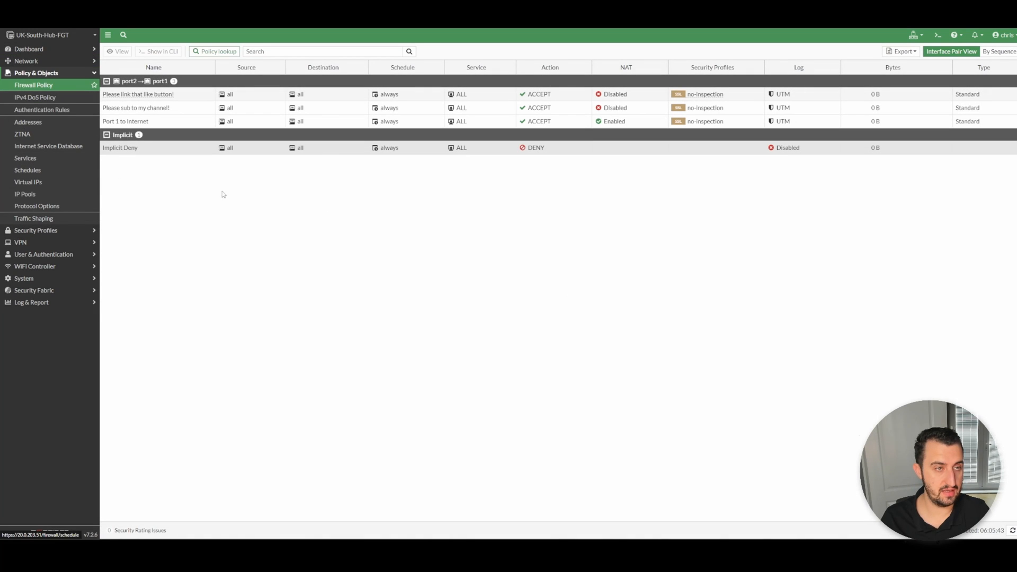
mouse_move(326, 209)
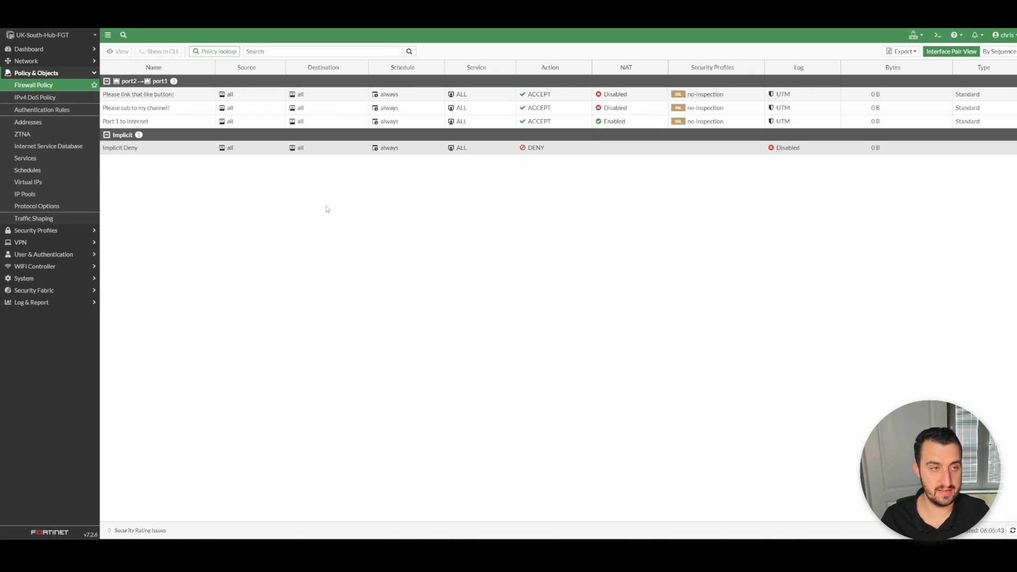
mouse_move(343, 205)
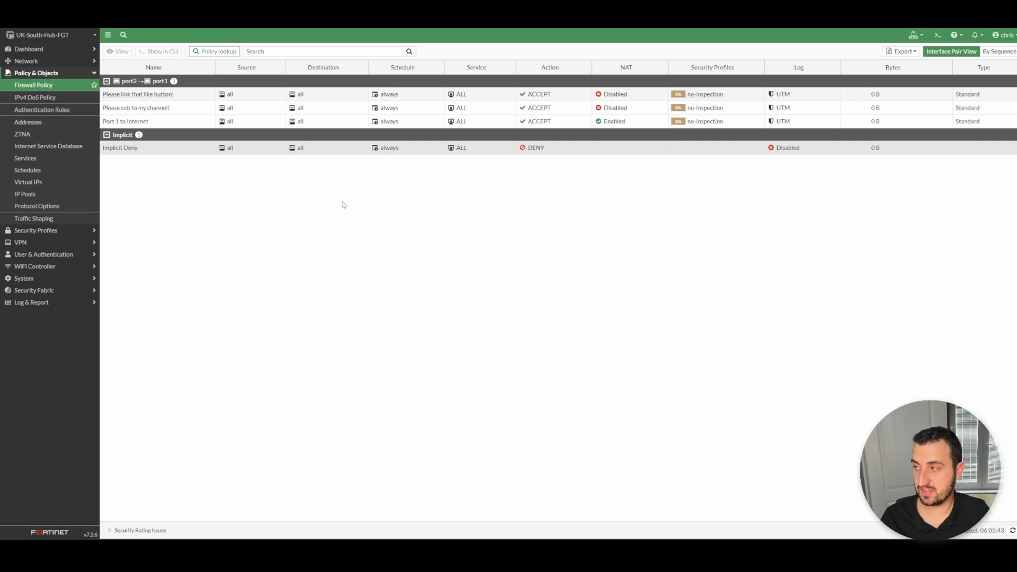
mouse_move(290, 221)
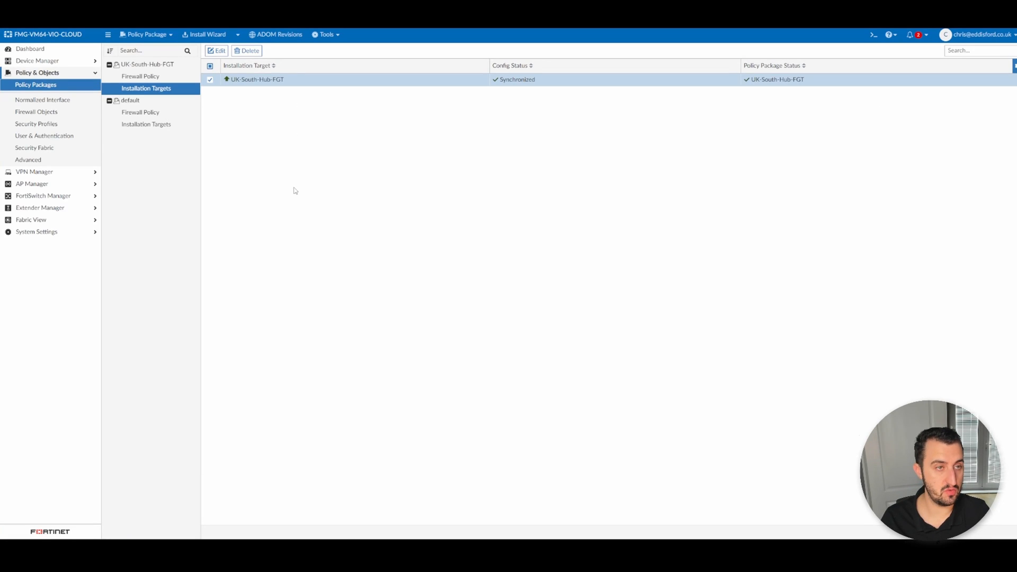
click(140, 75)
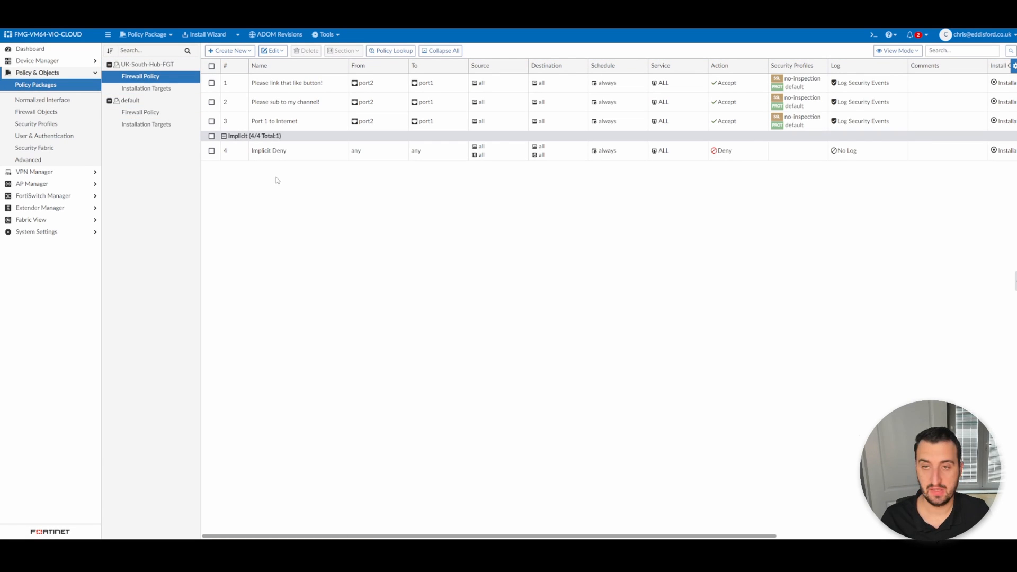
mouse_move(287, 195)
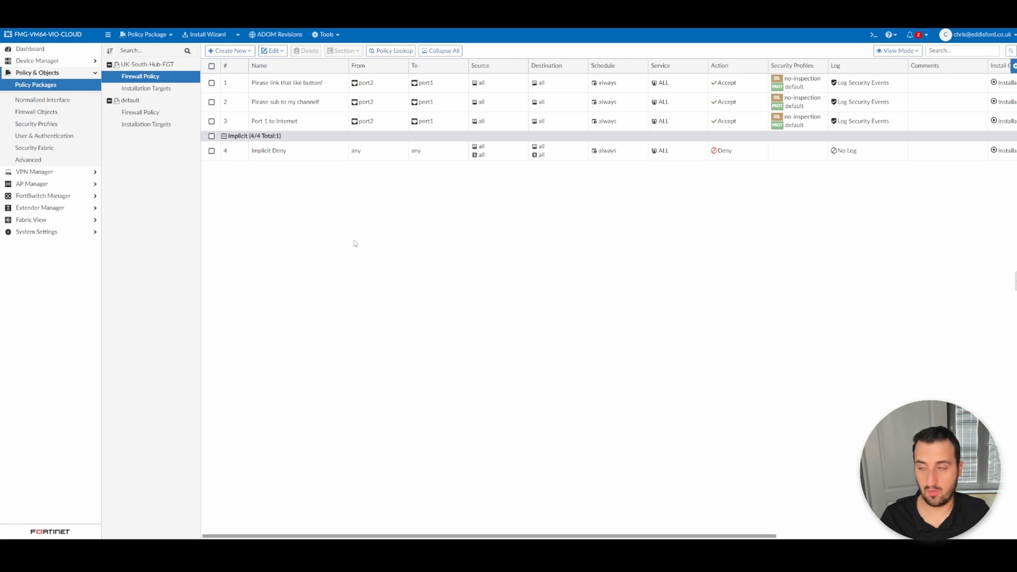
mouse_move(433, 216)
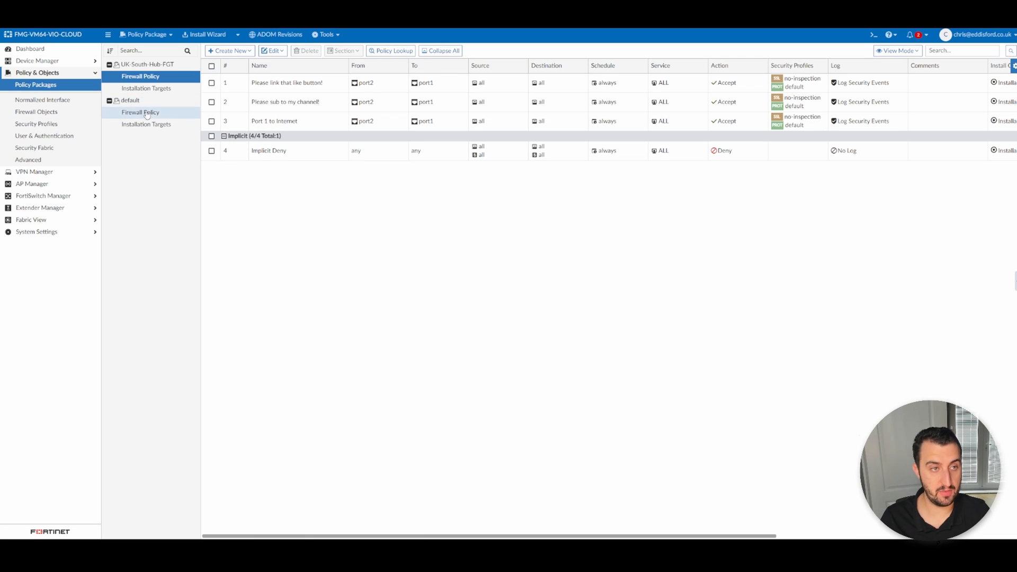
click(146, 88)
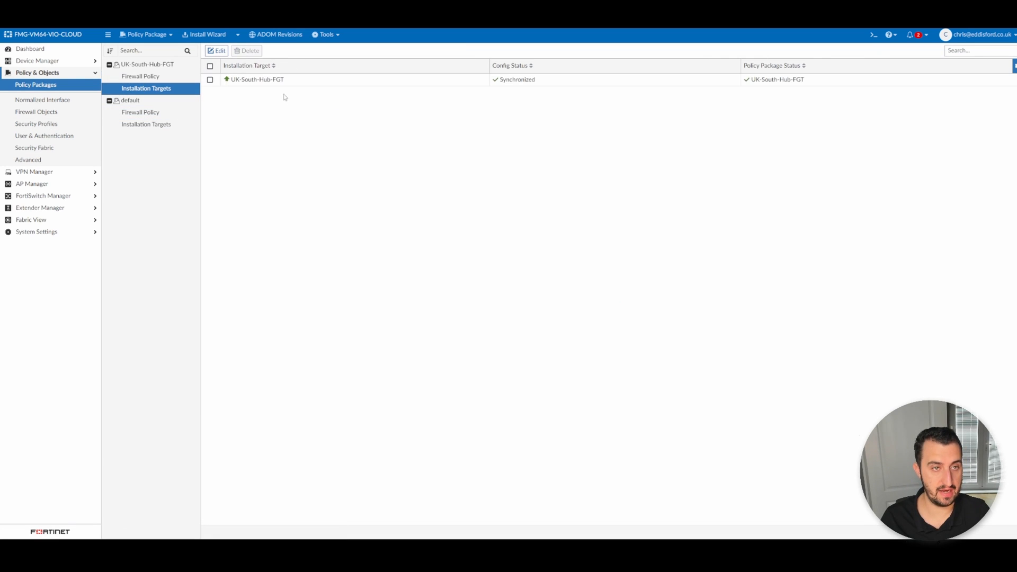
click(210, 78)
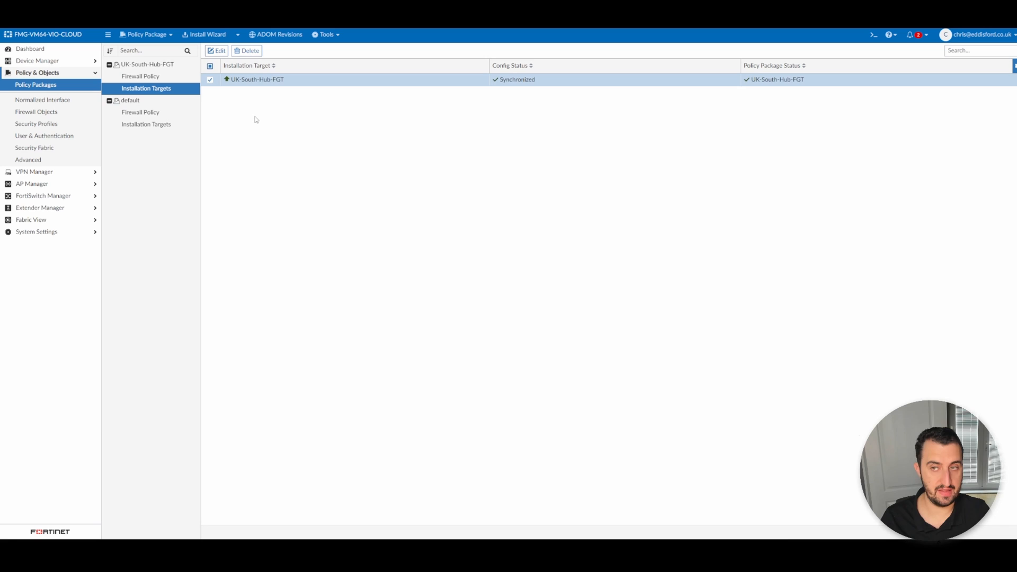
mouse_move(249, 92)
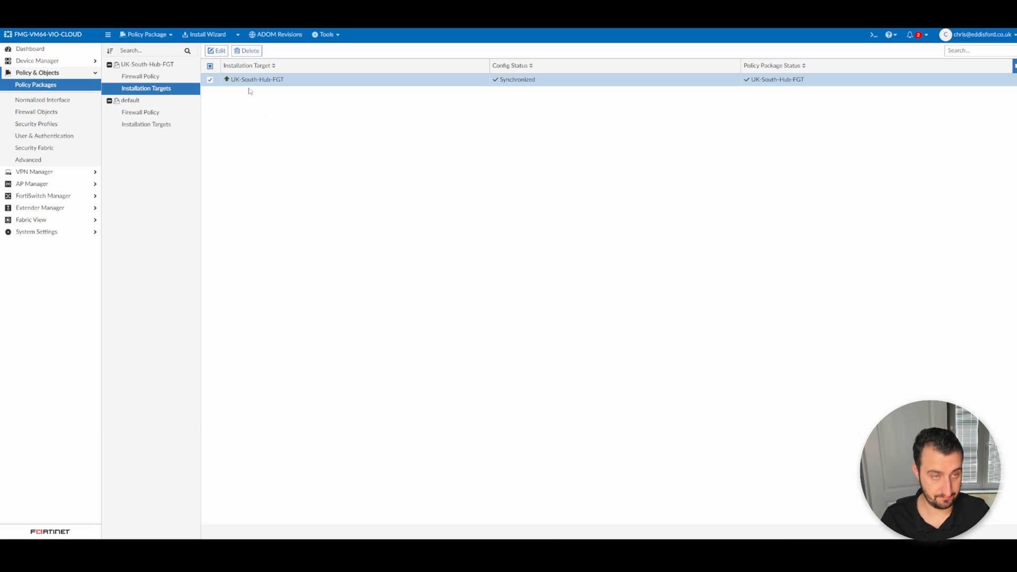
mouse_move(255, 81)
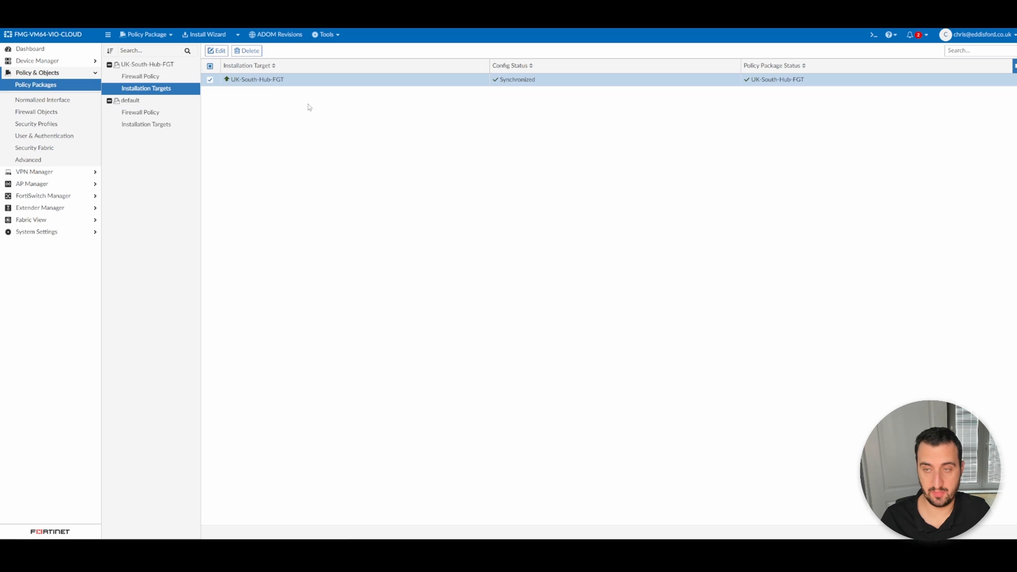
Move UK-South-Hub-FGT from its own package's targets to the default package's installation targets
click(248, 51)
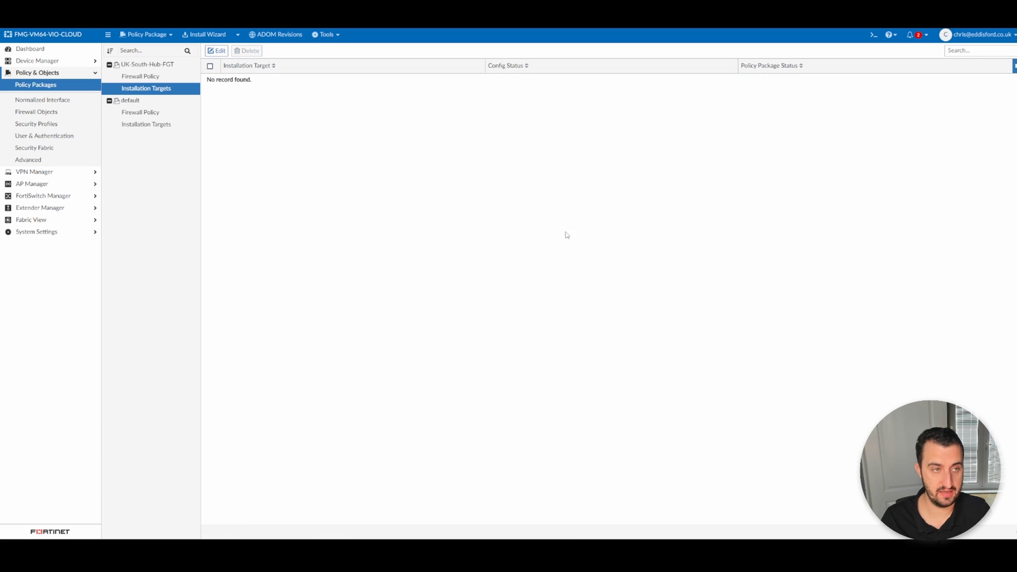
click(147, 124)
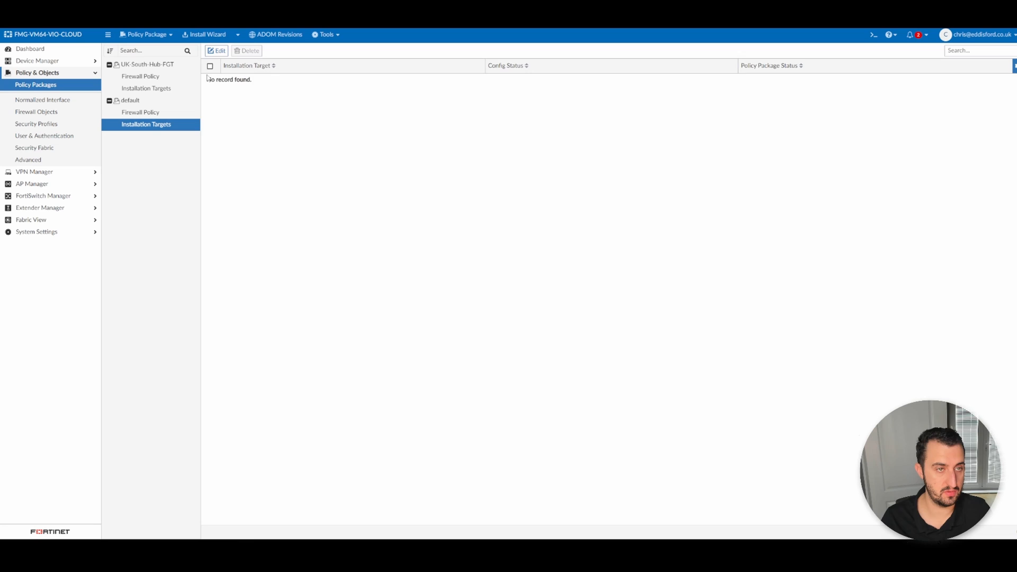
click(217, 51)
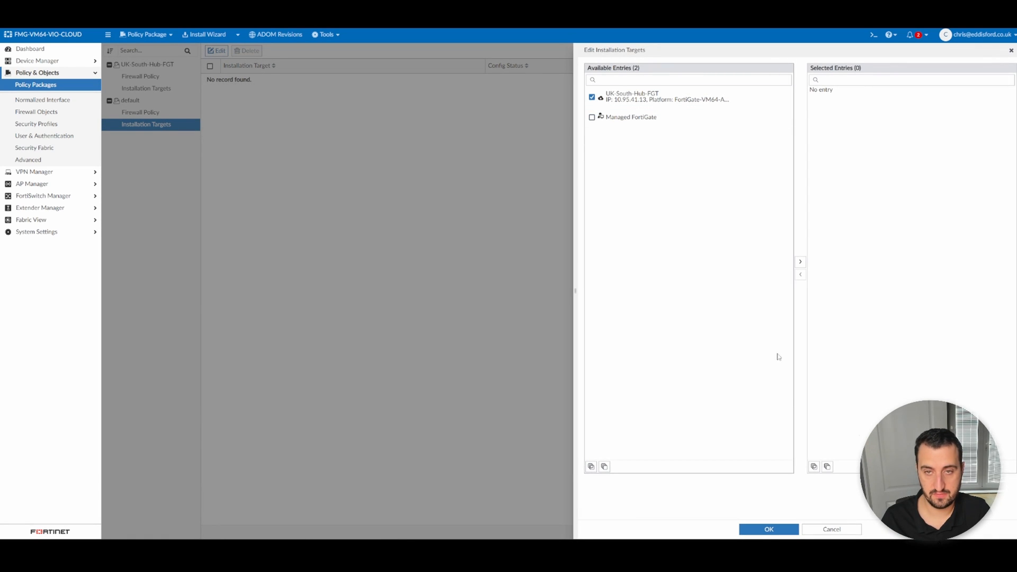
click(800, 260)
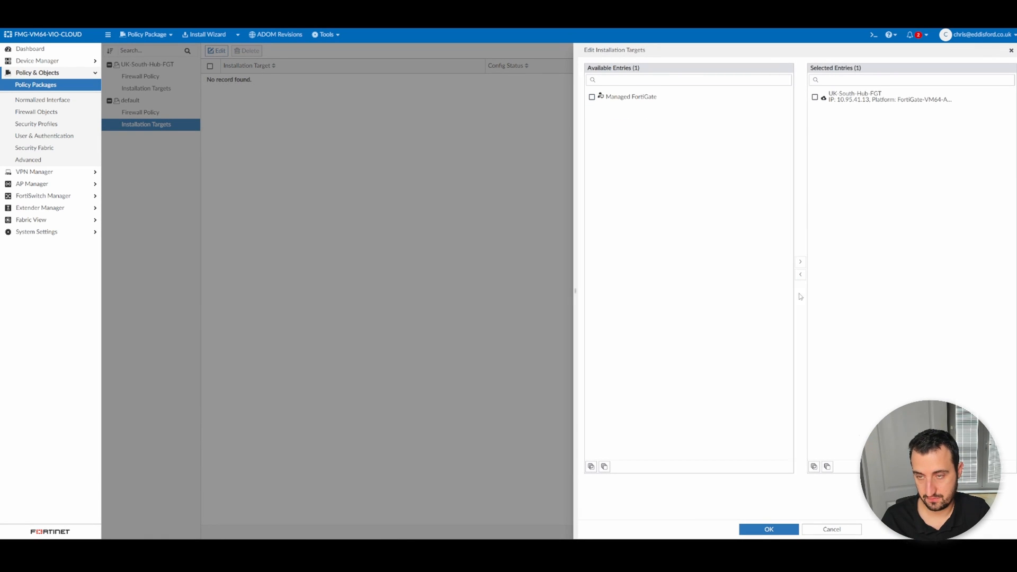
click(768, 529)
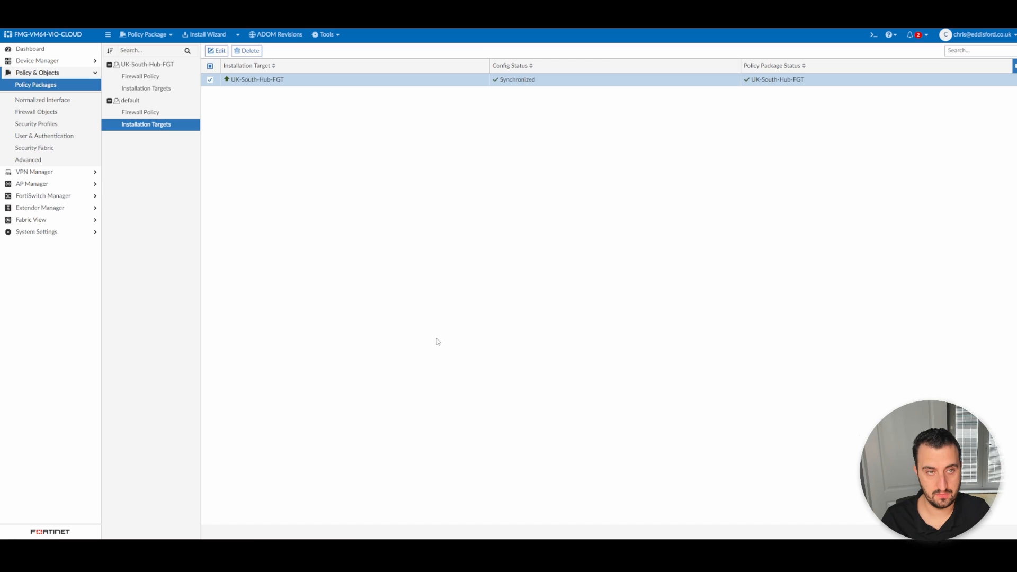
mouse_move(443, 340)
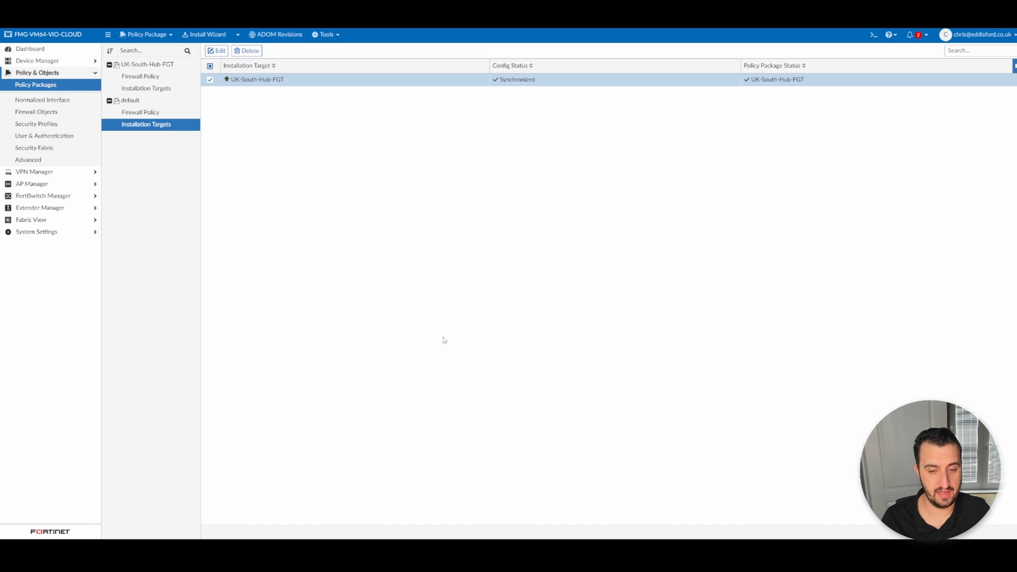
mouse_move(295, 278)
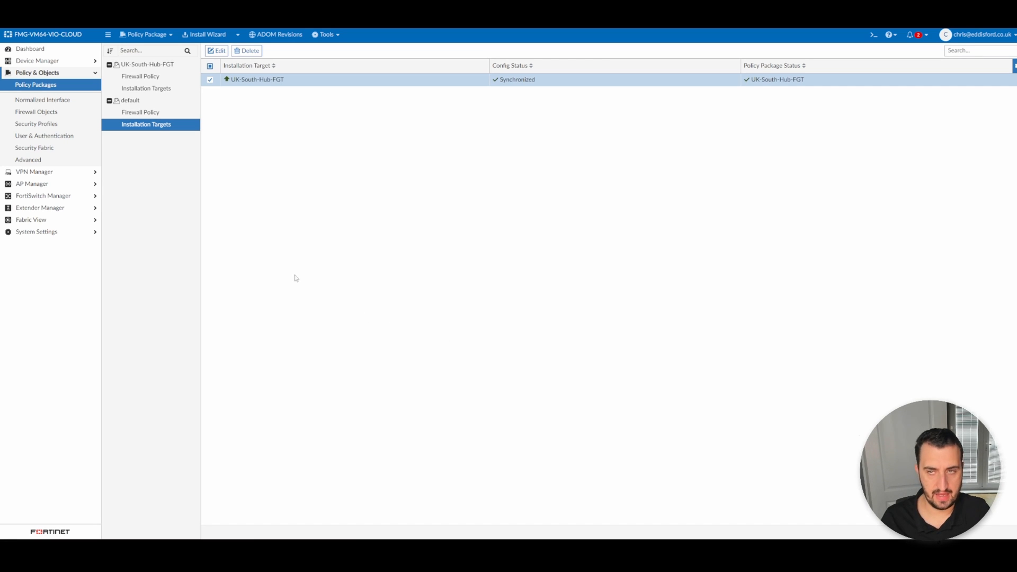
mouse_move(355, 231)
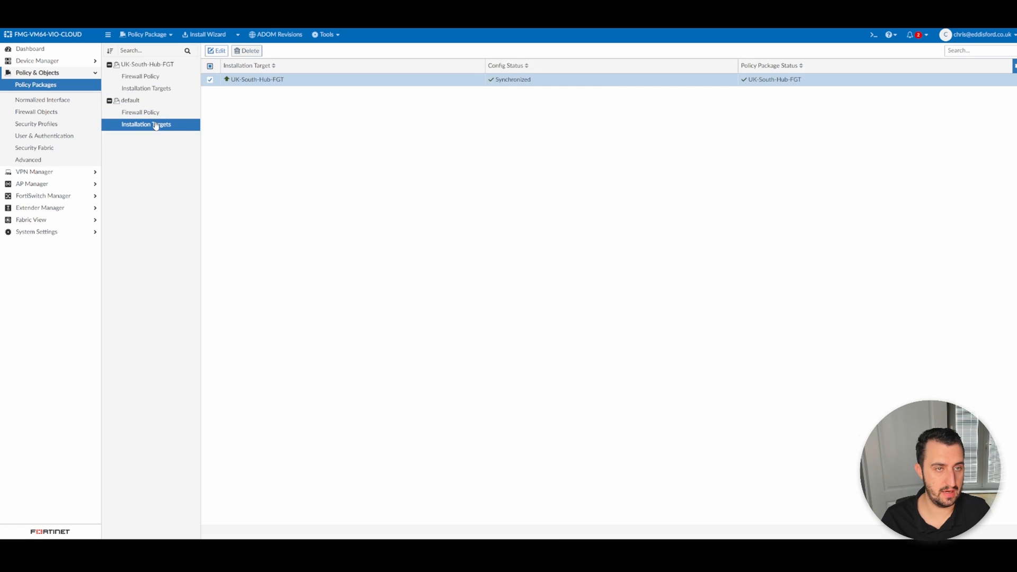
Run the Install Wizard for the default package on UK-South-Hub-FGT and open its install preview
click(206, 34)
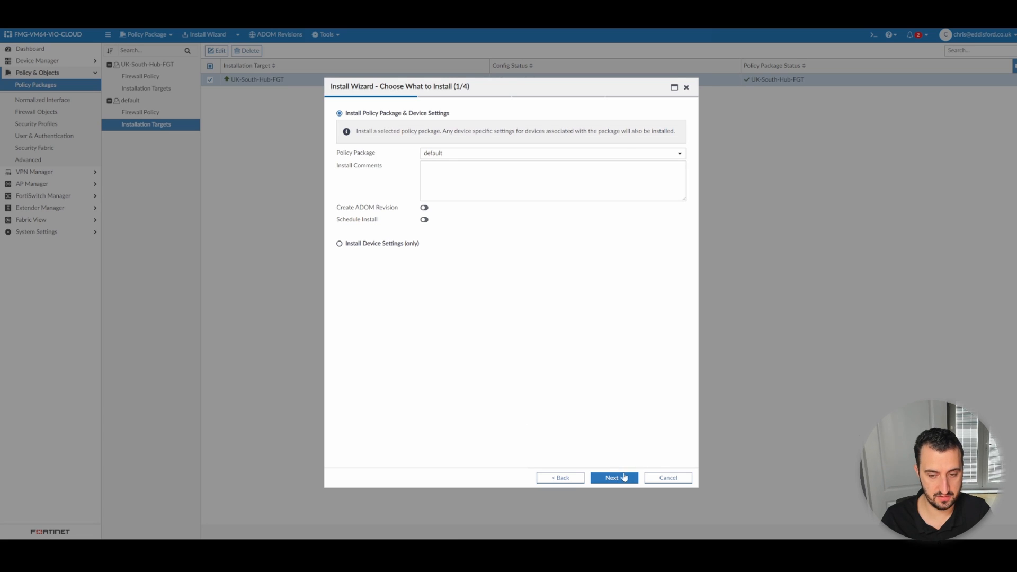
click(613, 477)
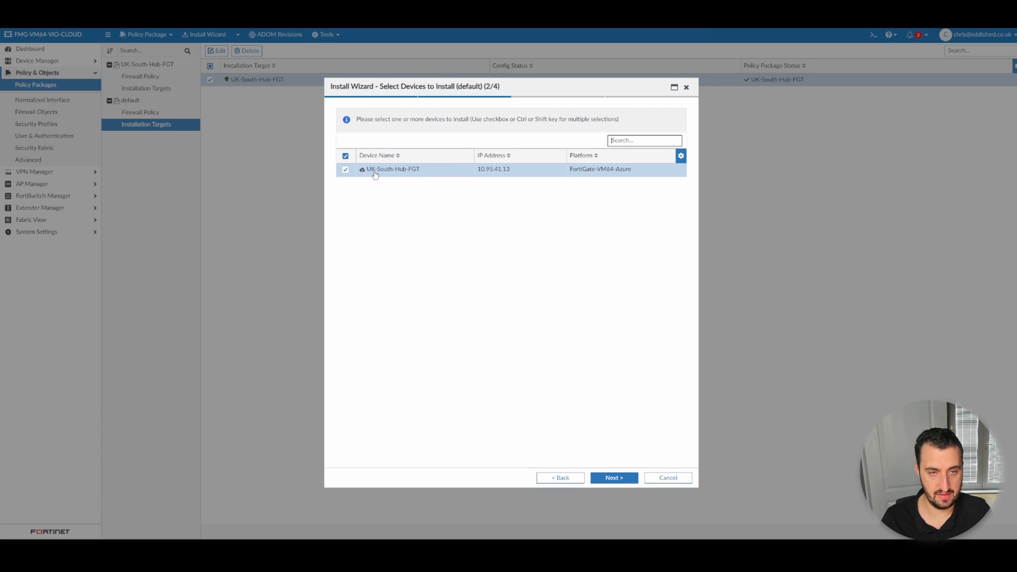
mouse_move(408, 174)
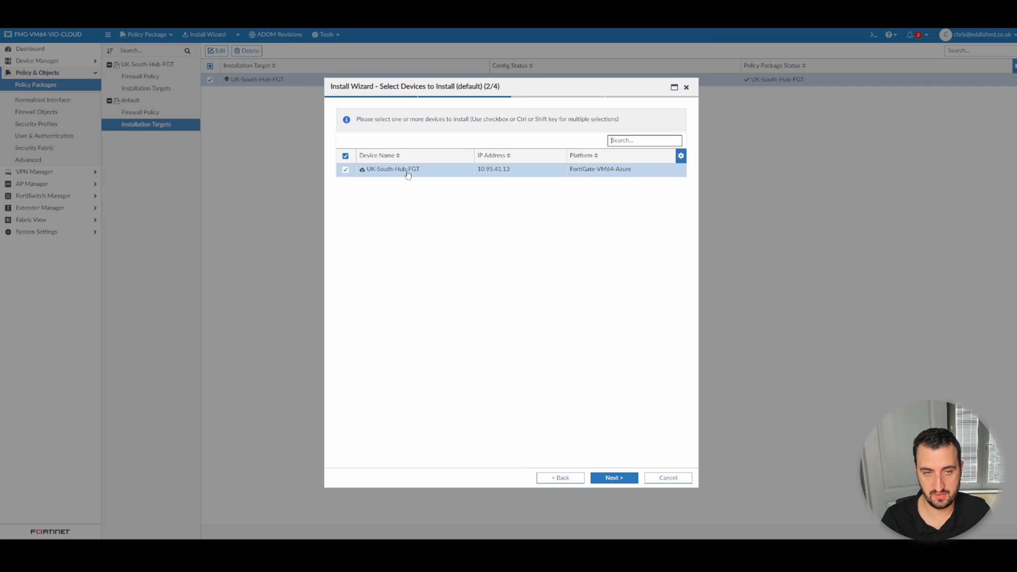
click(613, 477)
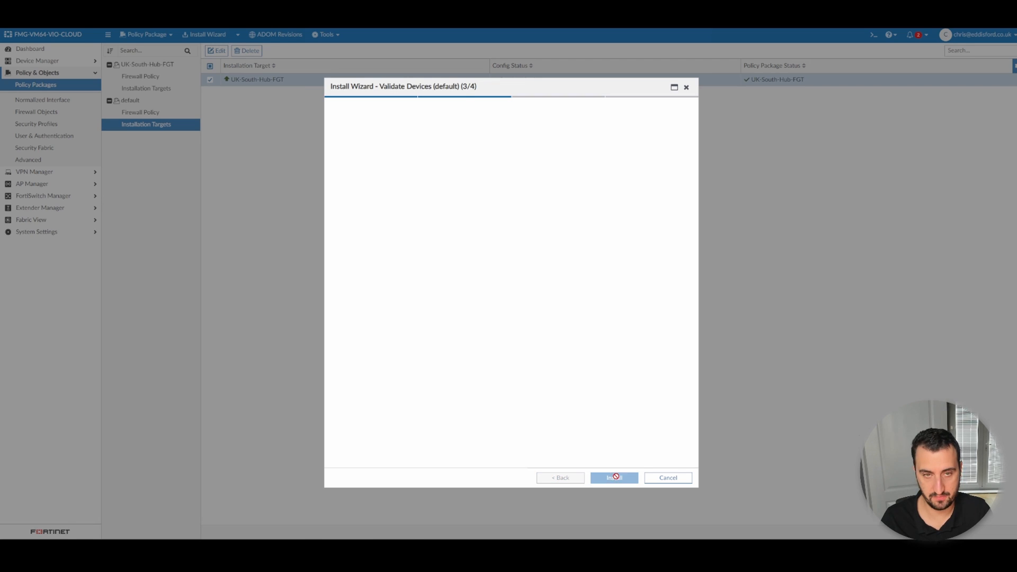
click(613, 477)
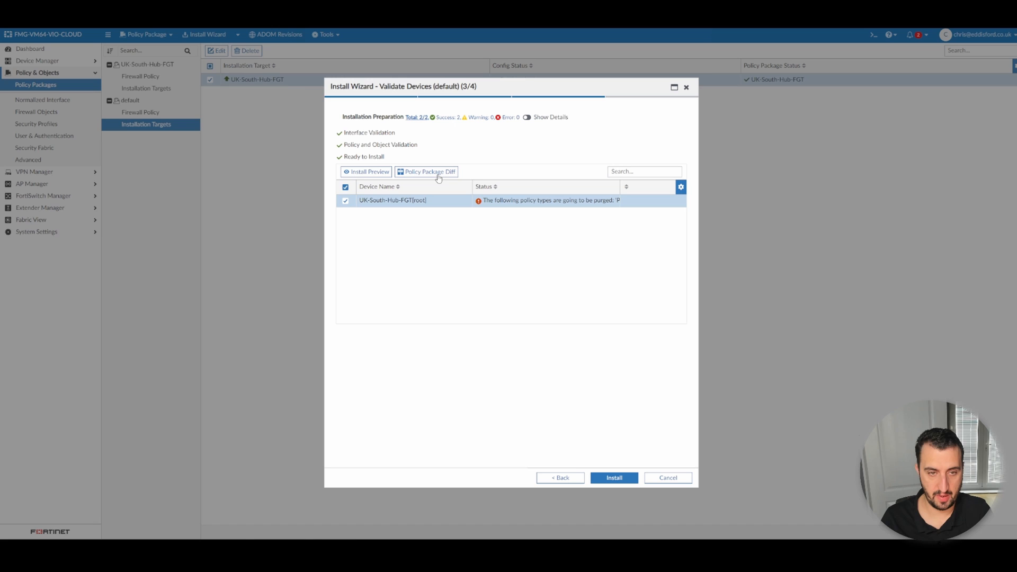
mouse_move(382, 231)
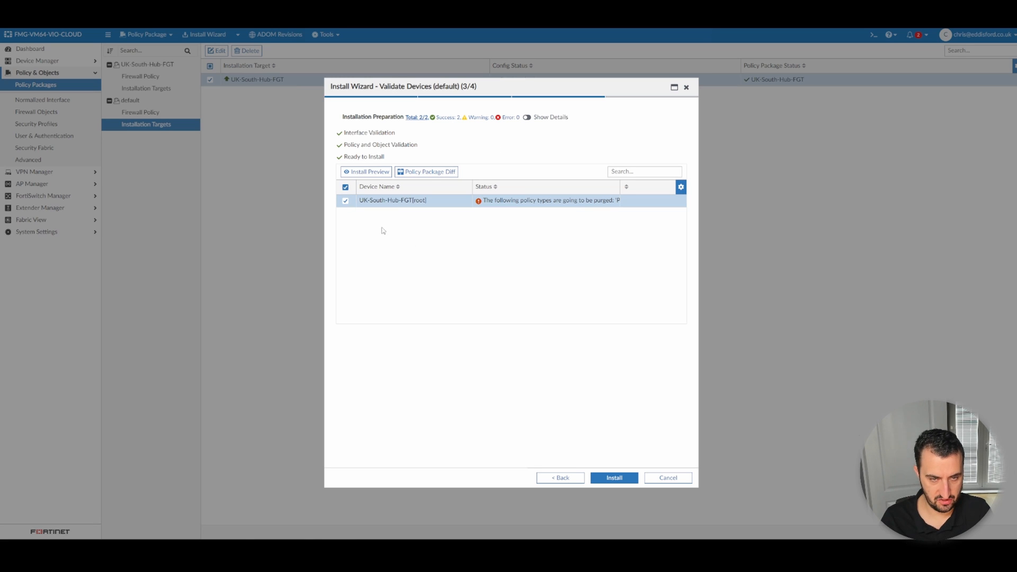
click(366, 171)
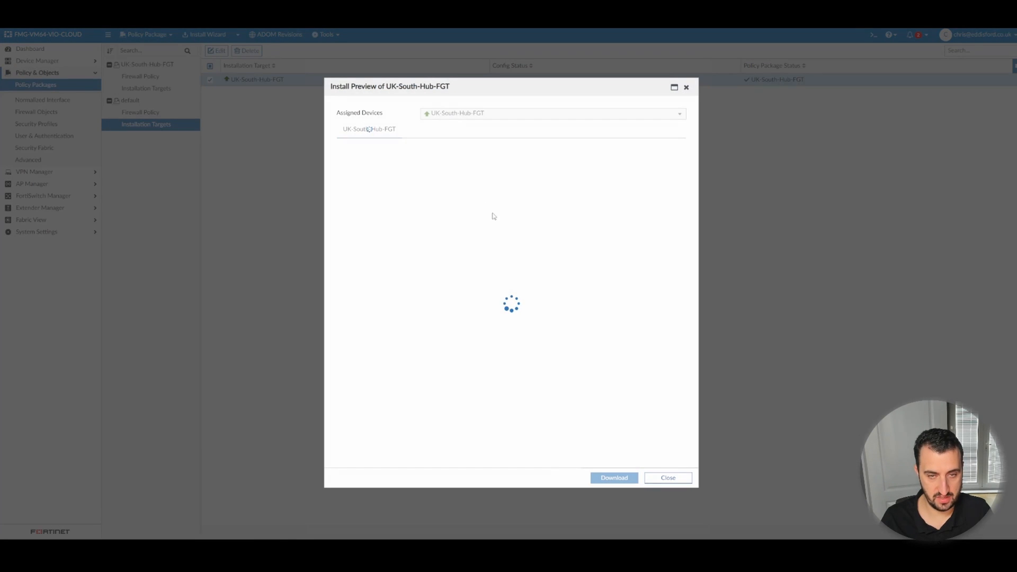
mouse_move(505, 230)
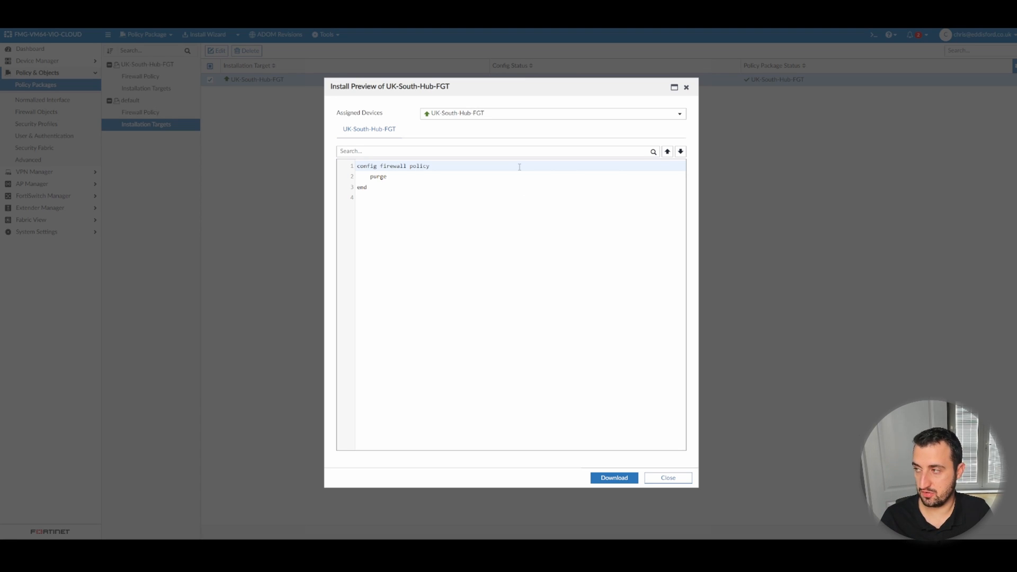
mouse_move(496, 225)
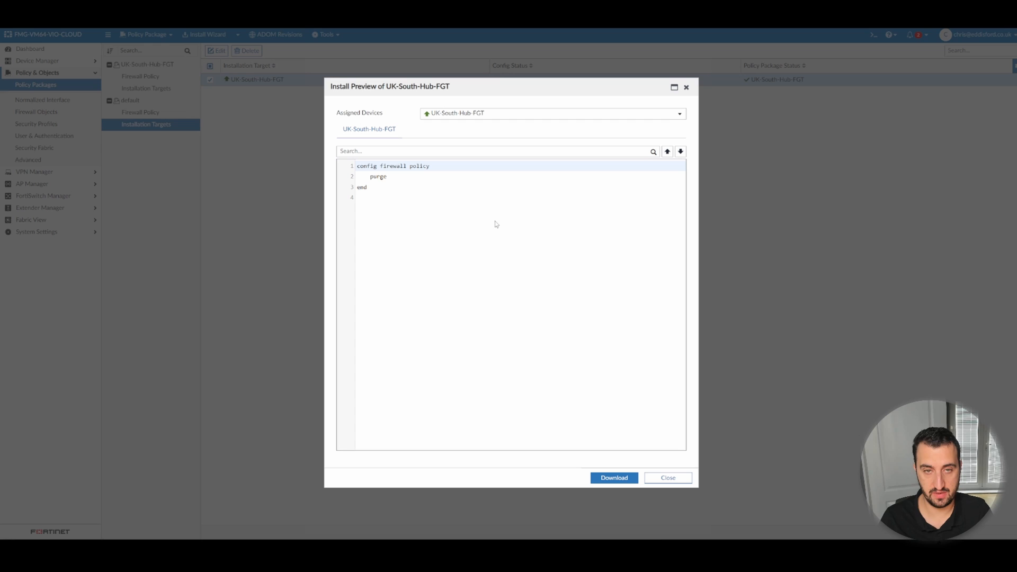
mouse_move(519, 201)
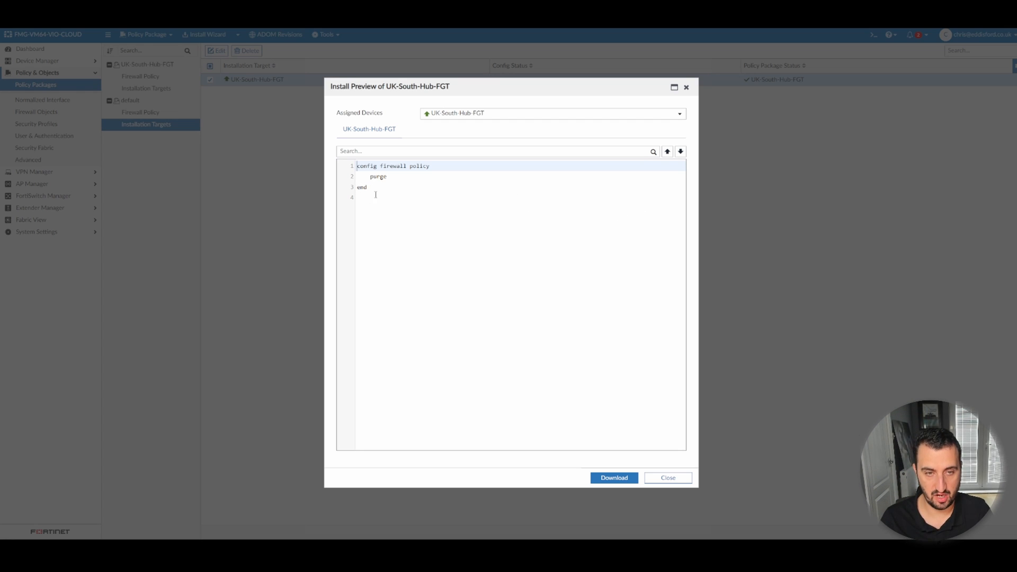
mouse_move(487, 283)
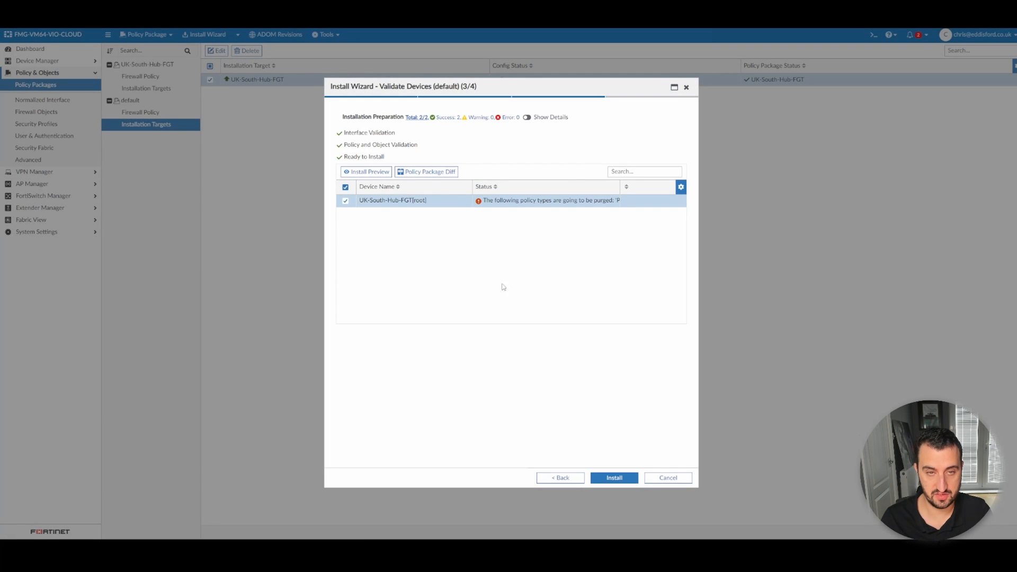
Review the Policy Package Diff showing three deleted policies, then install the default package
click(426, 171)
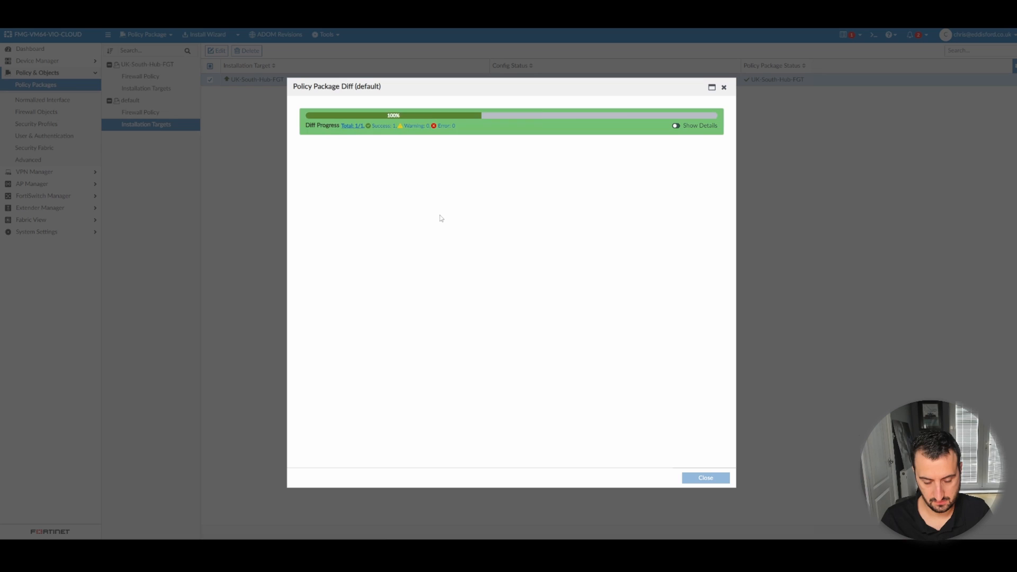
click(675, 125)
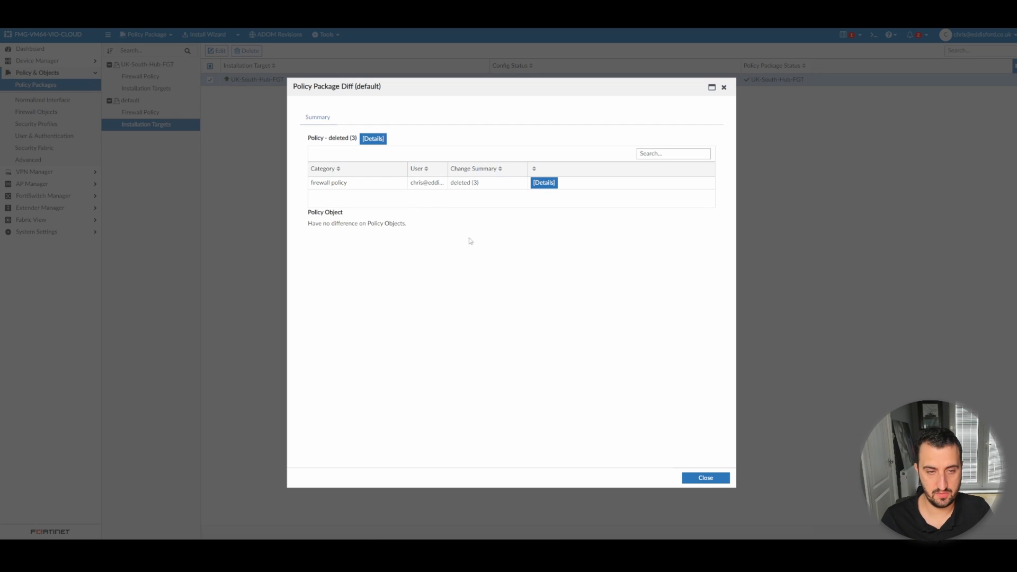
click(704, 478)
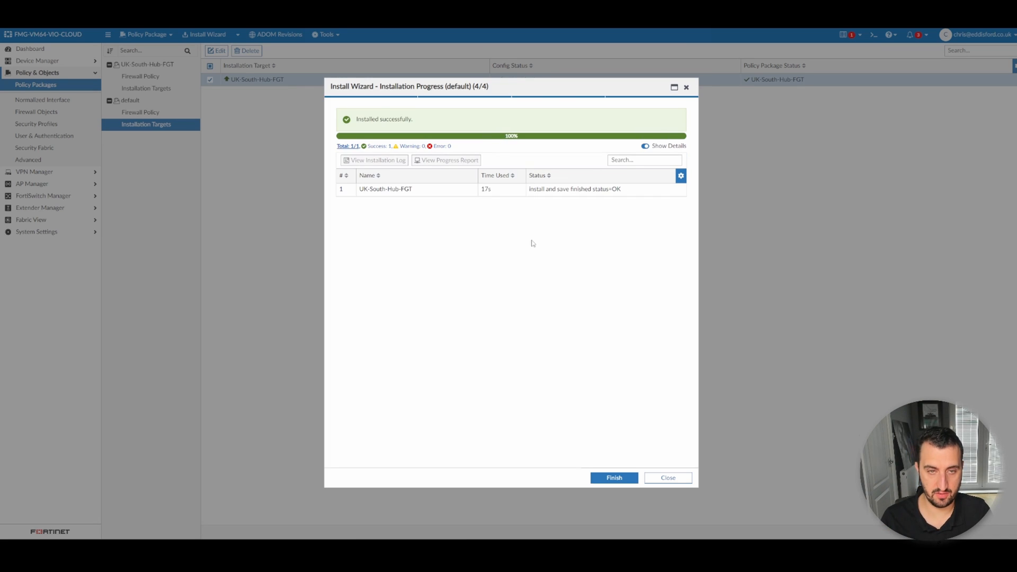
Finish the install, sign in to FortiGate and view the now-empty firewall policy list
click(612, 477)
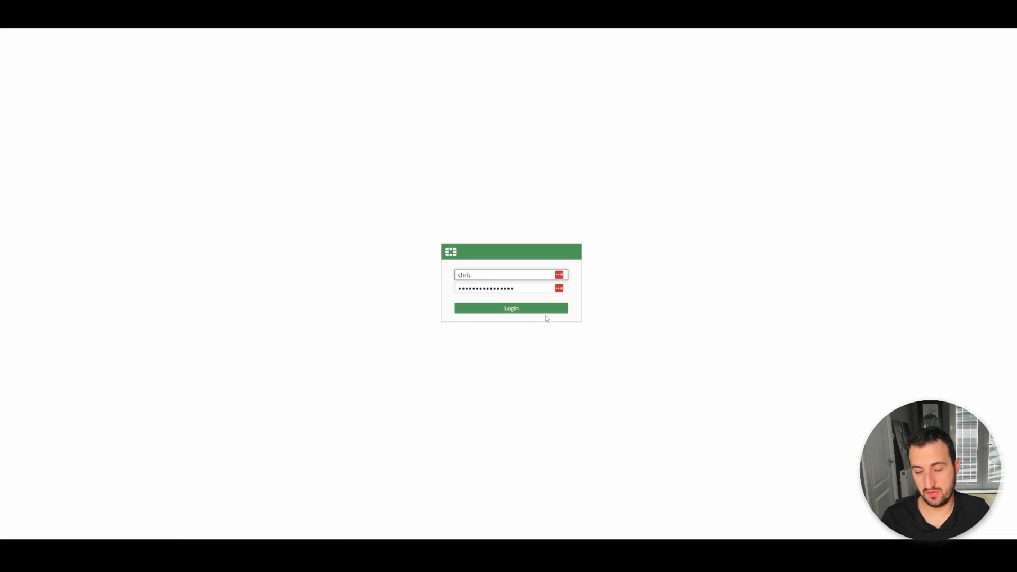
click(511, 308)
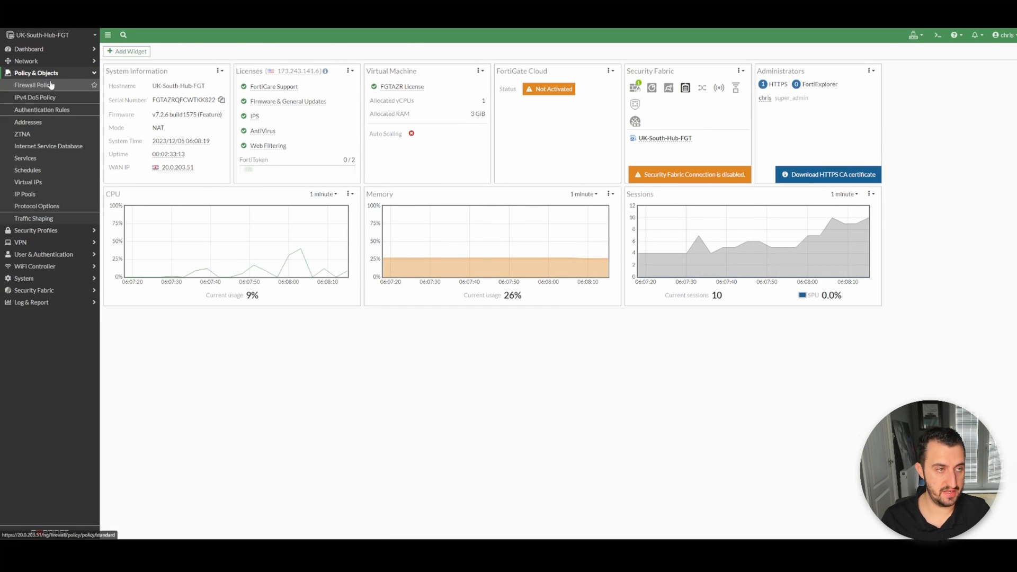
click(33, 85)
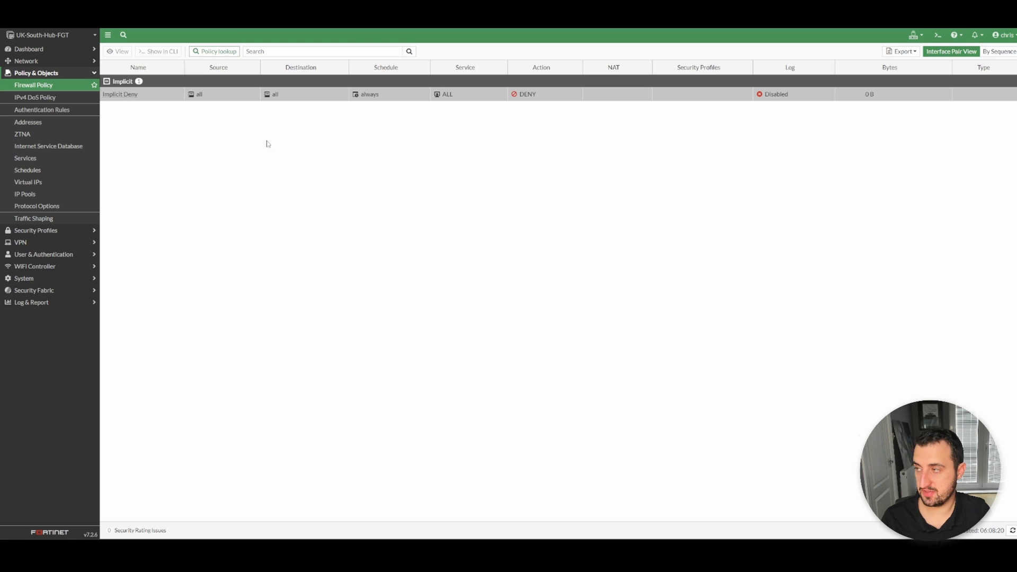
mouse_move(353, 228)
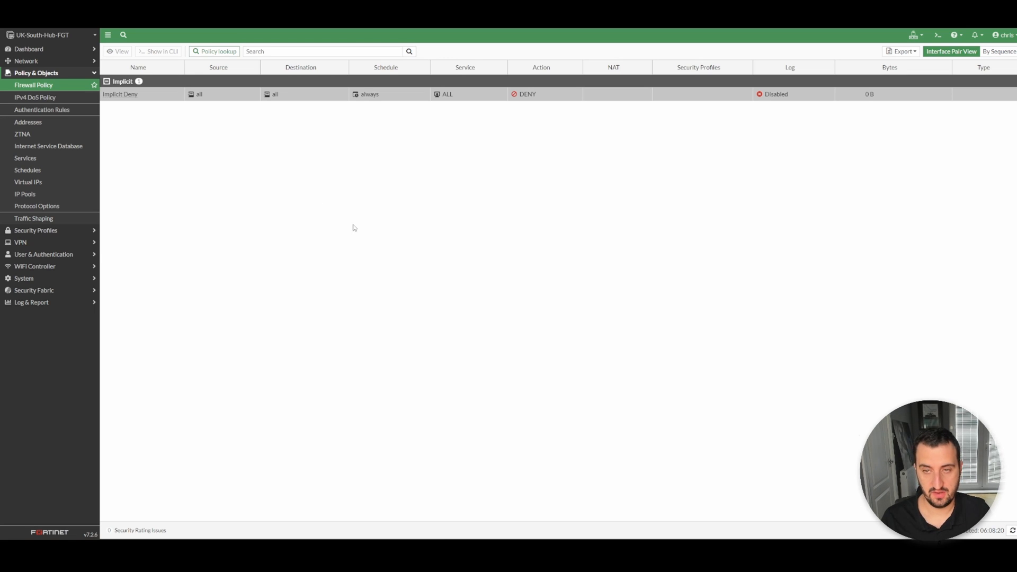
mouse_move(347, 266)
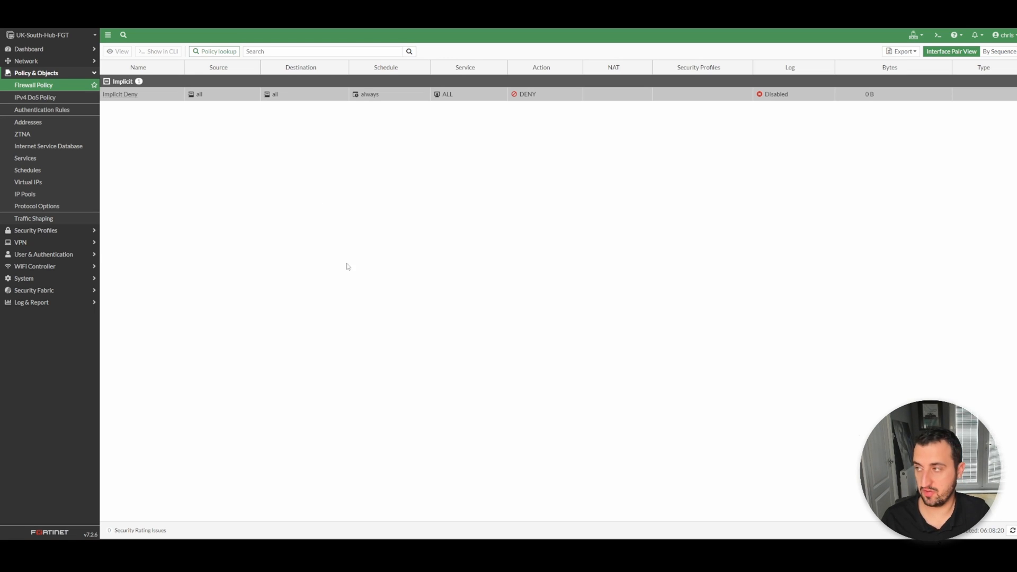
mouse_move(529, 309)
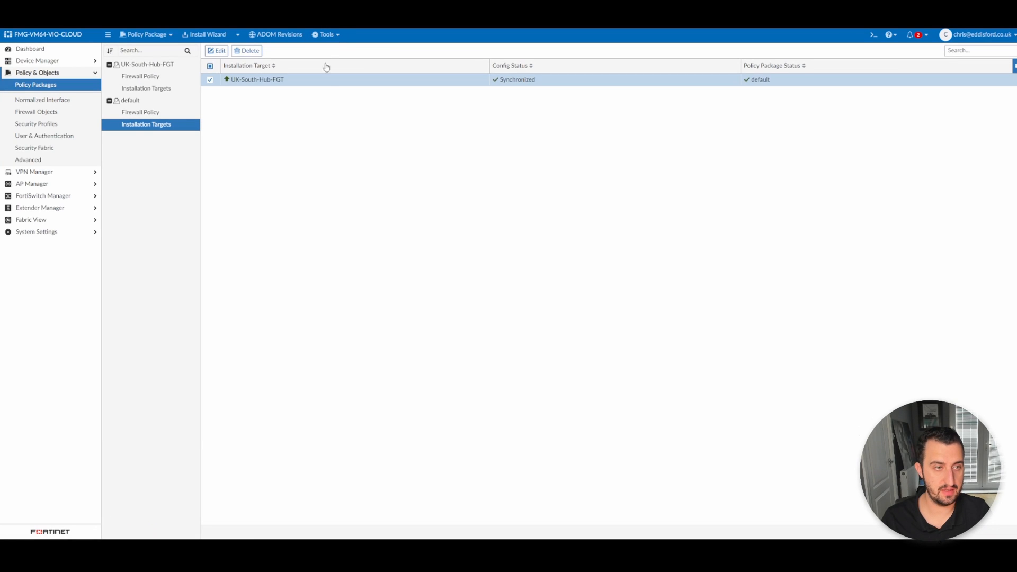
mouse_move(432, 249)
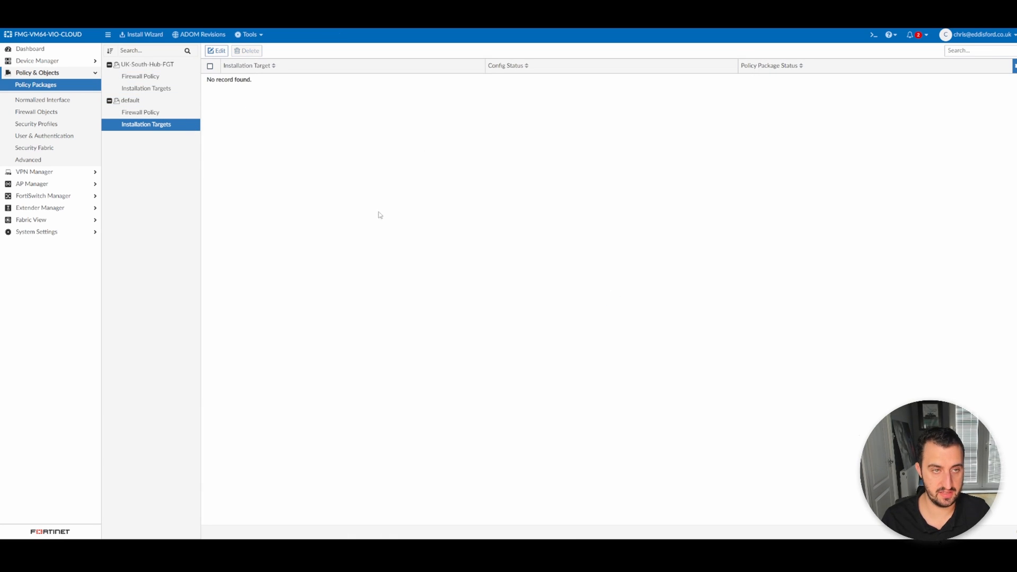
Set UK-South-Hub-FGT as the installation target of the UK-South-Hub-FGT package
click(146, 89)
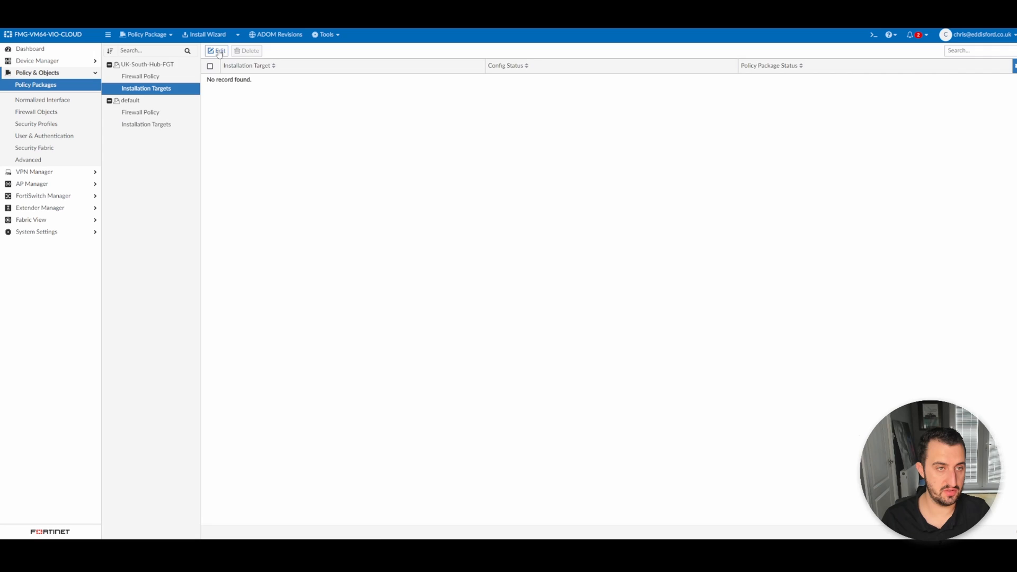
click(218, 51)
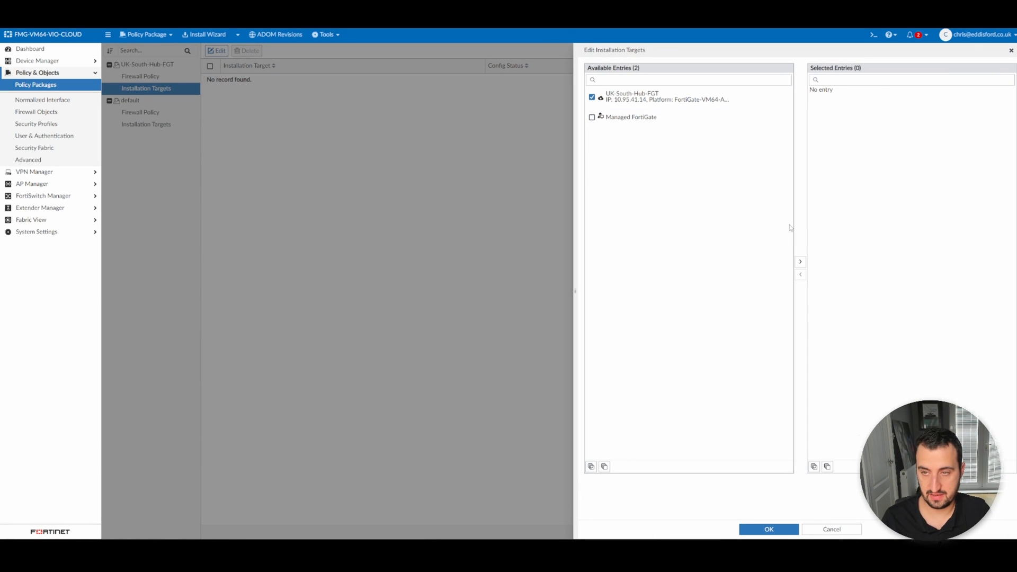
click(768, 529)
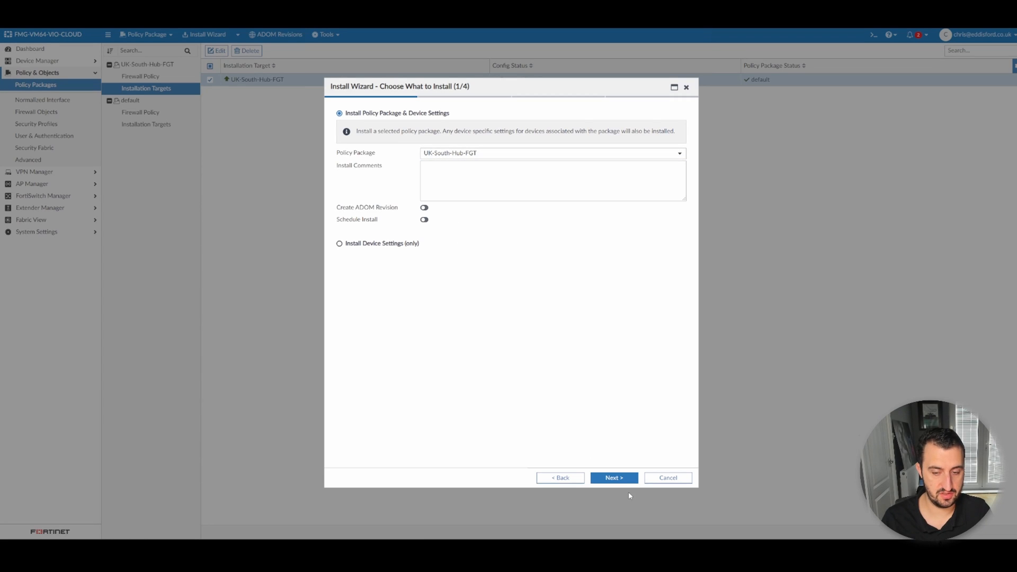
Preview the three added firewall policies and complete the UK-South-Hub-FGT package install
click(612, 477)
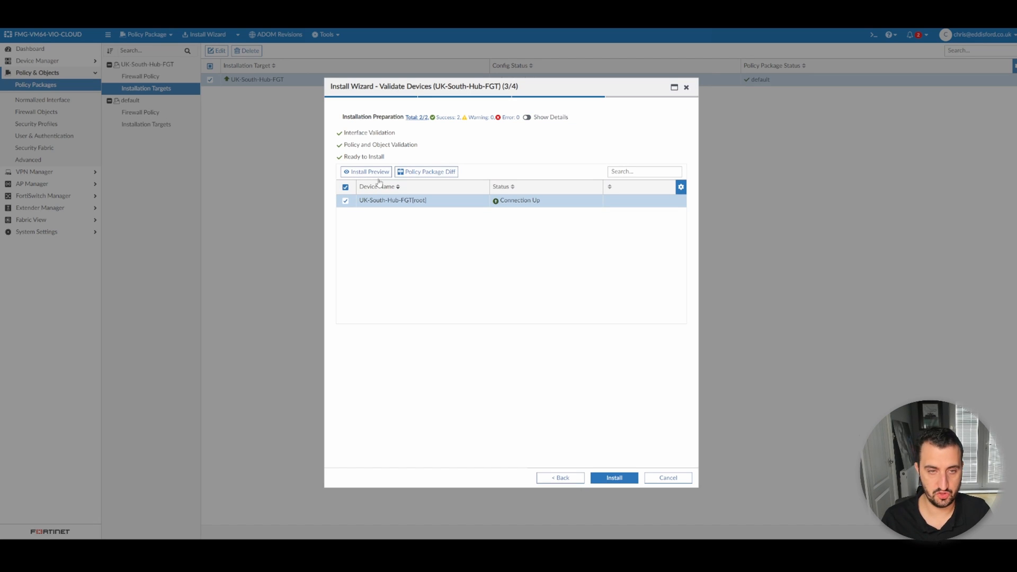
click(366, 171)
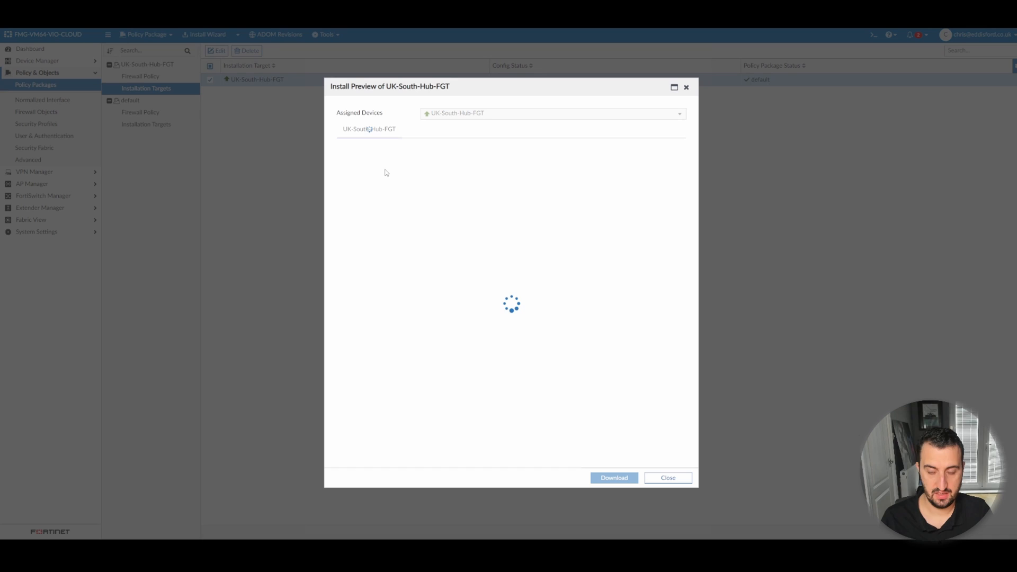
mouse_move(385, 176)
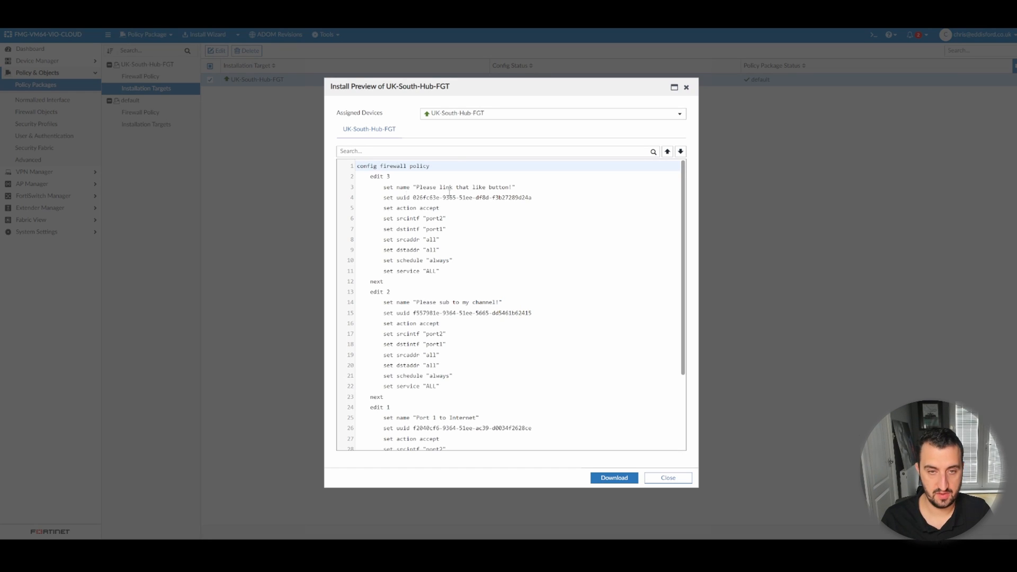
scroll(down, 3)
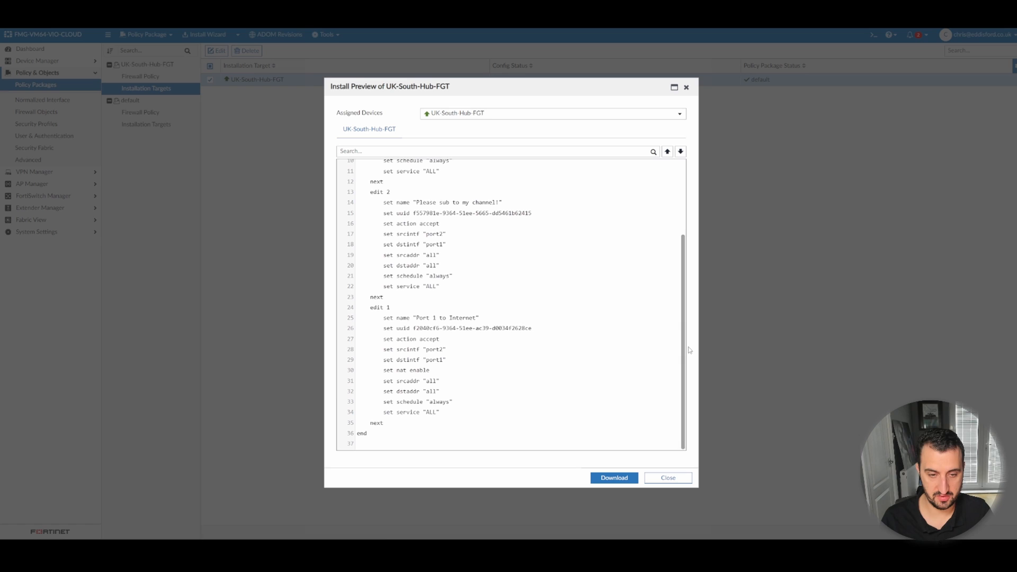
click(612, 477)
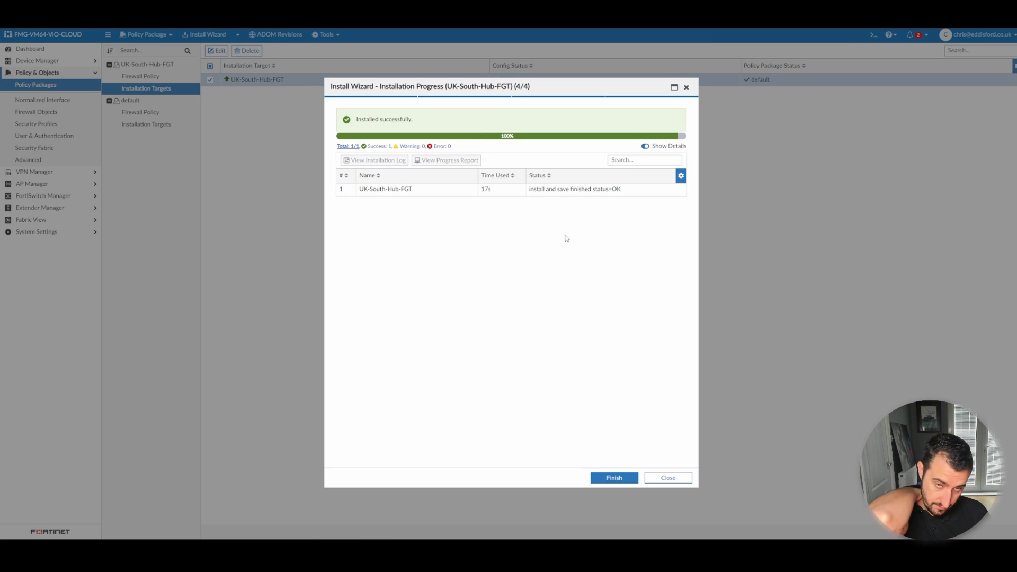
click(613, 477)
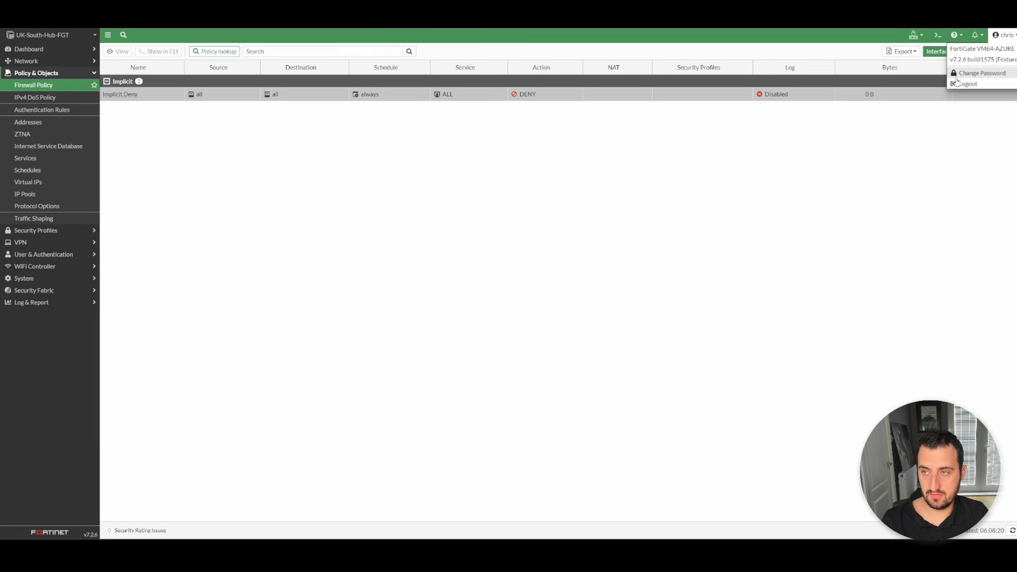
Sign out of the FortiGate GUI from the user menu
click(28, 48)
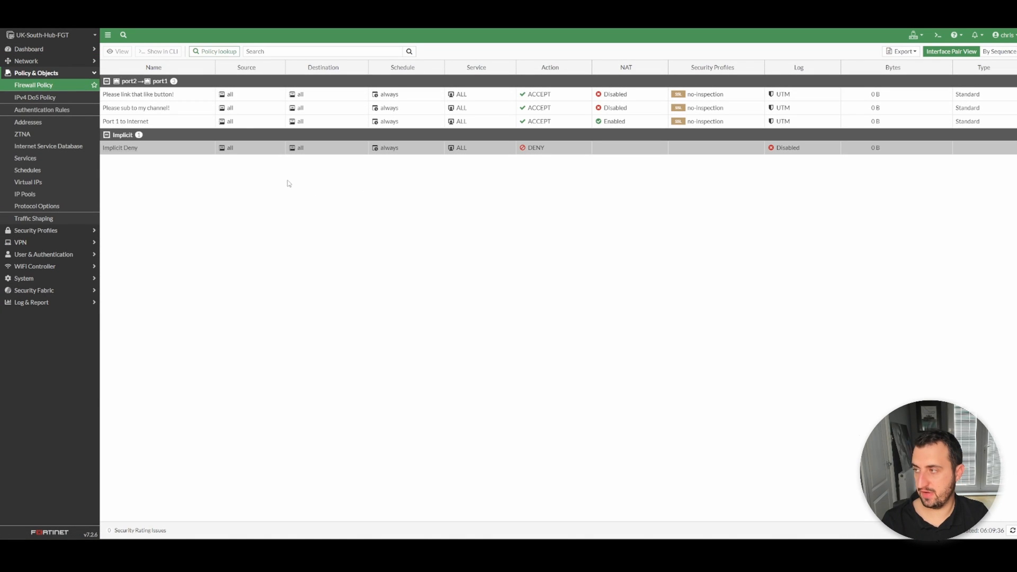
mouse_move(382, 217)
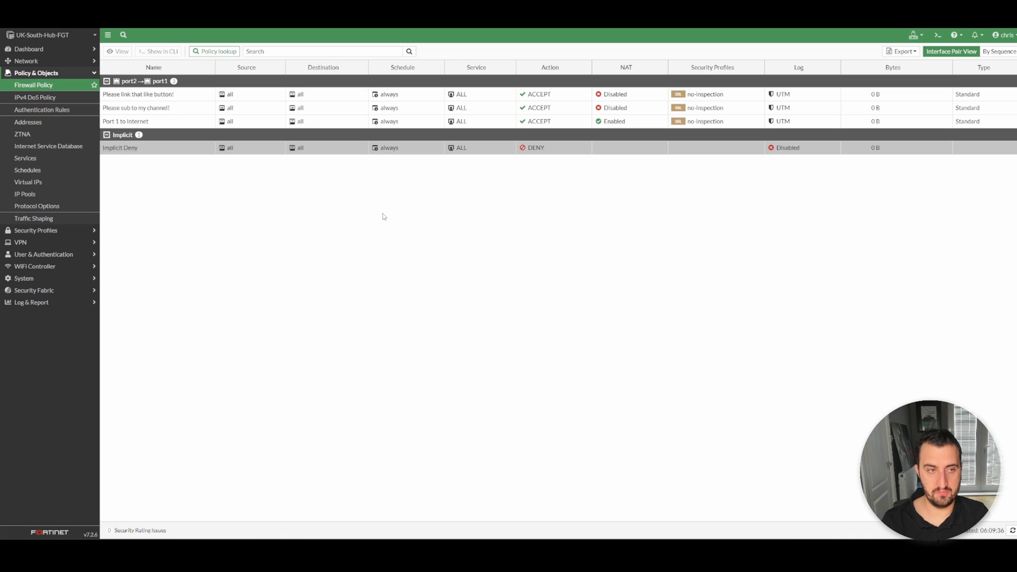
mouse_move(672, 190)
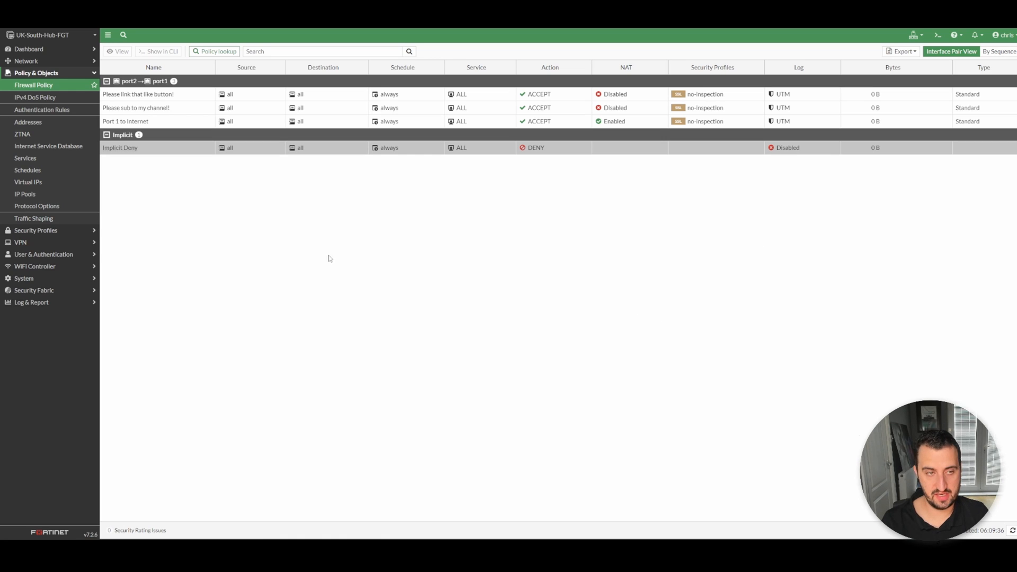
mouse_move(599, 329)
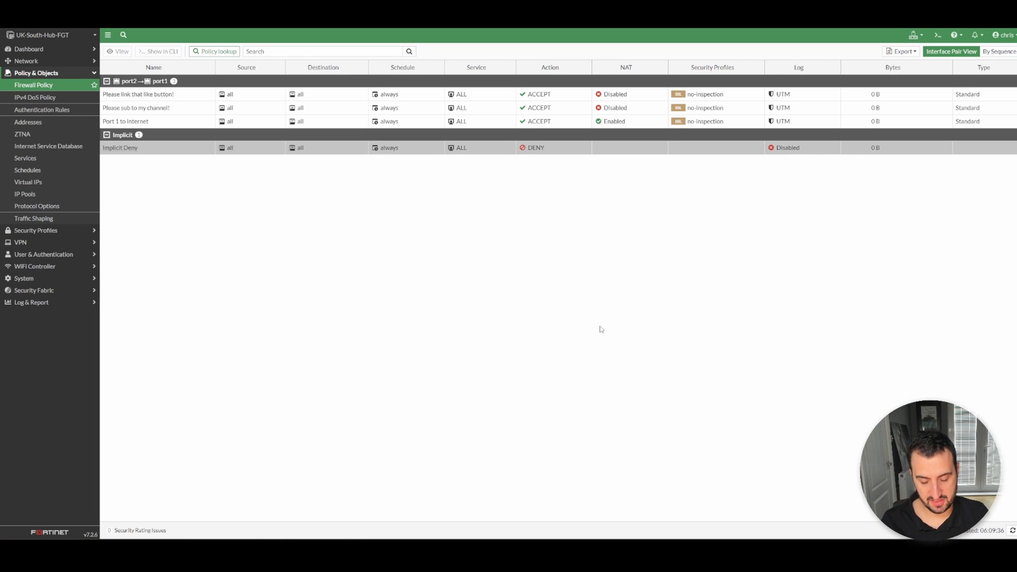
mouse_move(648, 283)
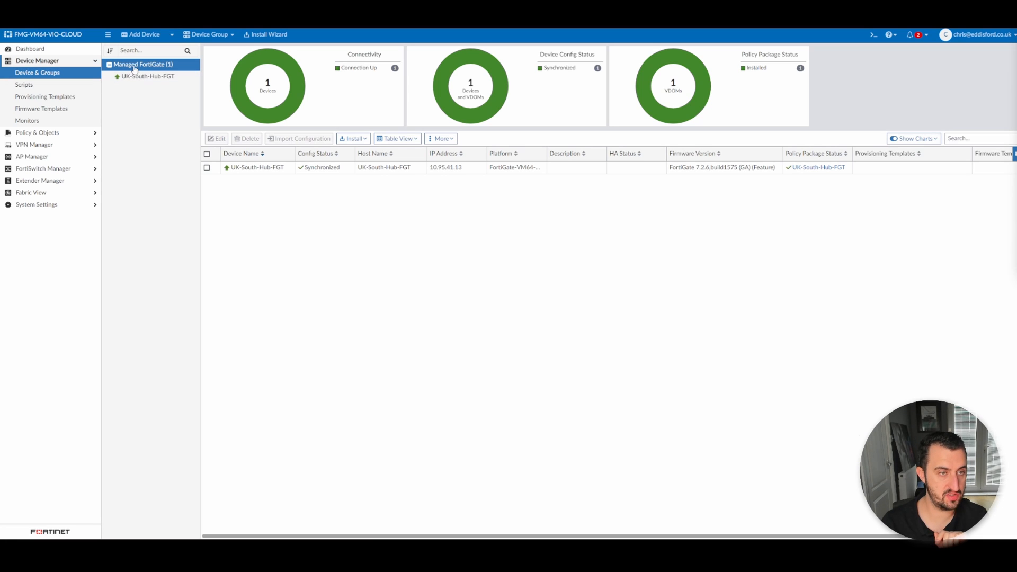
mouse_move(454, 229)
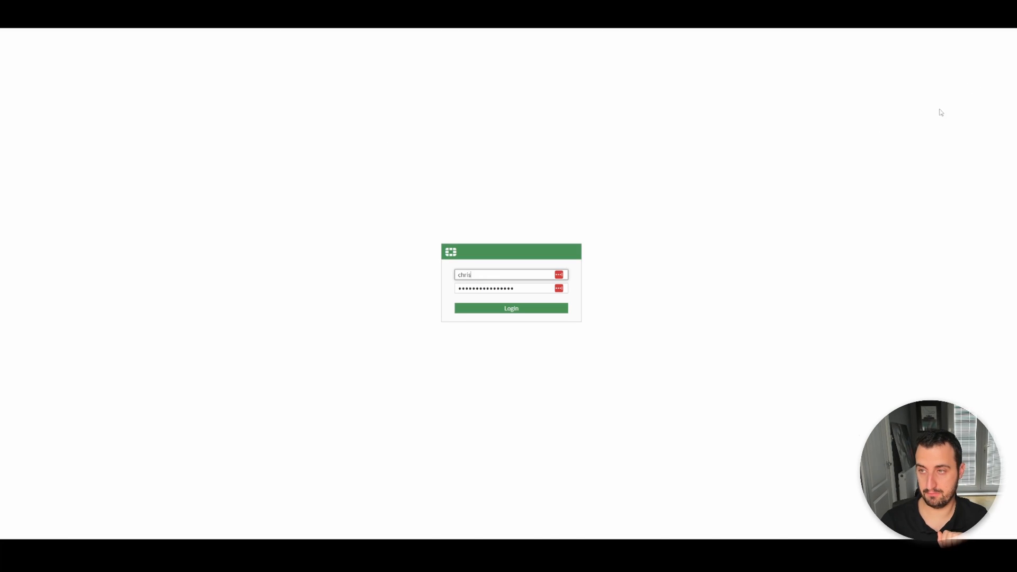
Sign in again and choose Login Read-Write past the FortiManager management warning
click(510, 308)
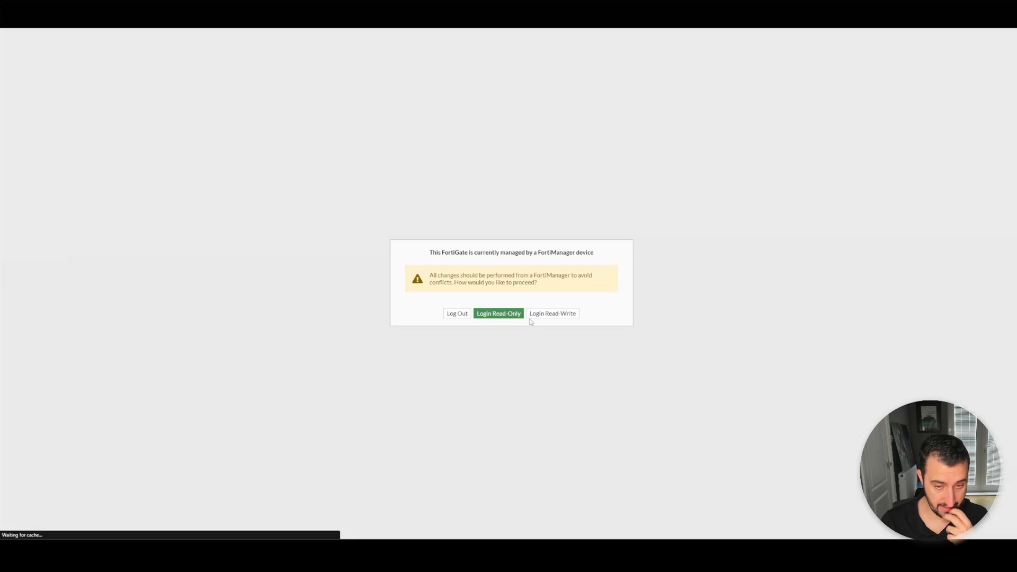
mouse_move(499, 337)
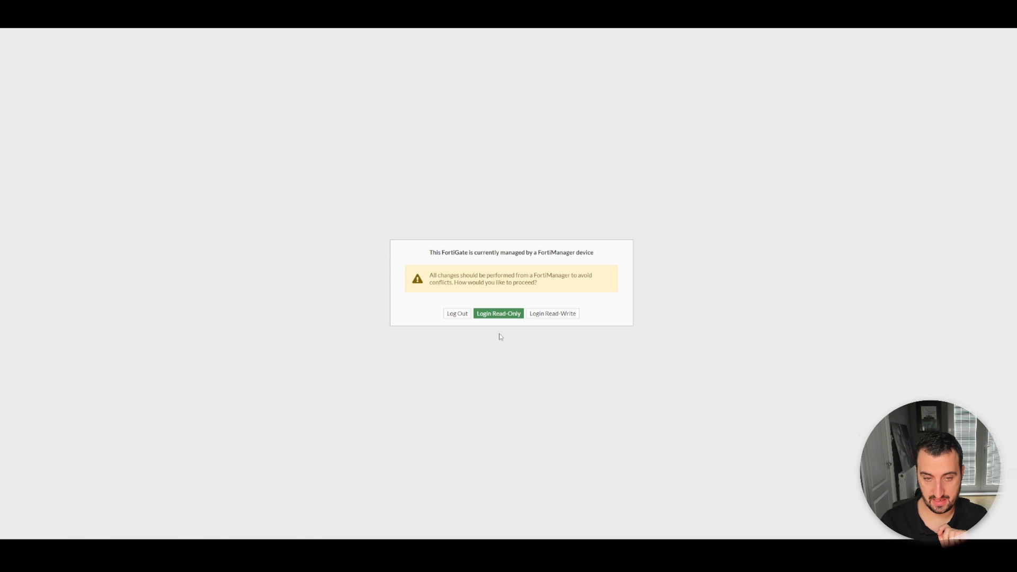
mouse_move(491, 341)
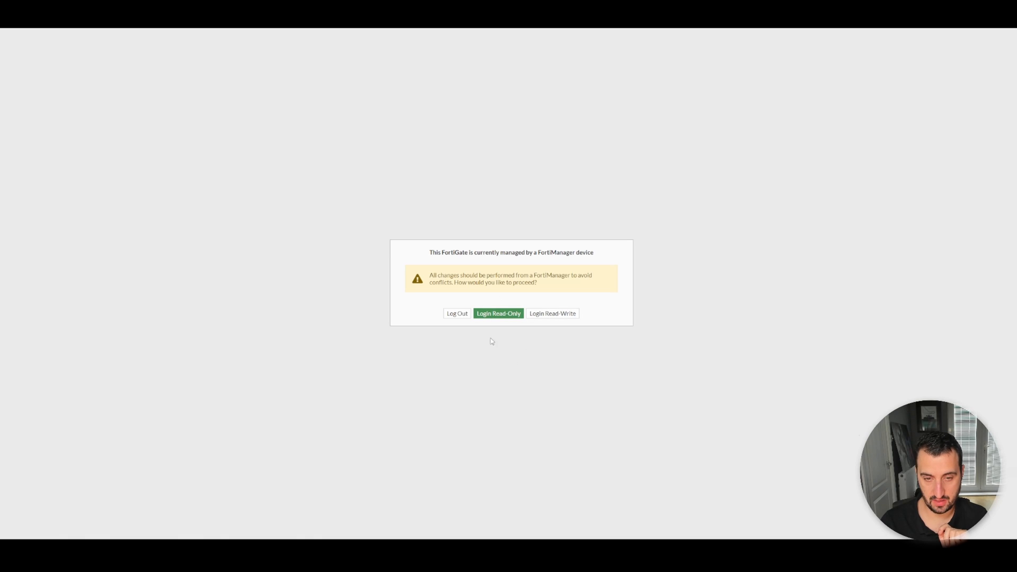
click(498, 313)
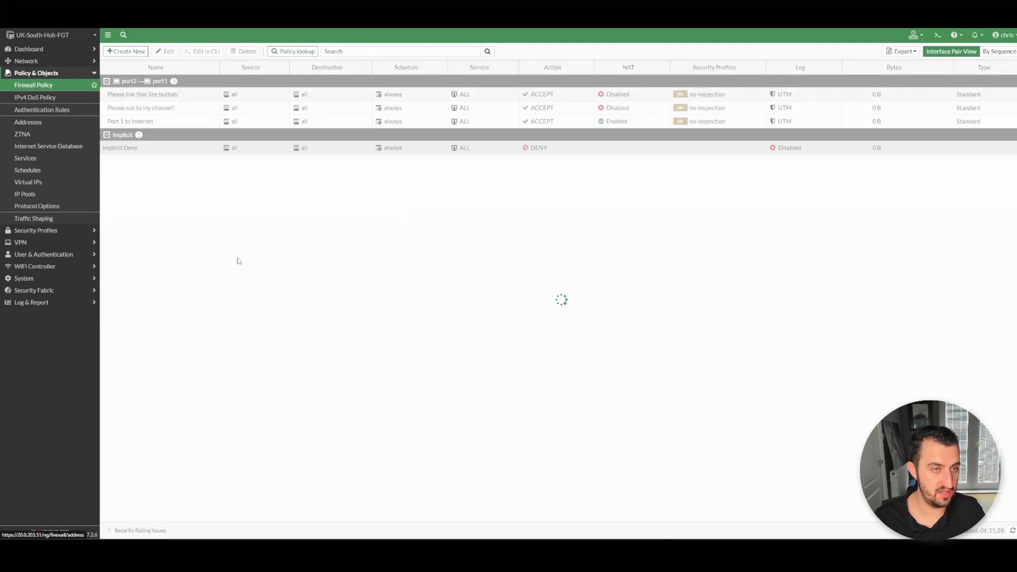
Insert an enabled policy named 'We should not have done this!' atop the list
right_click(142, 94)
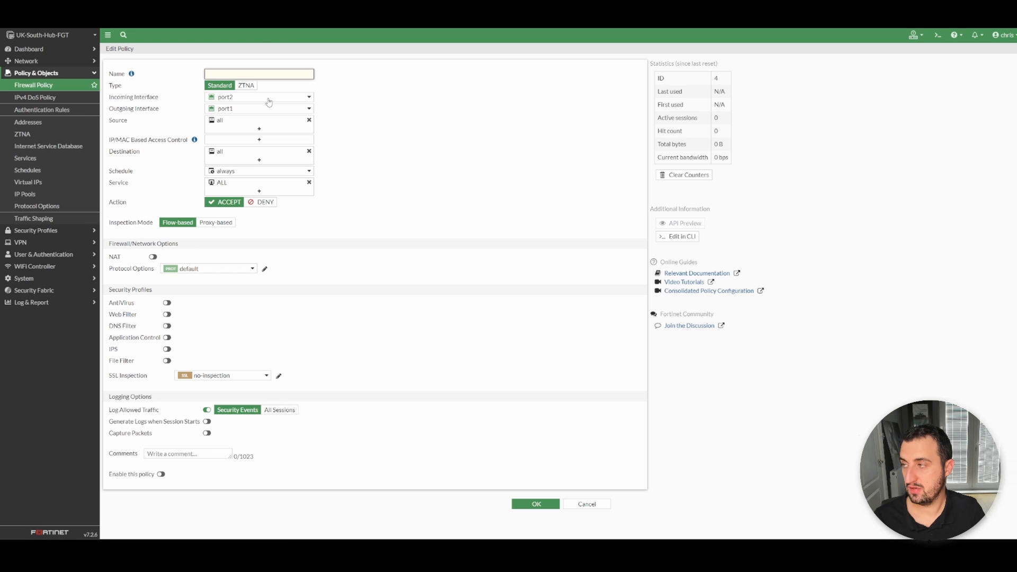
text(We sho)
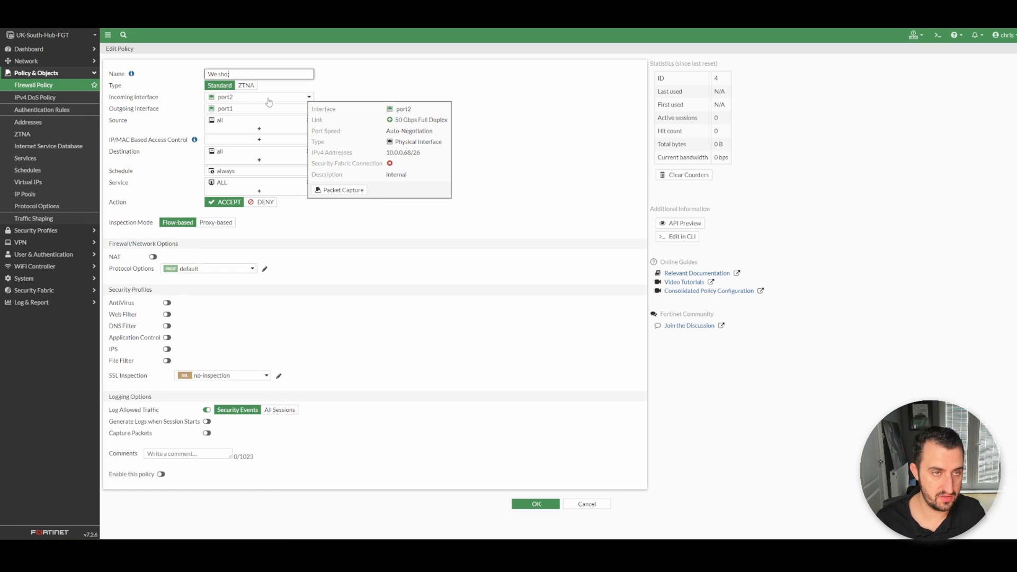
text(uld not ha)
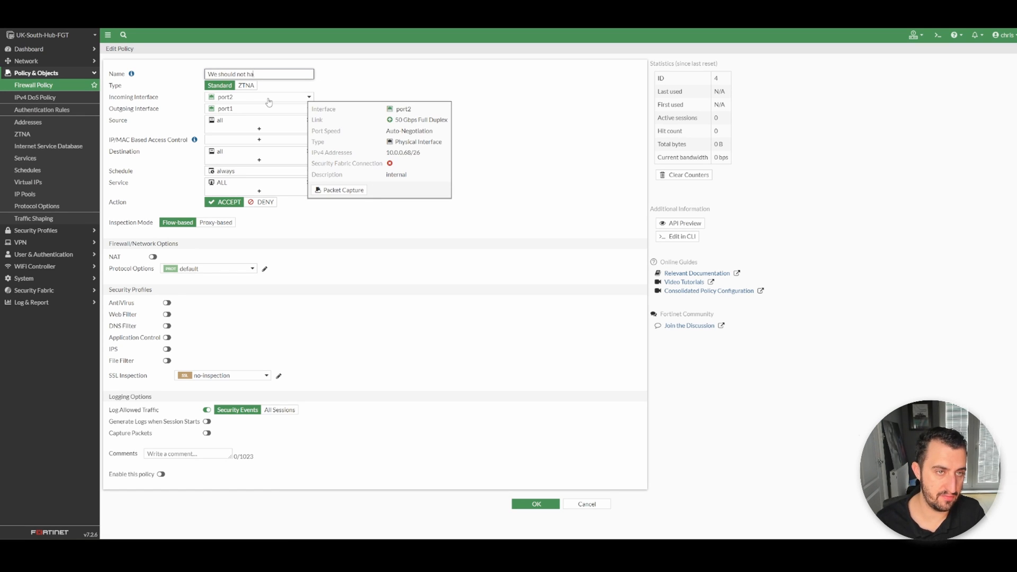
text(ve done this!)
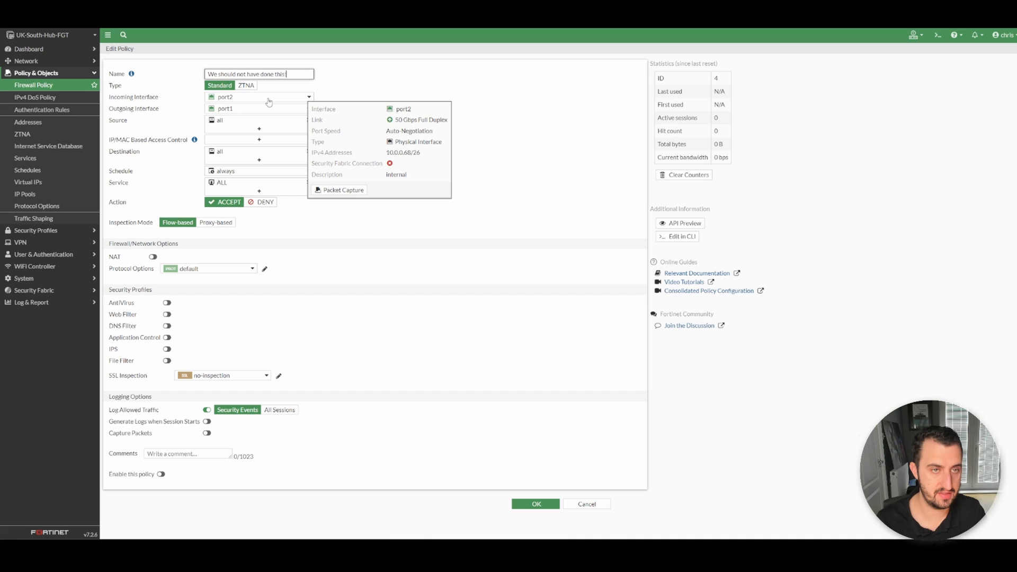
click(161, 473)
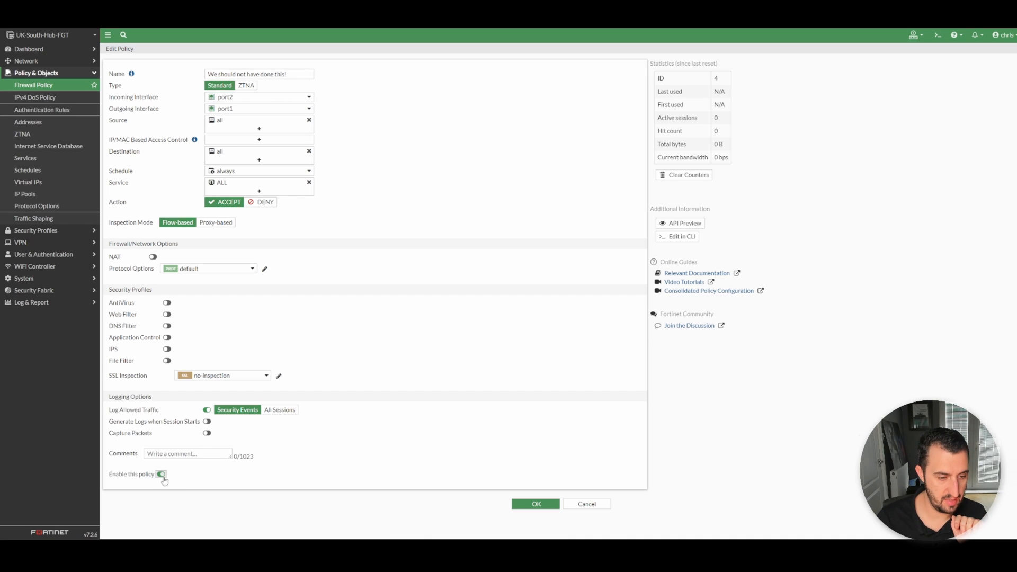
click(535, 503)
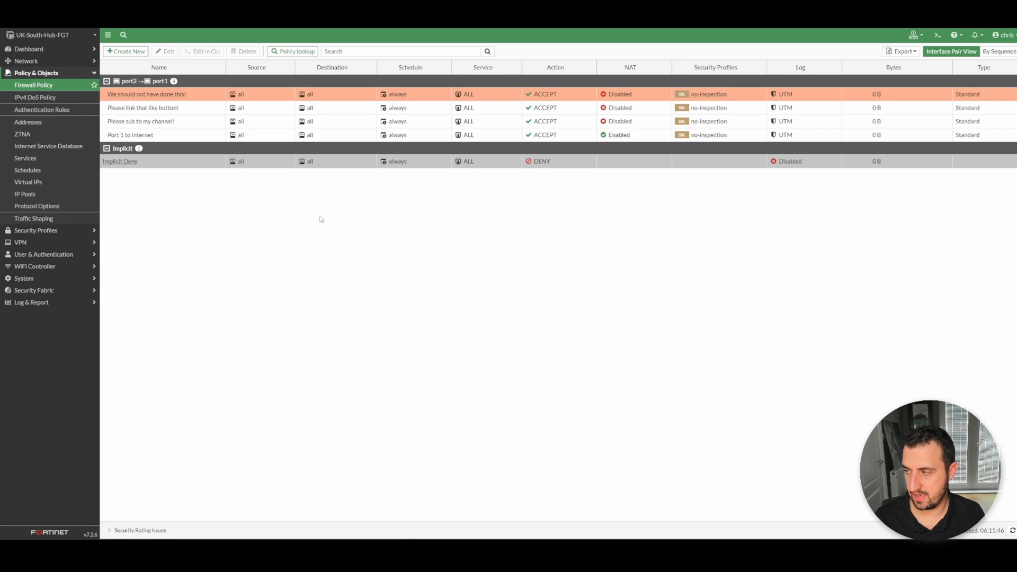
mouse_move(386, 203)
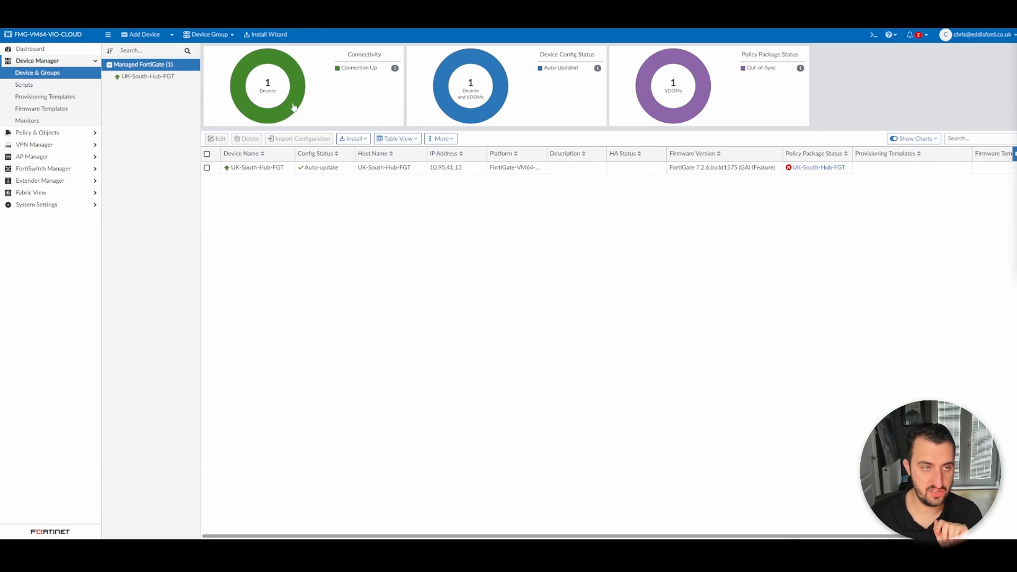
mouse_move(206, 191)
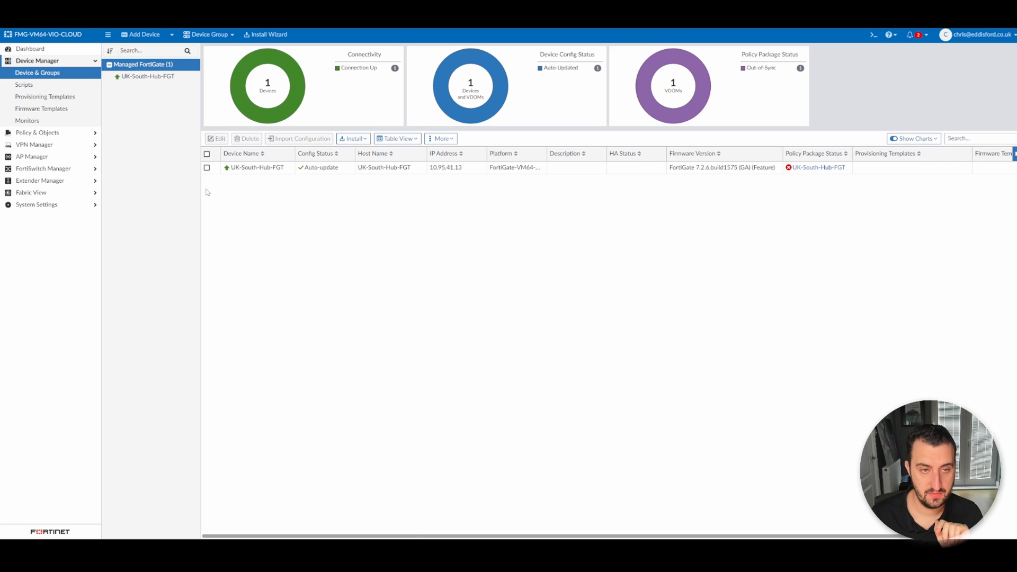
mouse_move(421, 246)
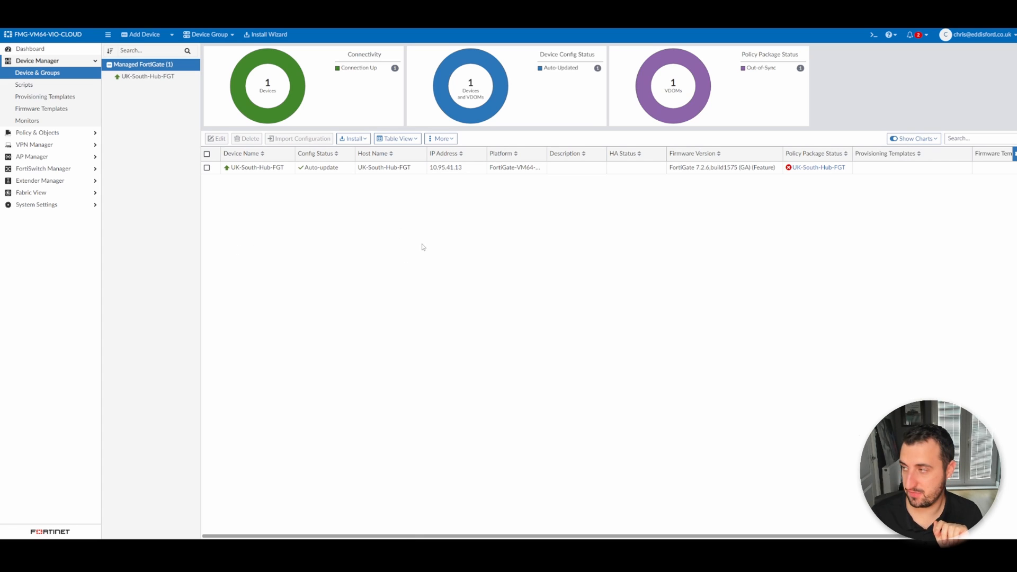
mouse_move(471, 260)
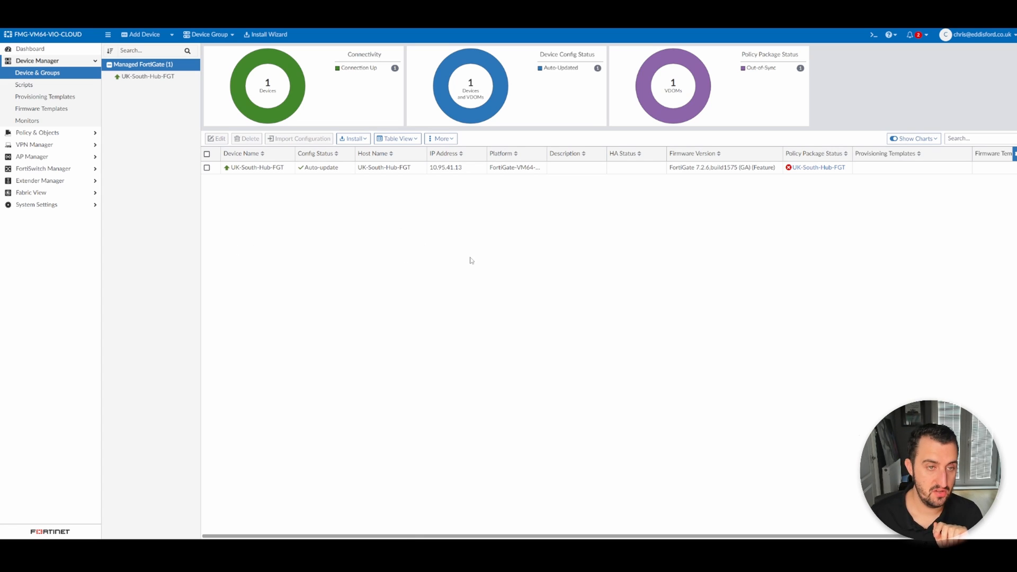
mouse_move(350, 200)
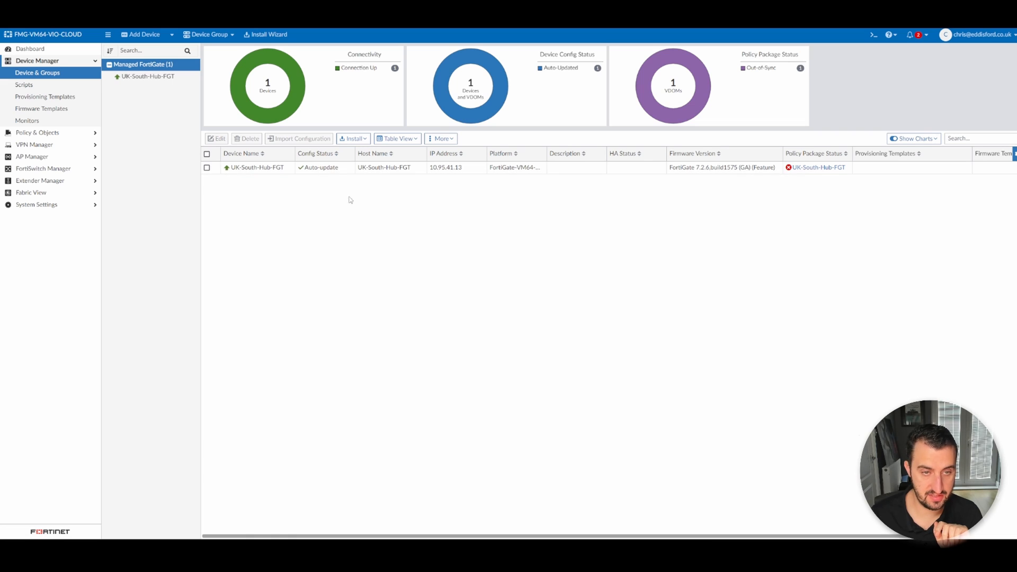
mouse_move(315, 171)
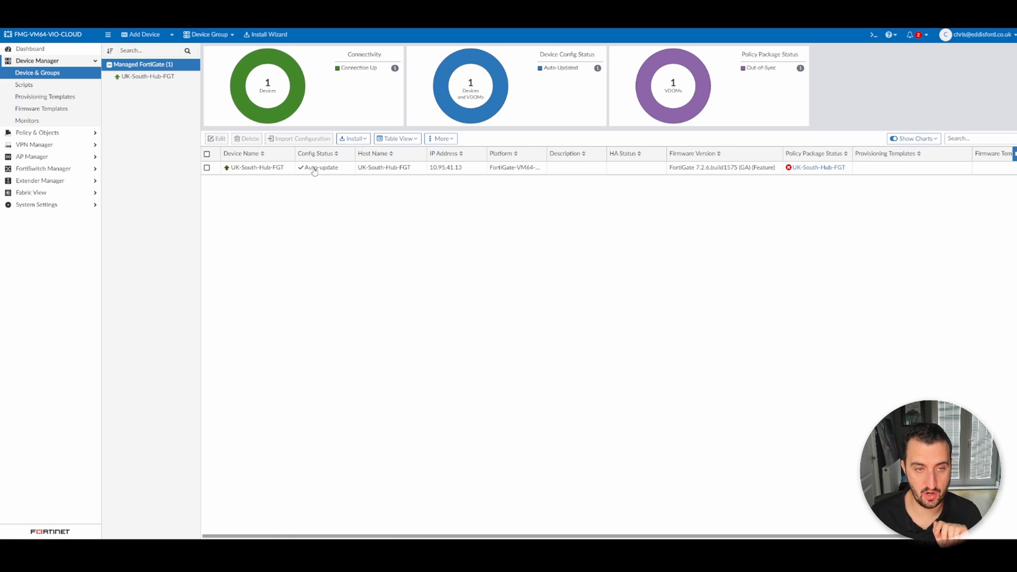
mouse_move(353, 231)
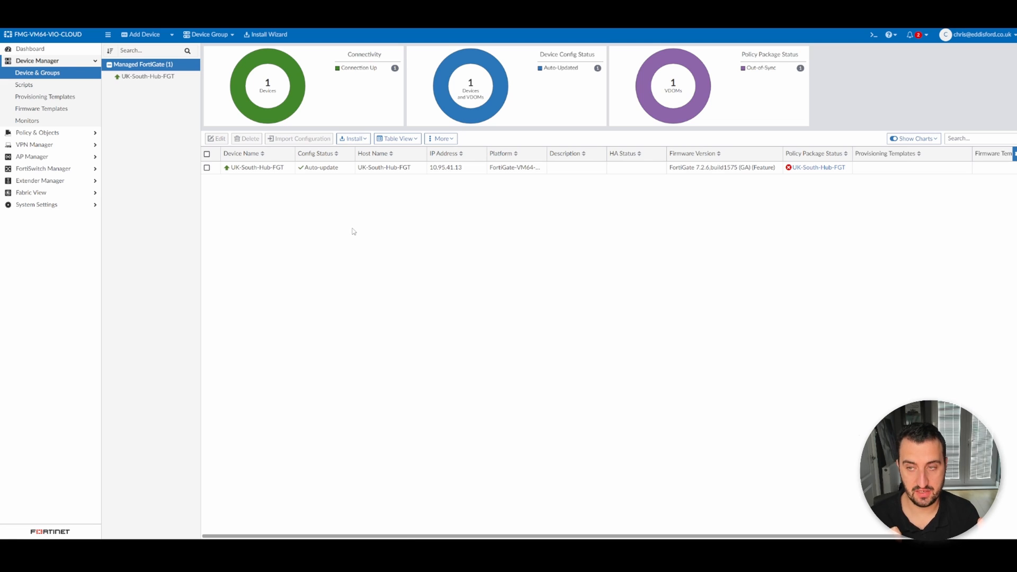
mouse_move(833, 255)
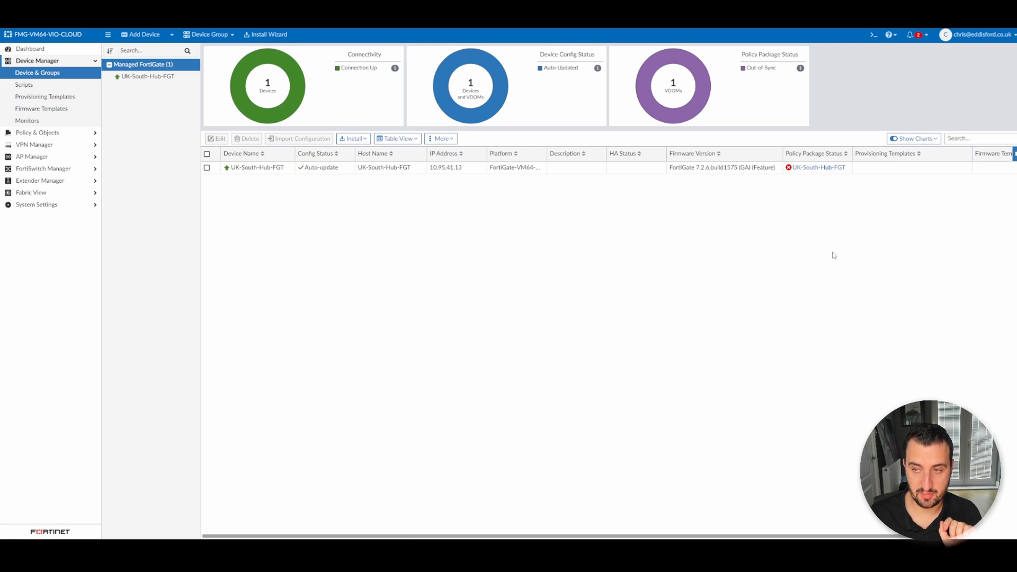
mouse_move(778, 263)
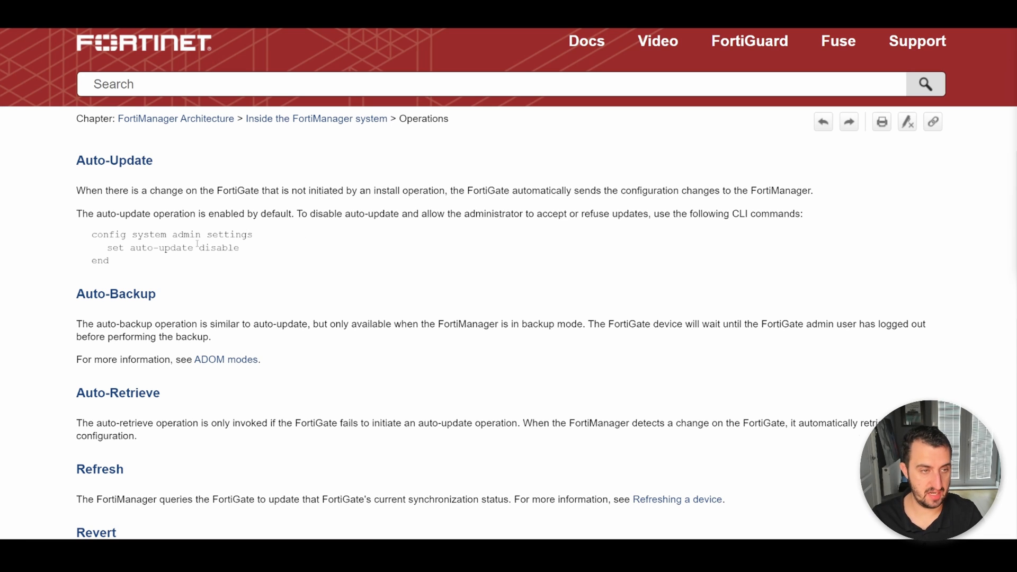
drag(76, 159, 202, 237)
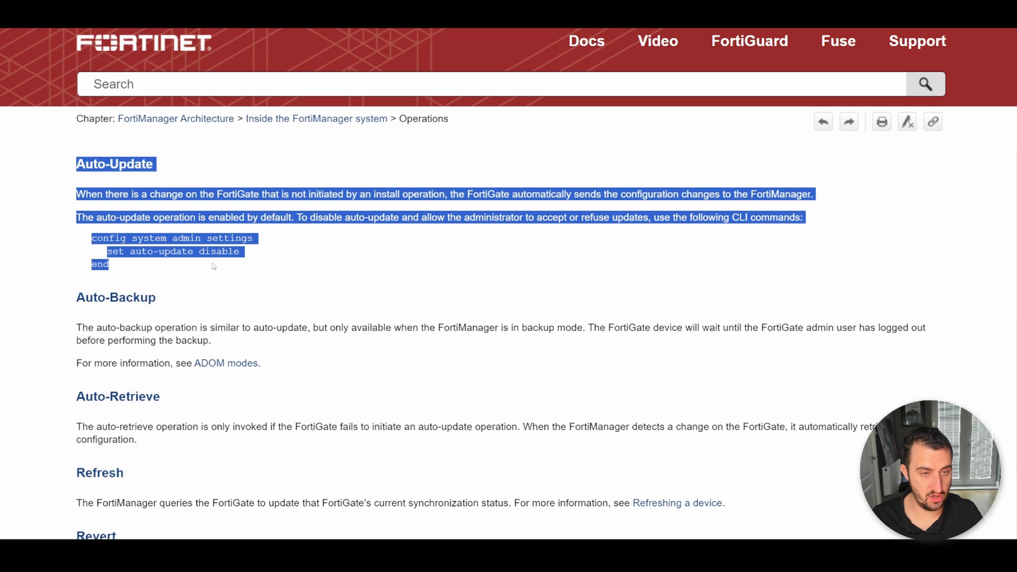
mouse_move(388, 243)
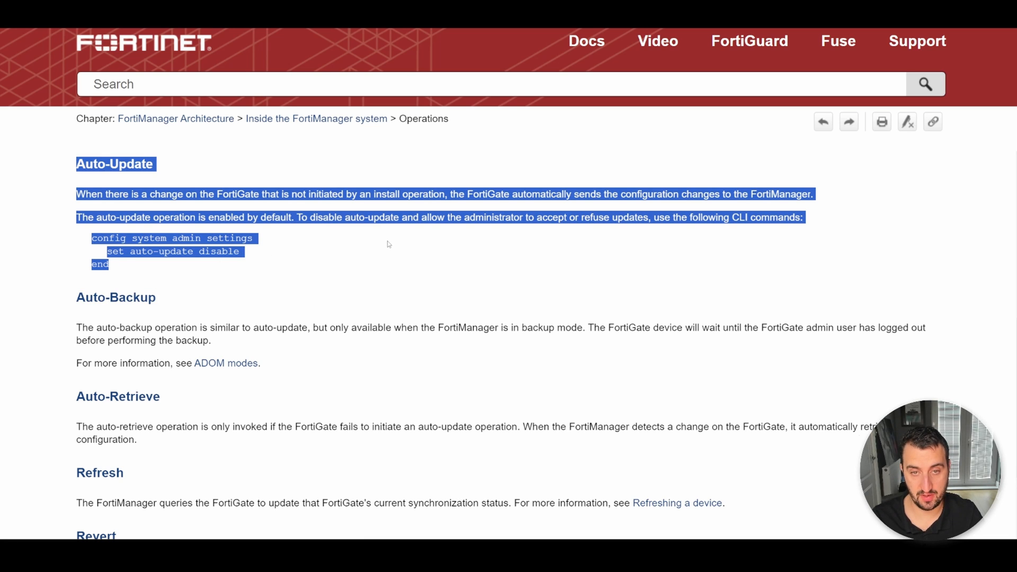
mouse_move(419, 239)
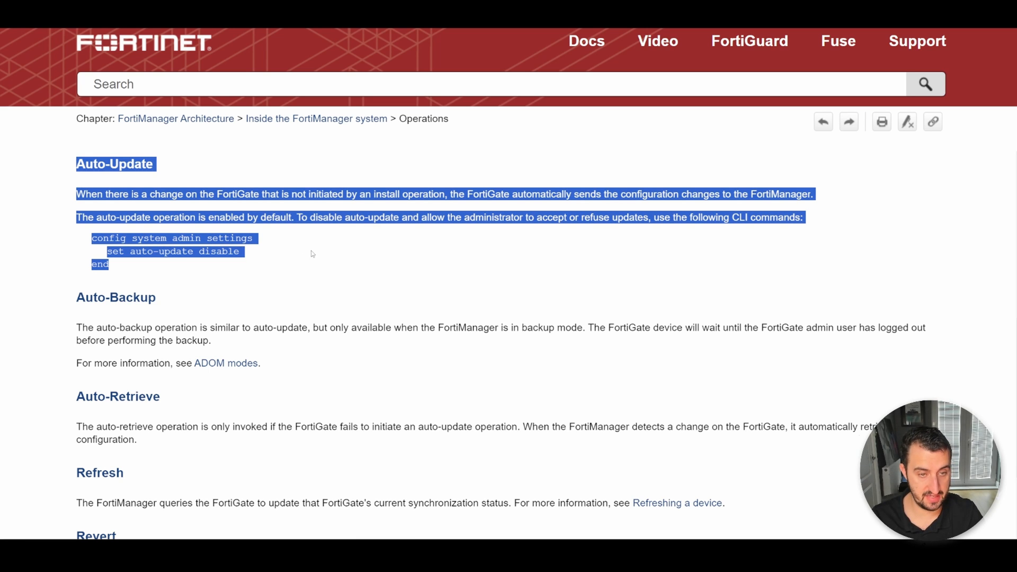
mouse_move(376, 252)
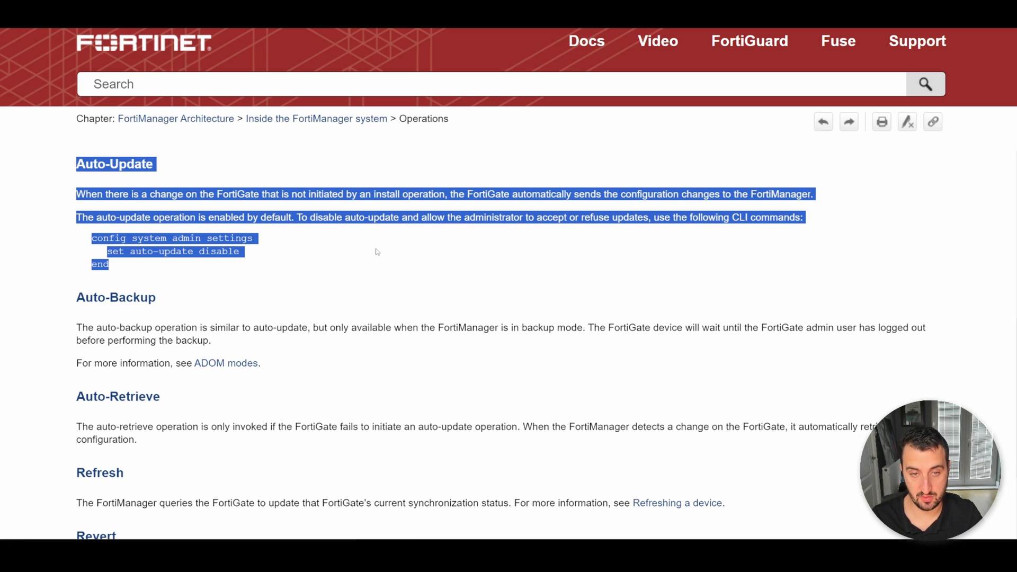
click(402, 227)
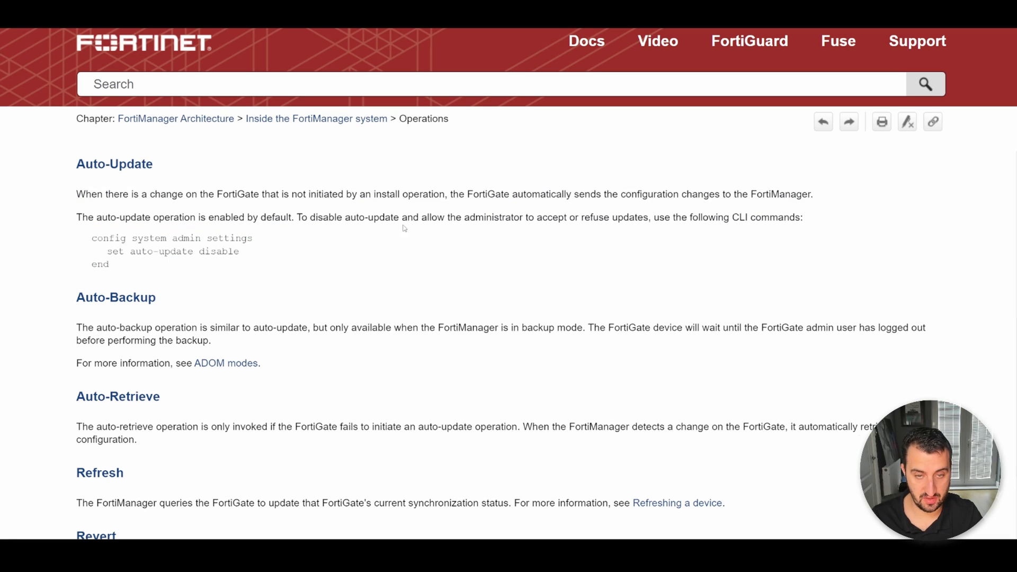
mouse_move(560, 216)
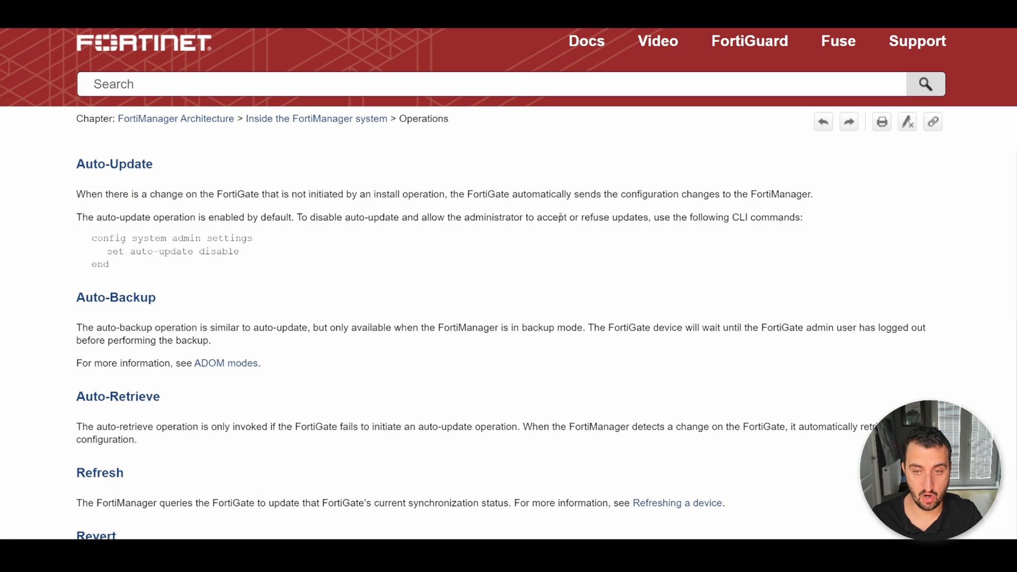
mouse_move(415, 231)
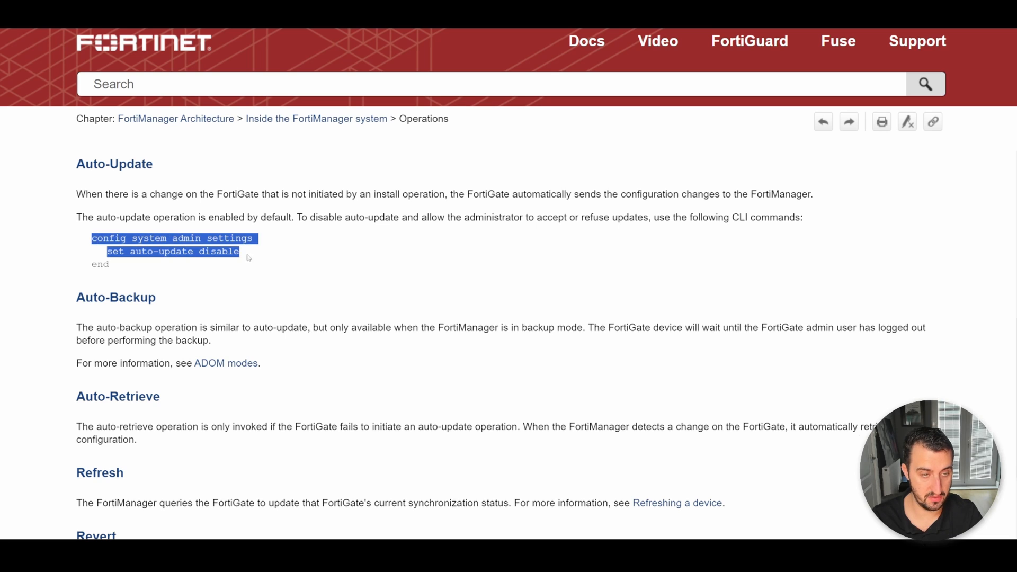
click(246, 258)
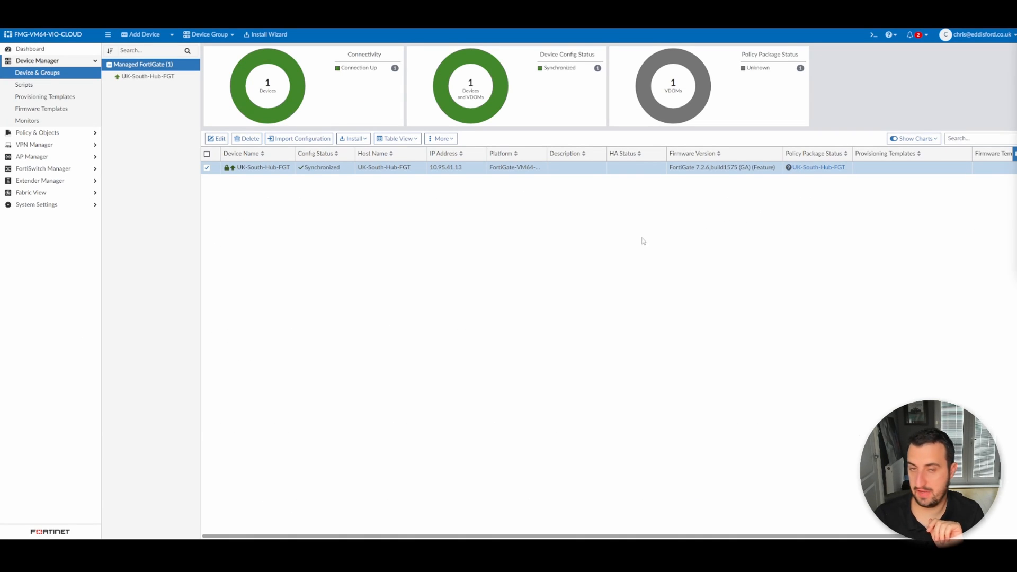
mouse_move(657, 260)
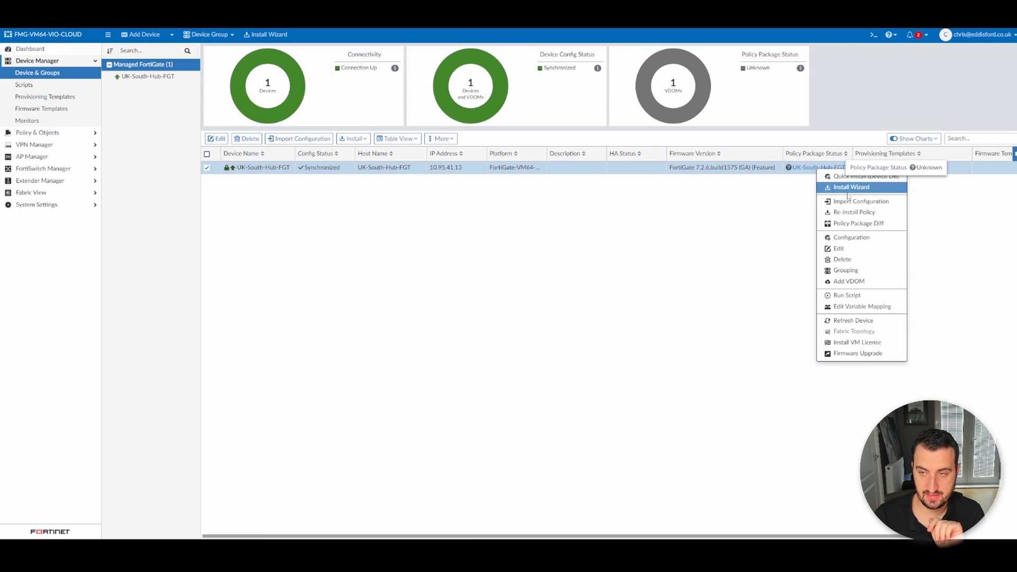
Start importing UK-South-Hub-FGT's policy package, overwriting the existing package
click(858, 201)
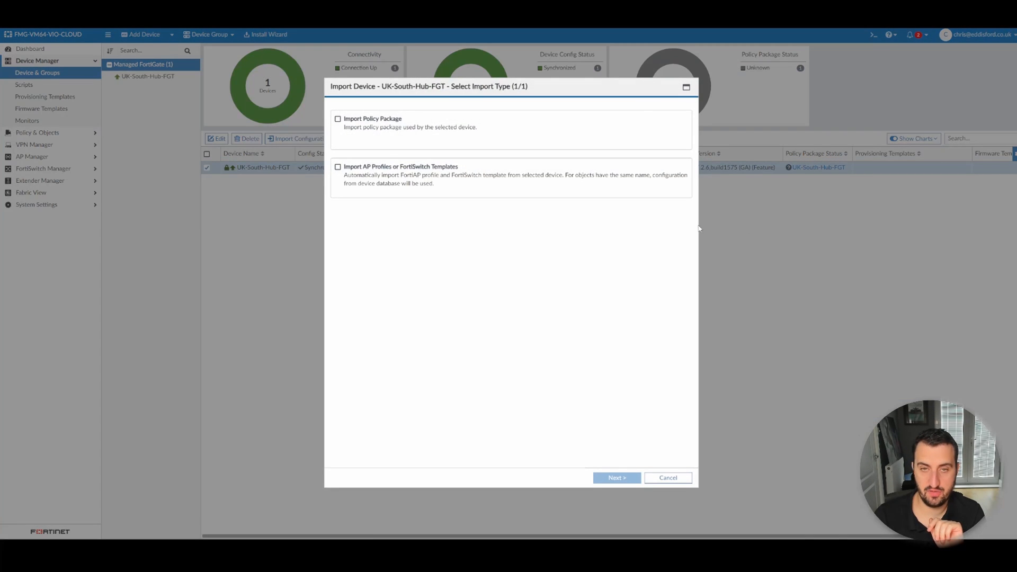
click(615, 477)
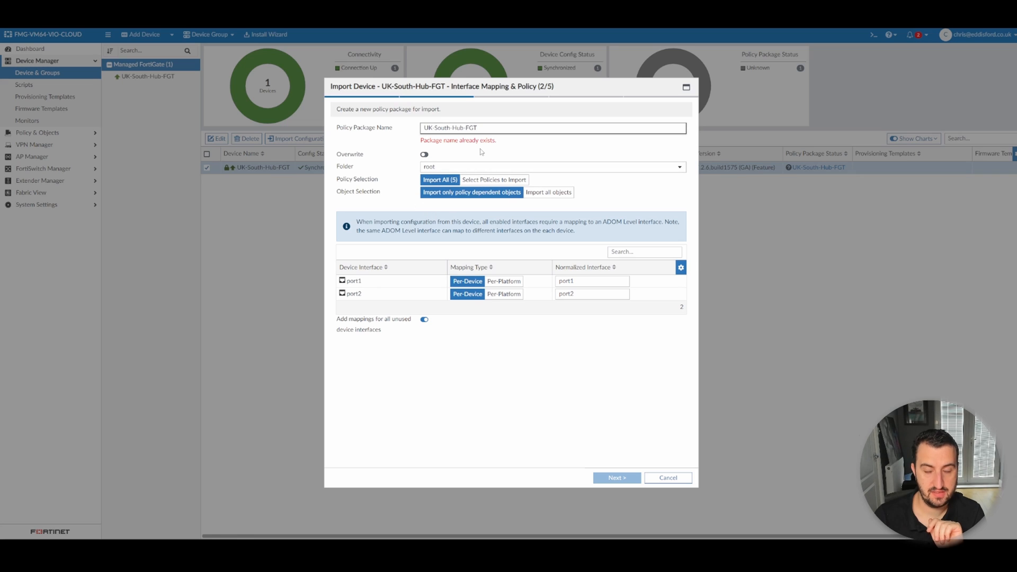
click(424, 153)
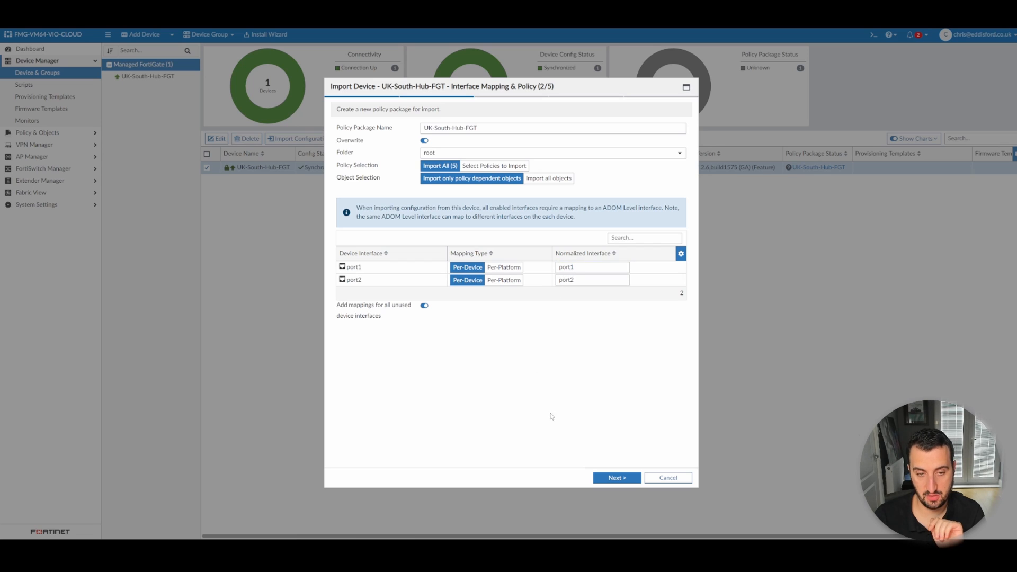
Proceed past object conflicts, import the four policies and close the import summary
click(615, 477)
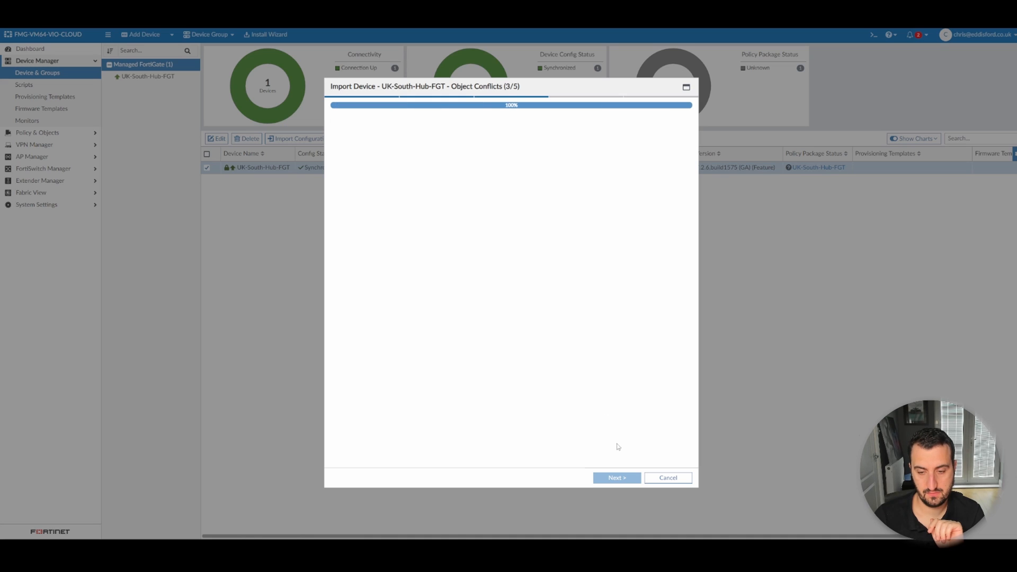
click(615, 477)
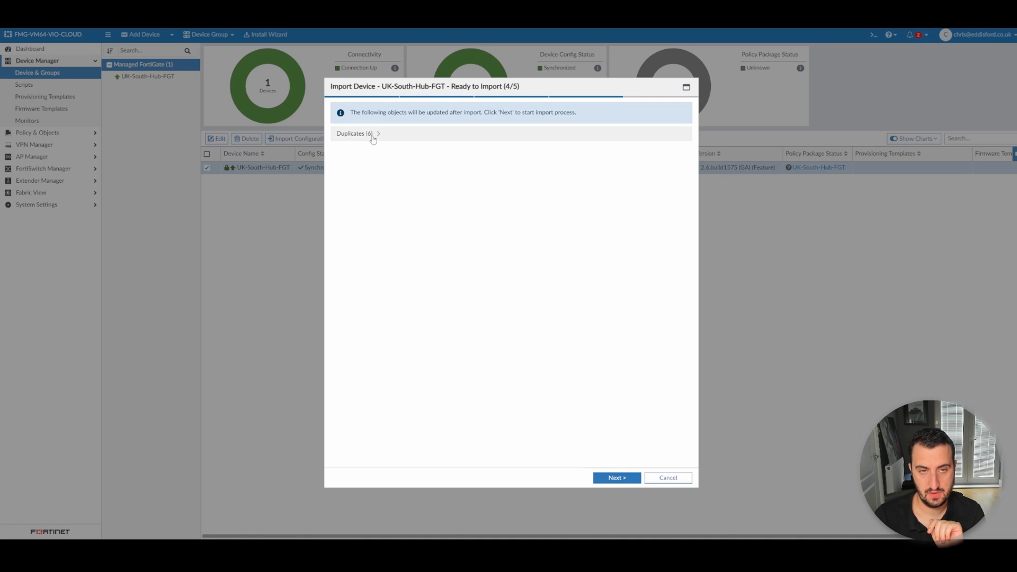
click(615, 477)
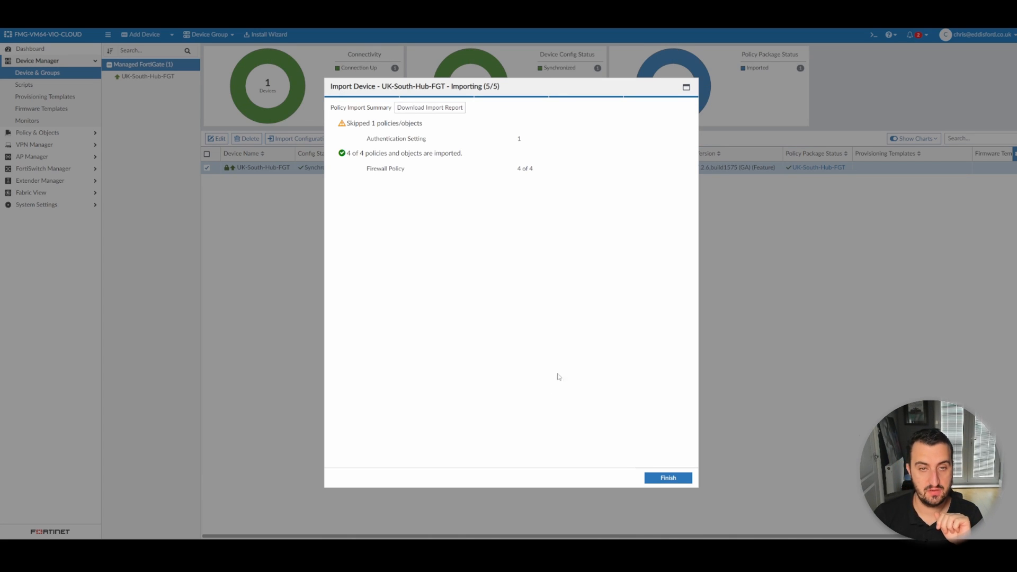
mouse_move(466, 181)
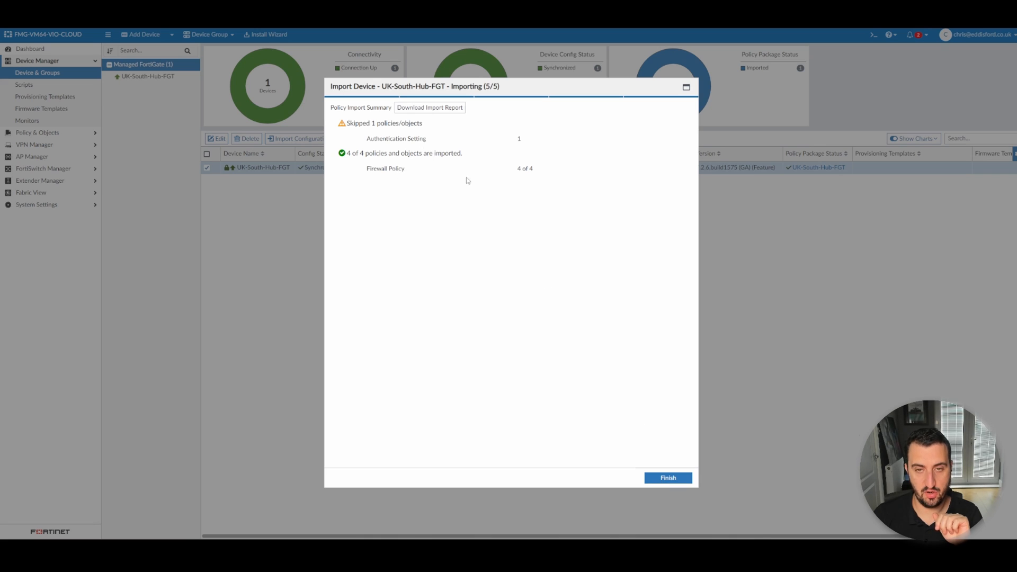
click(666, 477)
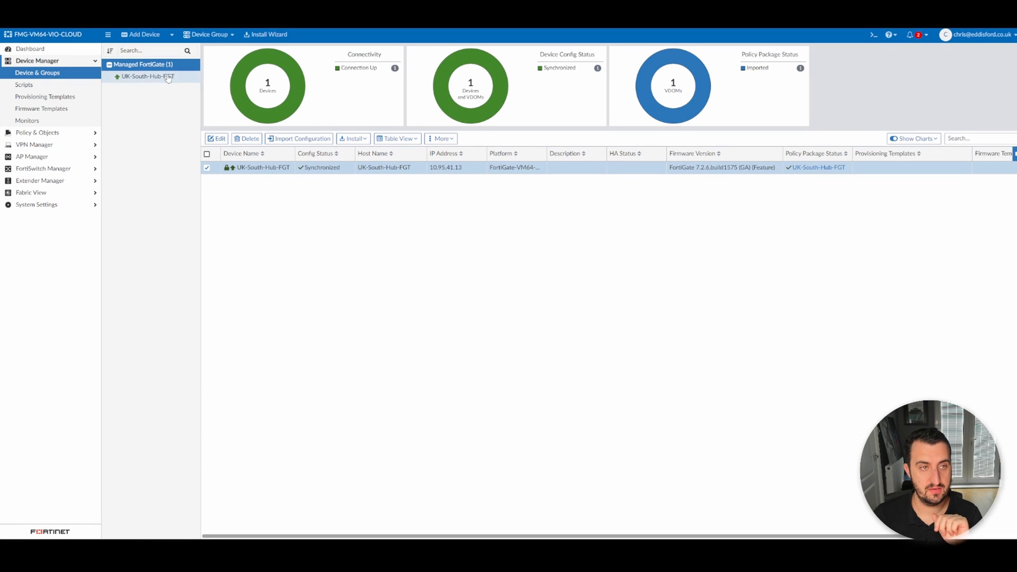
click(206, 167)
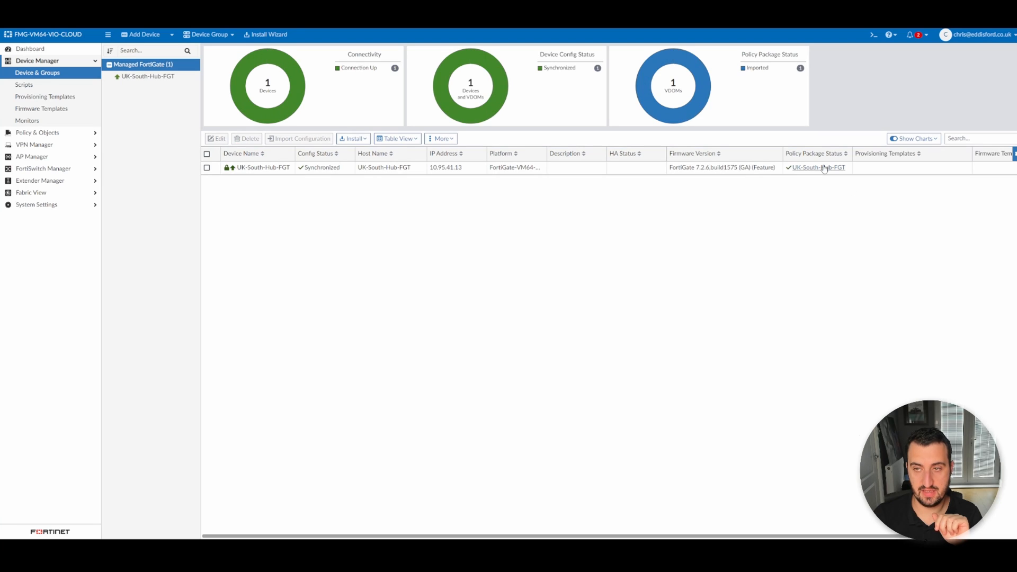
mouse_move(838, 337)
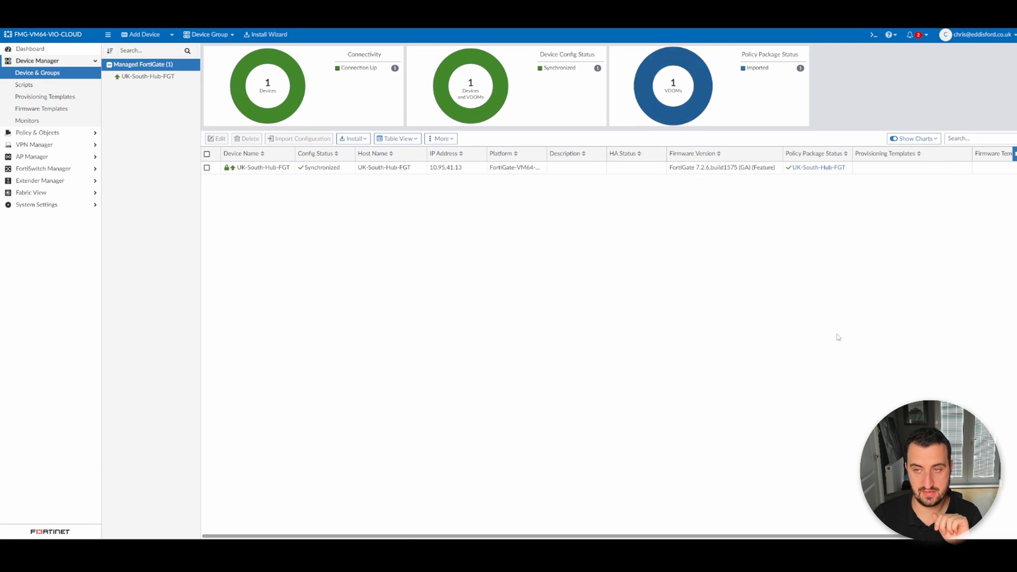
mouse_move(335, 157)
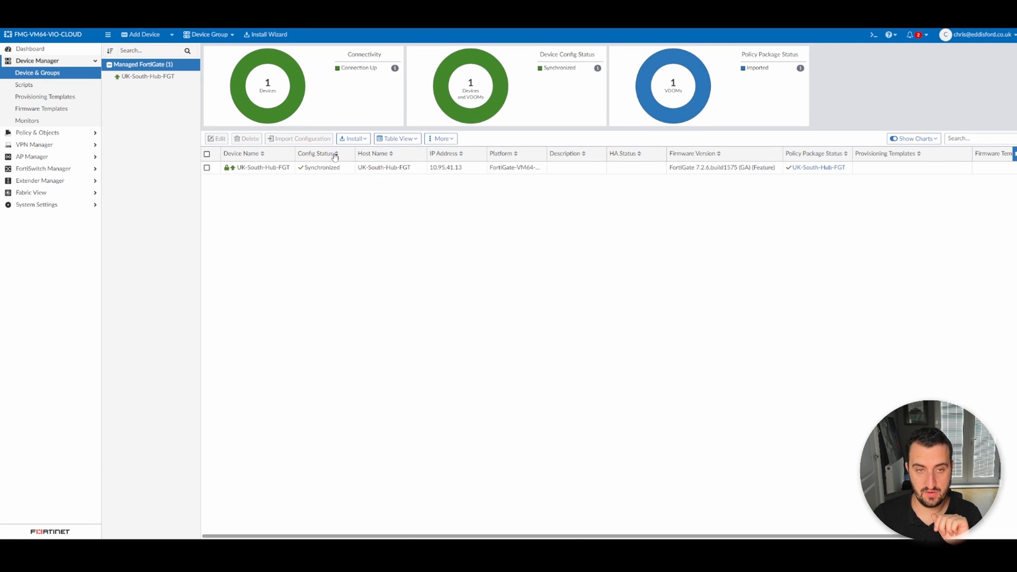
mouse_move(494, 262)
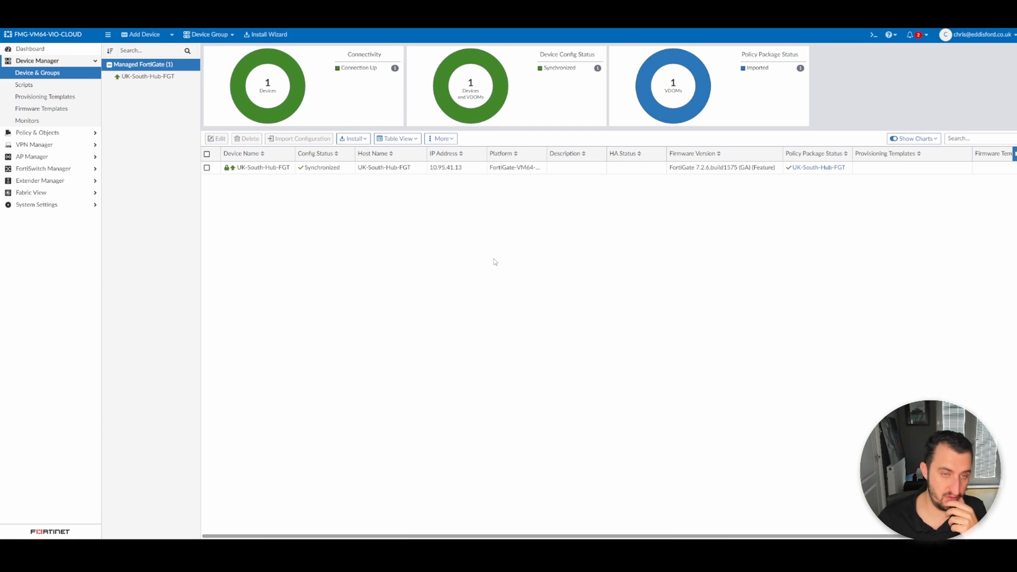
mouse_move(574, 255)
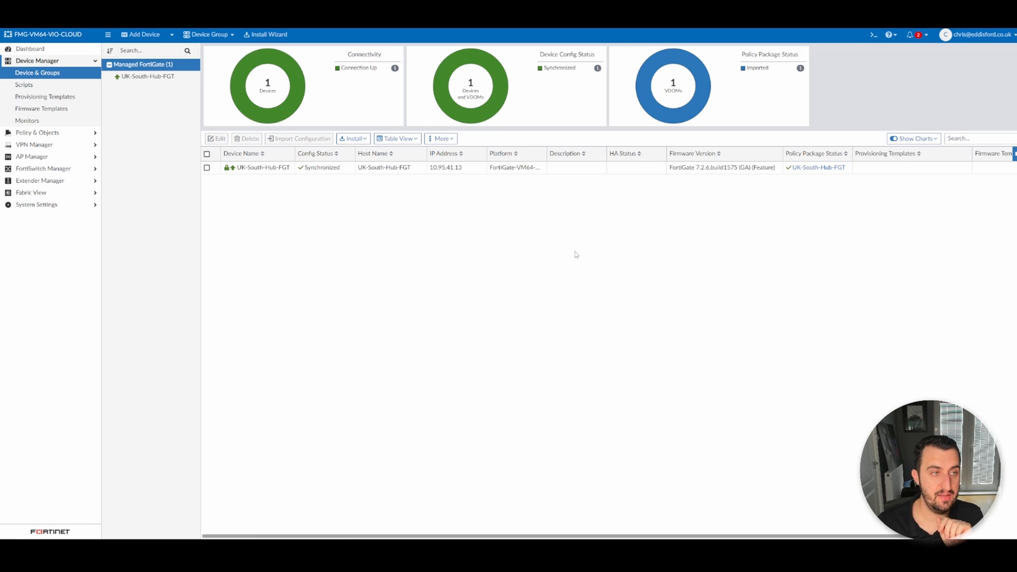
click(37, 133)
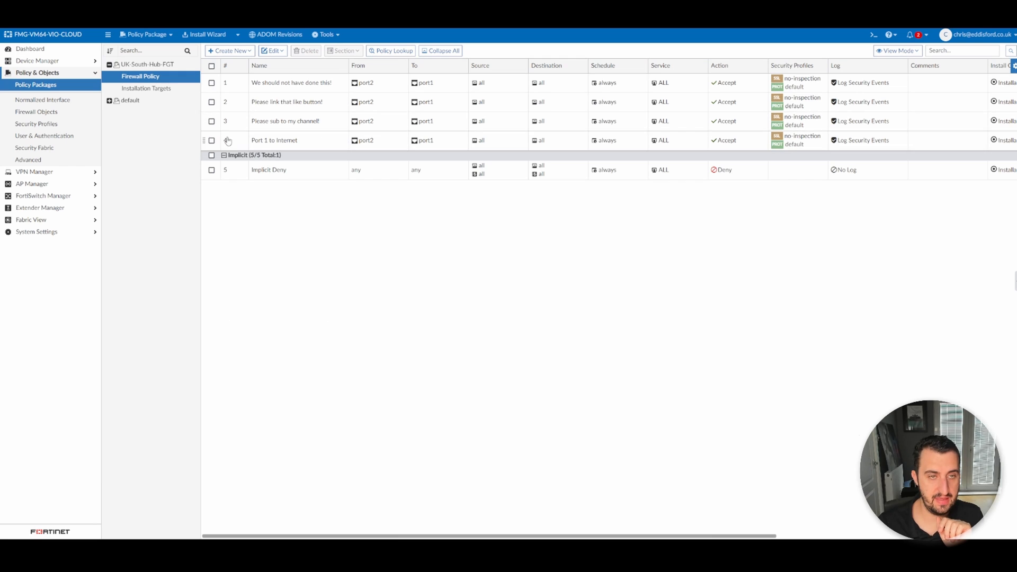
mouse_move(341, 101)
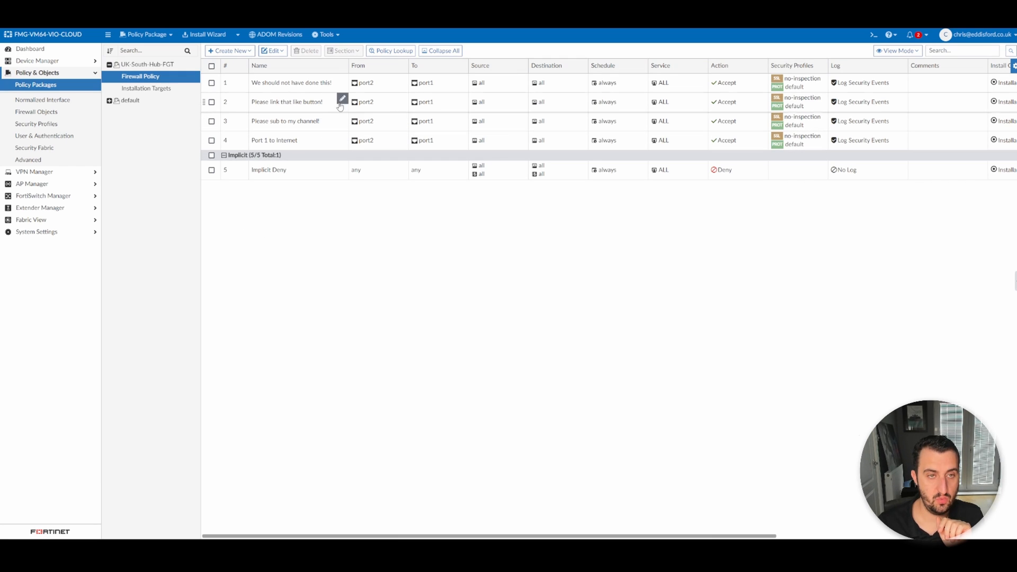
Delete policy 1, 'We should not have done this!', and confirm the deletion
click(210, 82)
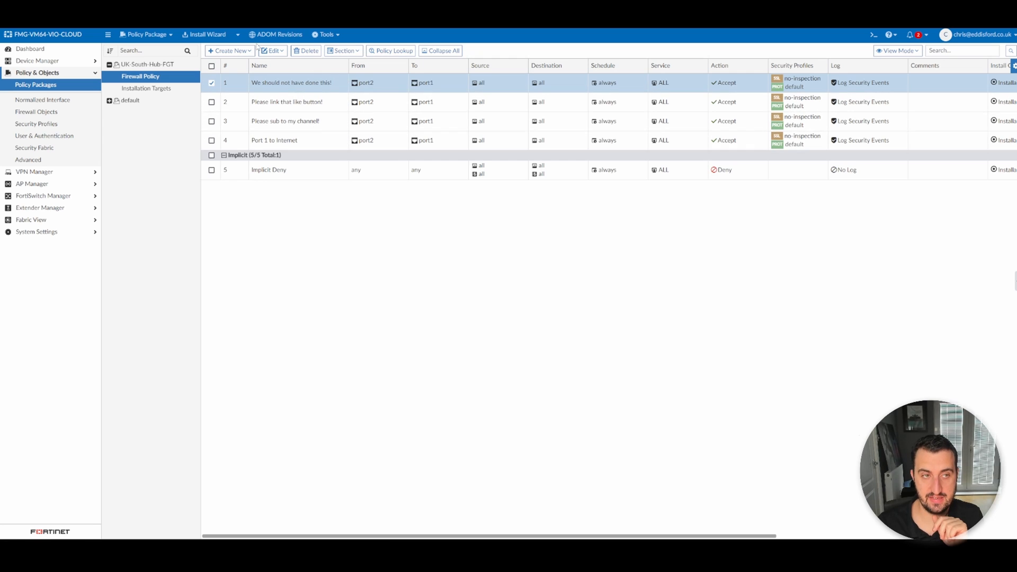
mouse_move(382, 160)
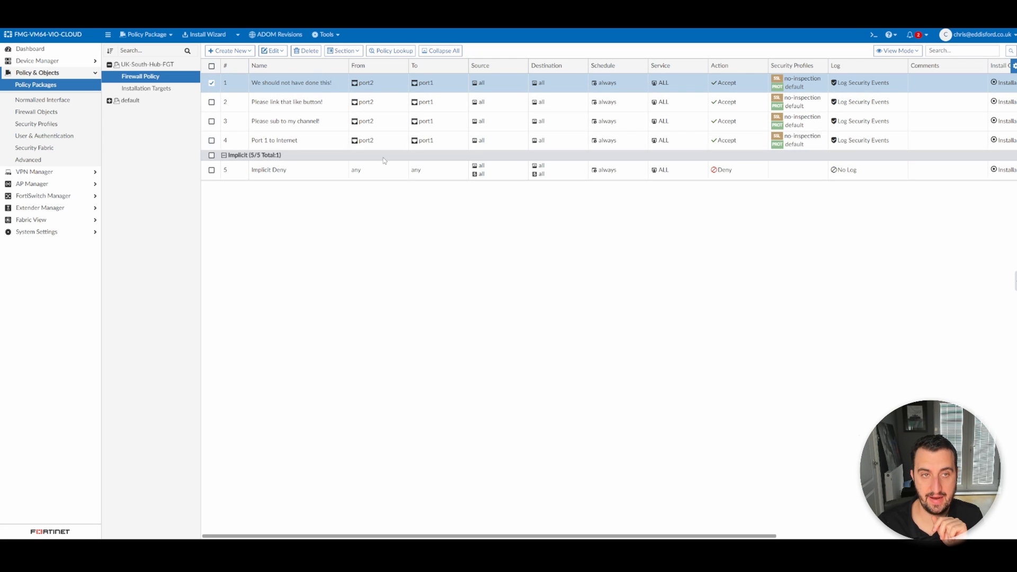
mouse_move(266, 91)
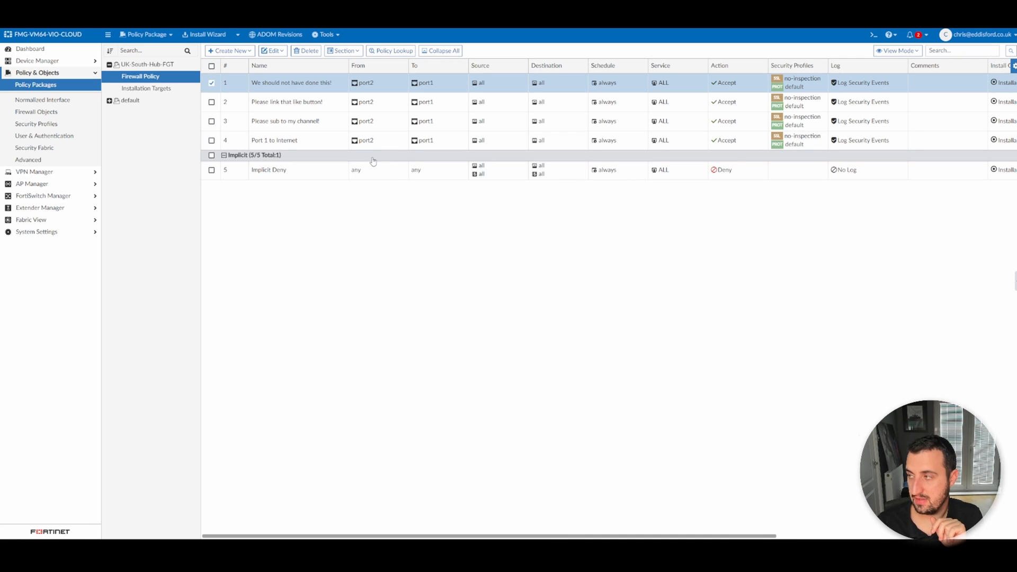
mouse_move(271, 122)
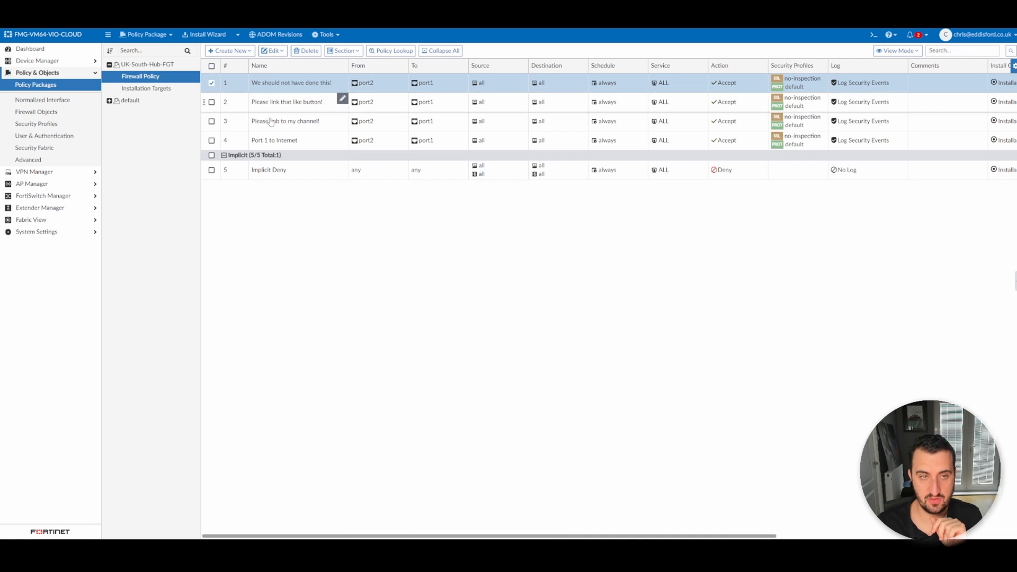
click(308, 50)
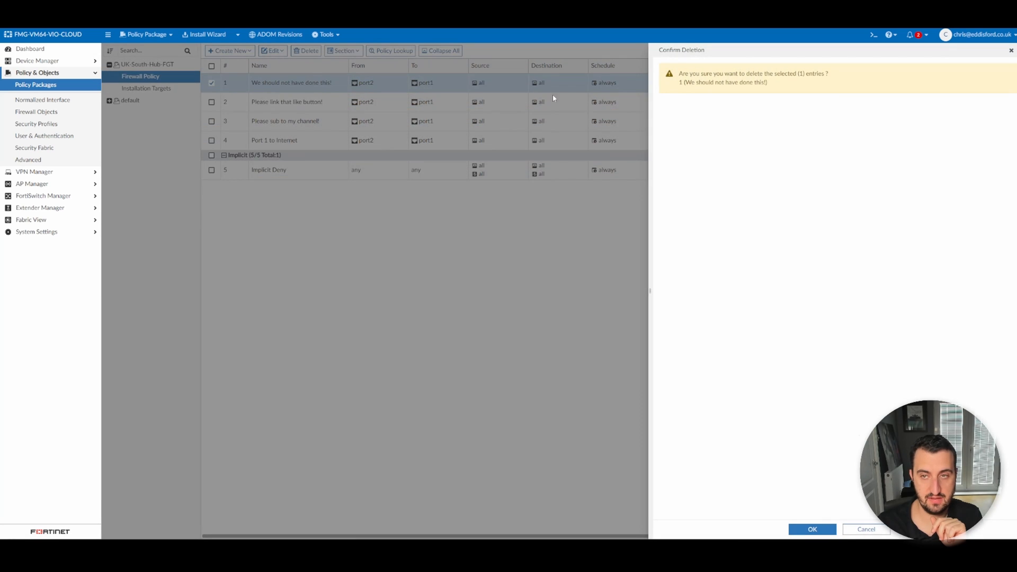
click(811, 529)
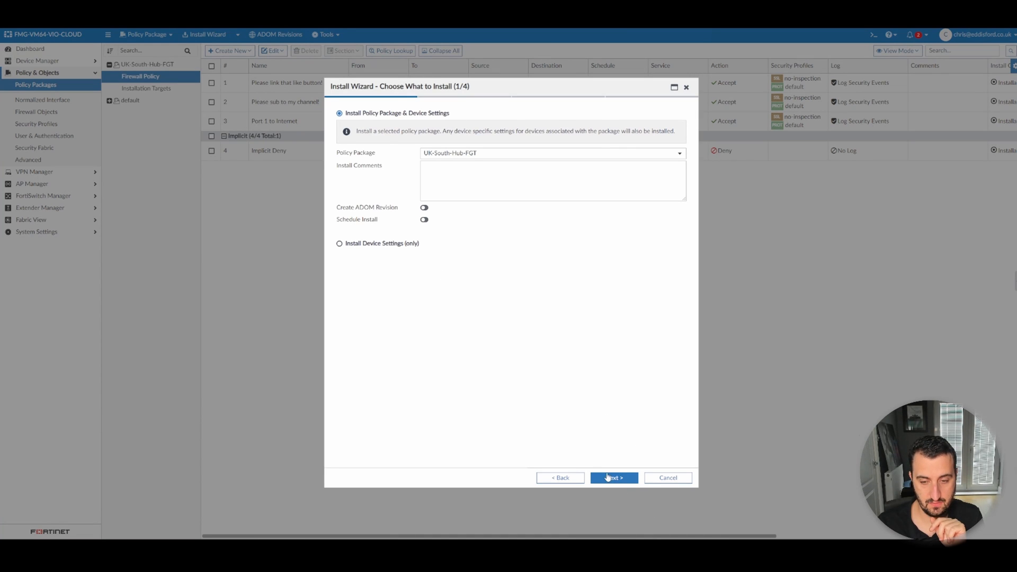
Install the policy package and device settings, preview the changes, and pass validation
click(613, 478)
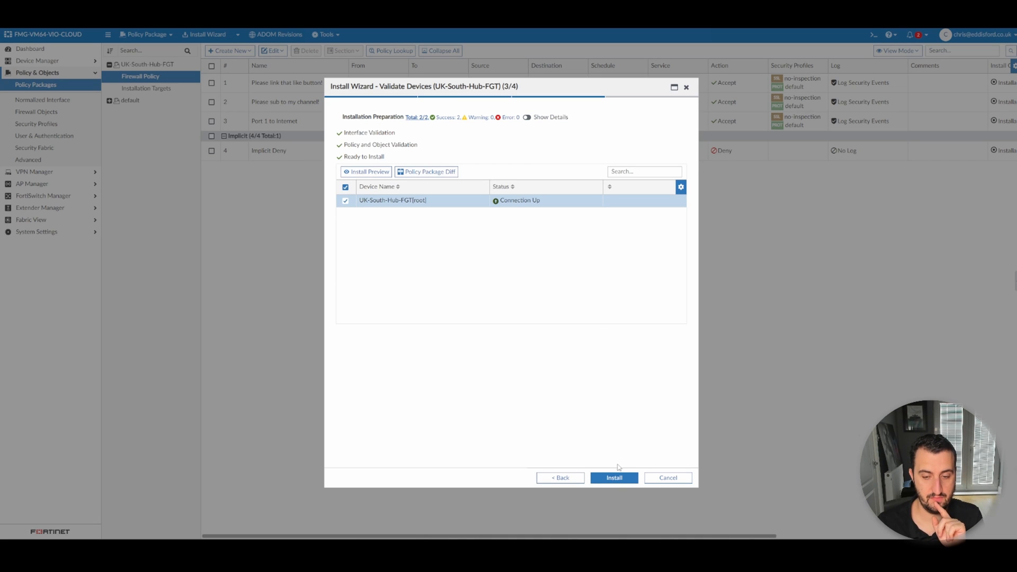
click(366, 171)
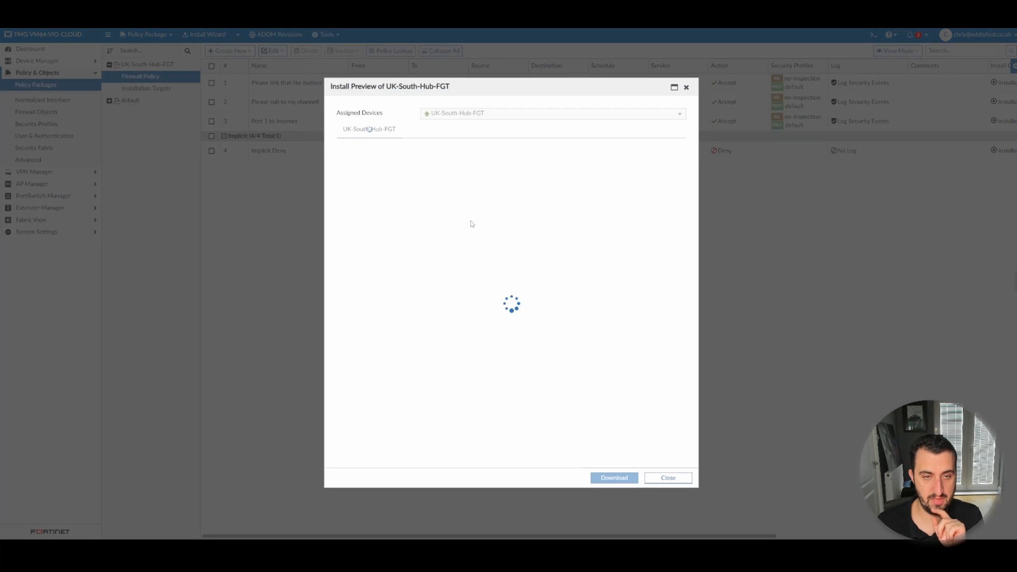
mouse_move(472, 248)
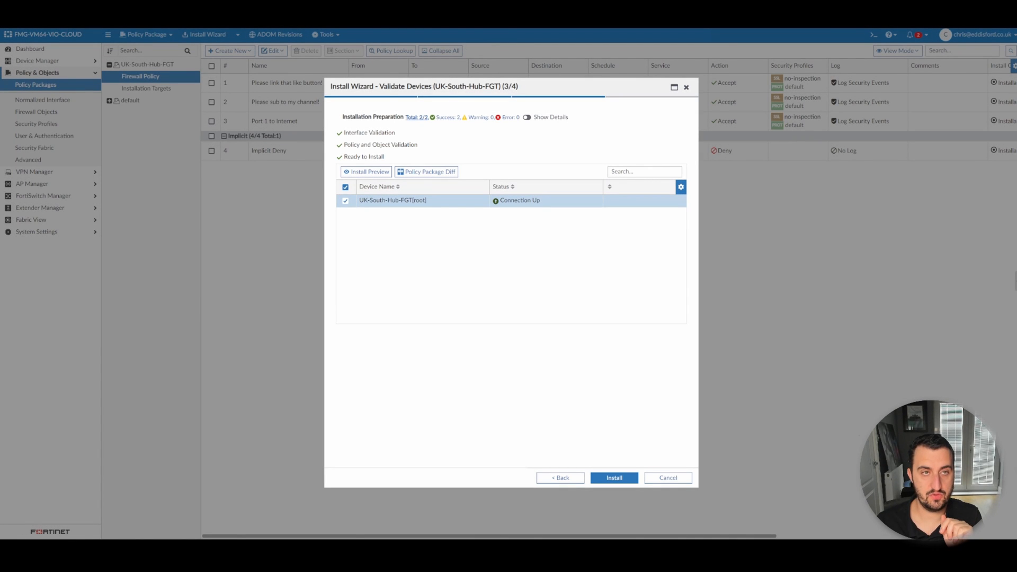
mouse_move(402, 40)
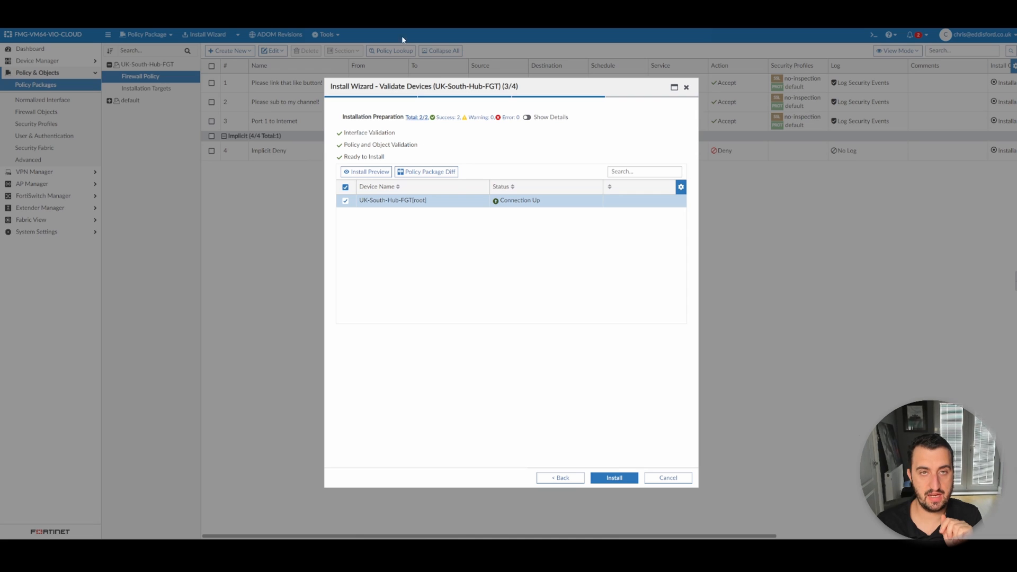
click(613, 478)
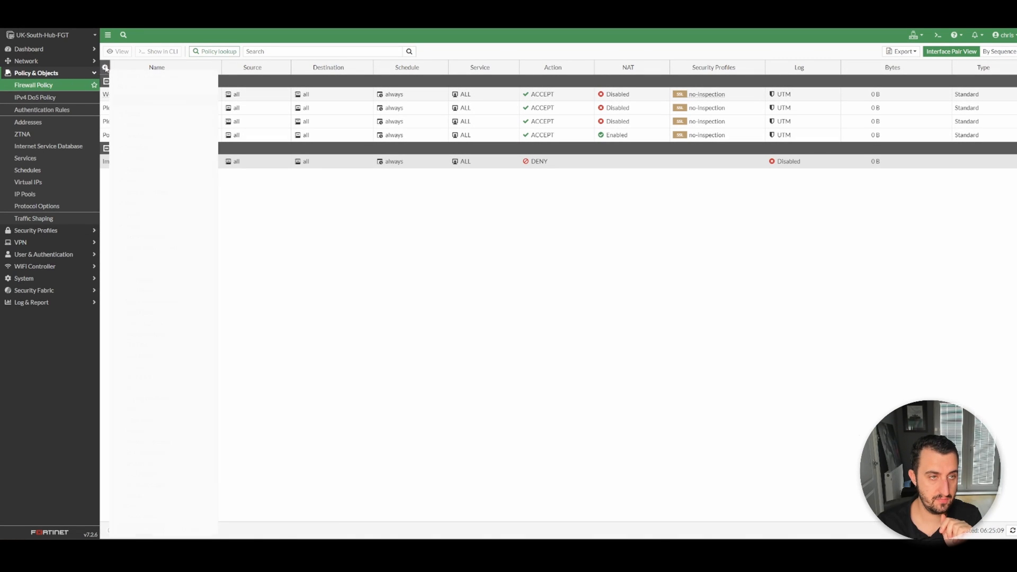
click(104, 67)
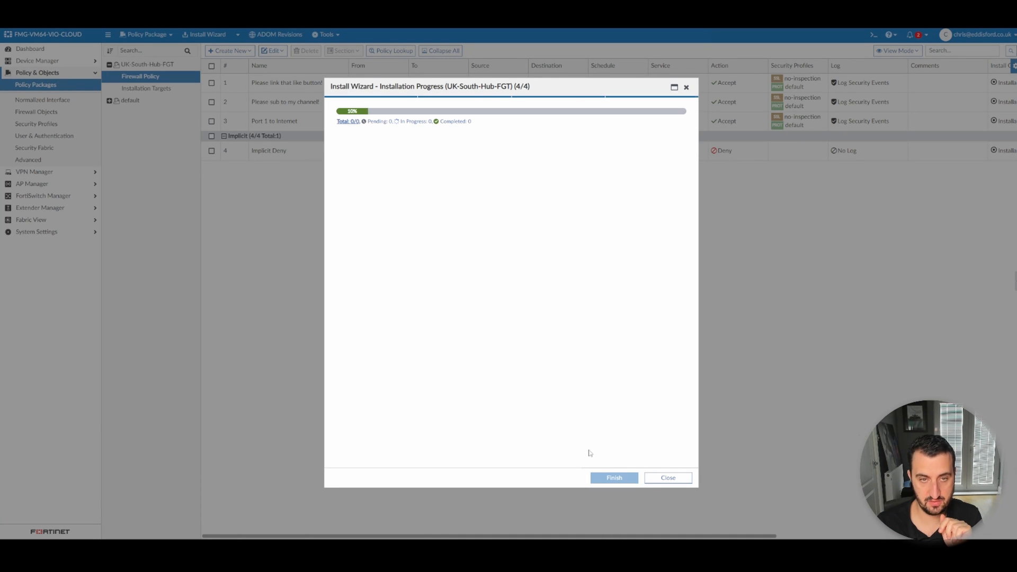
Install the package to UK-South-Hub-FGT and close the wizard once status shows OK
click(644, 122)
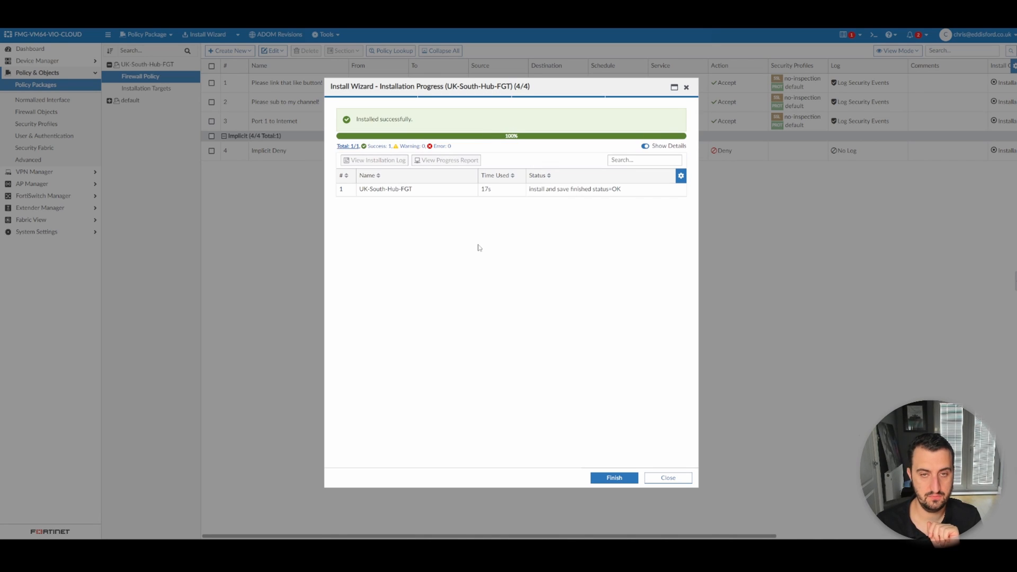
click(612, 478)
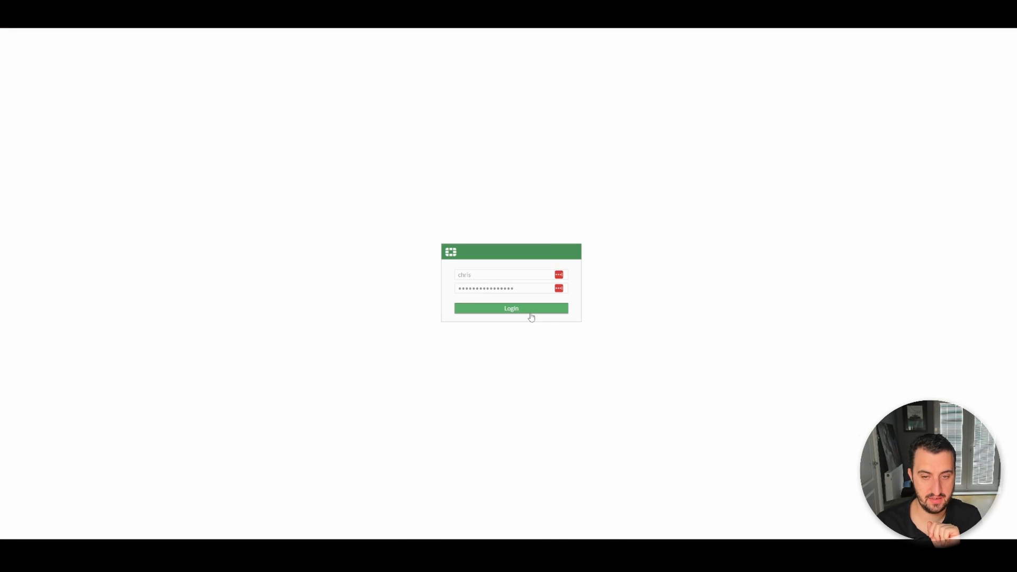
Log in to the FortiGate web interface with the entered credentials
click(511, 308)
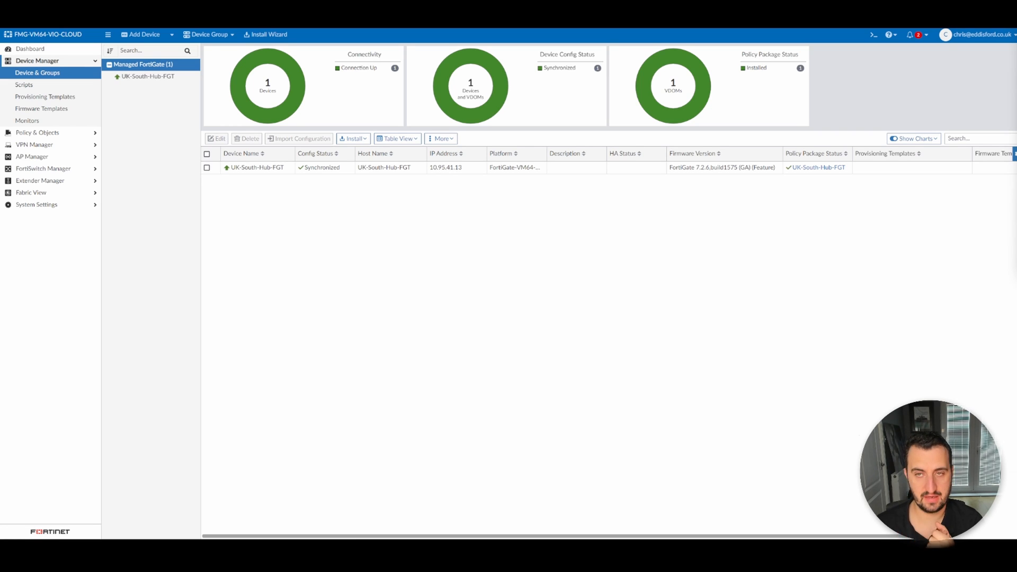
mouse_move(621, 345)
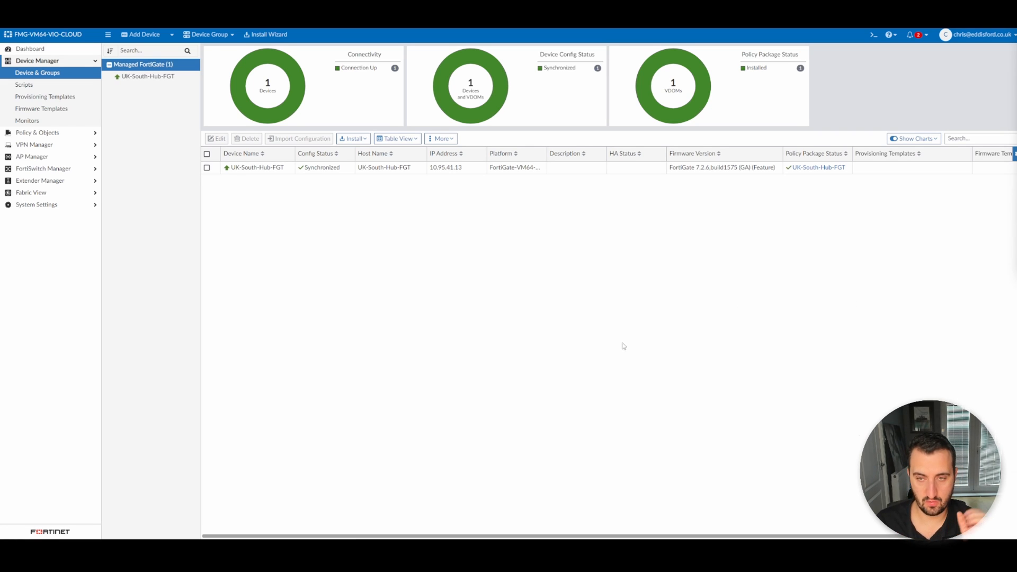